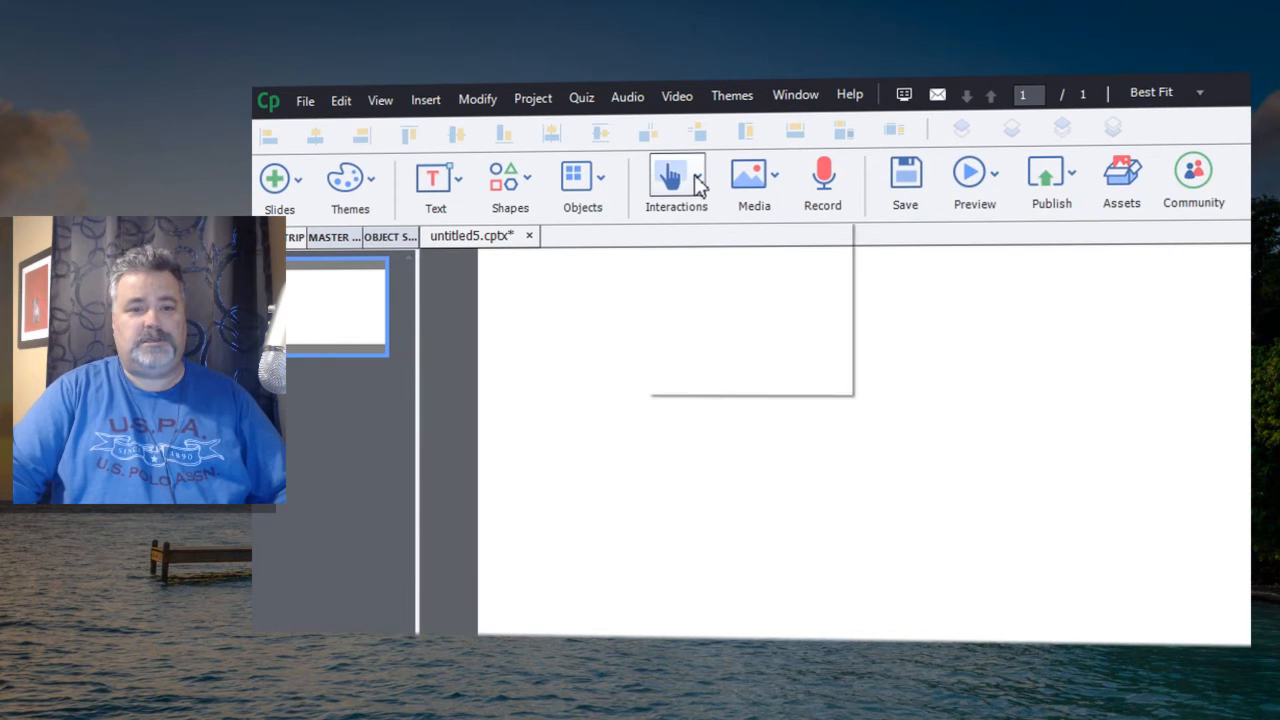
{"action": "mouse_move", "coordinate": [708, 256]}
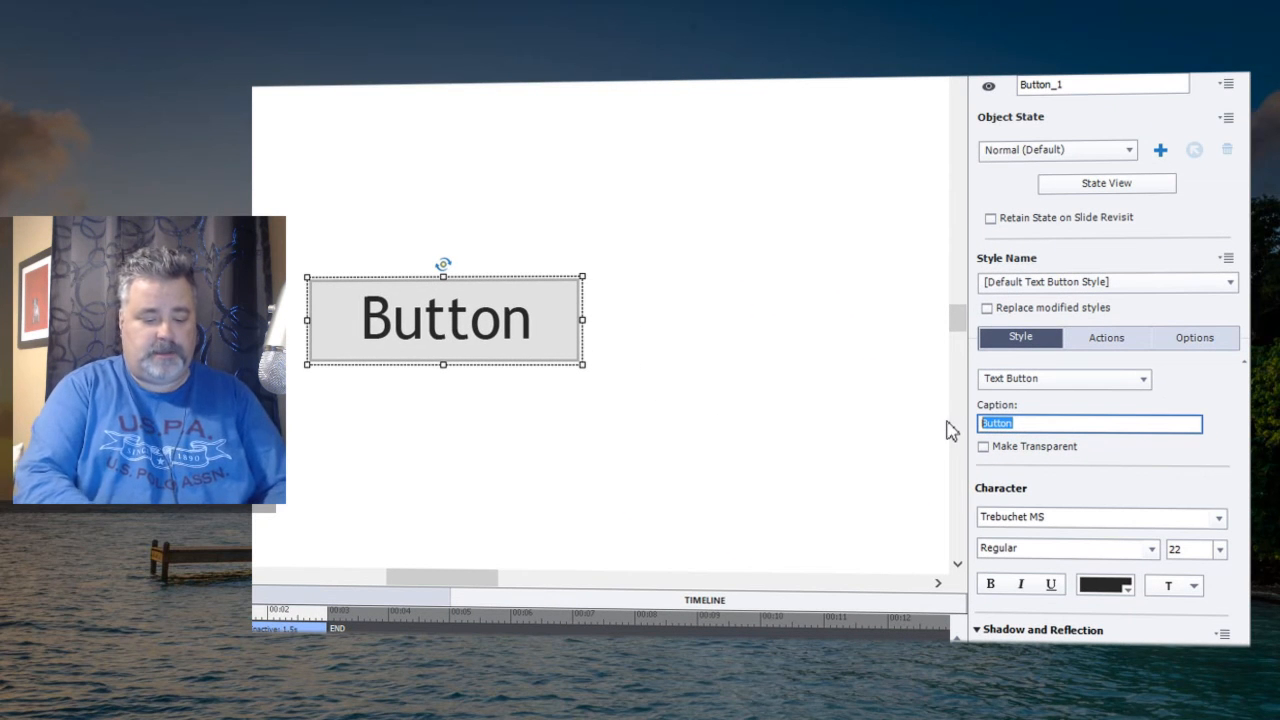
Replace the button's caption text 'Button' with 'Next'.
{"action": "type", "text": "Next"}
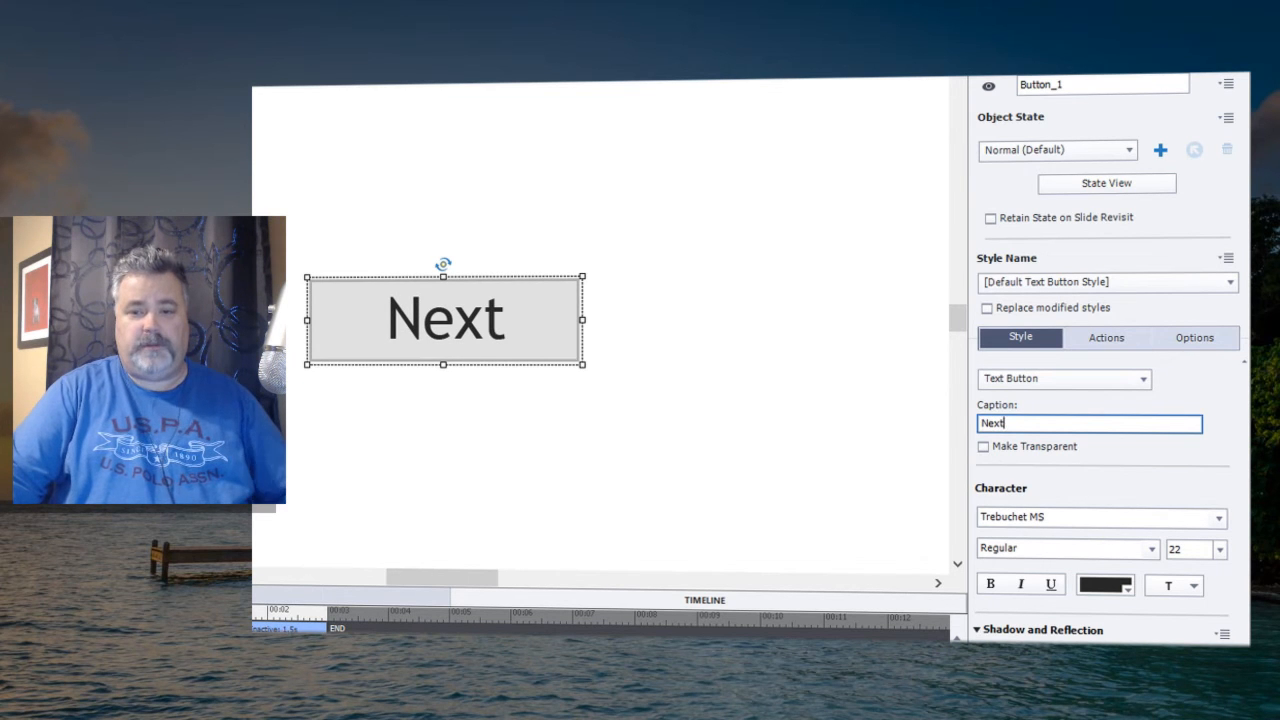
{"action": "mouse_move", "coordinate": [1067, 519]}
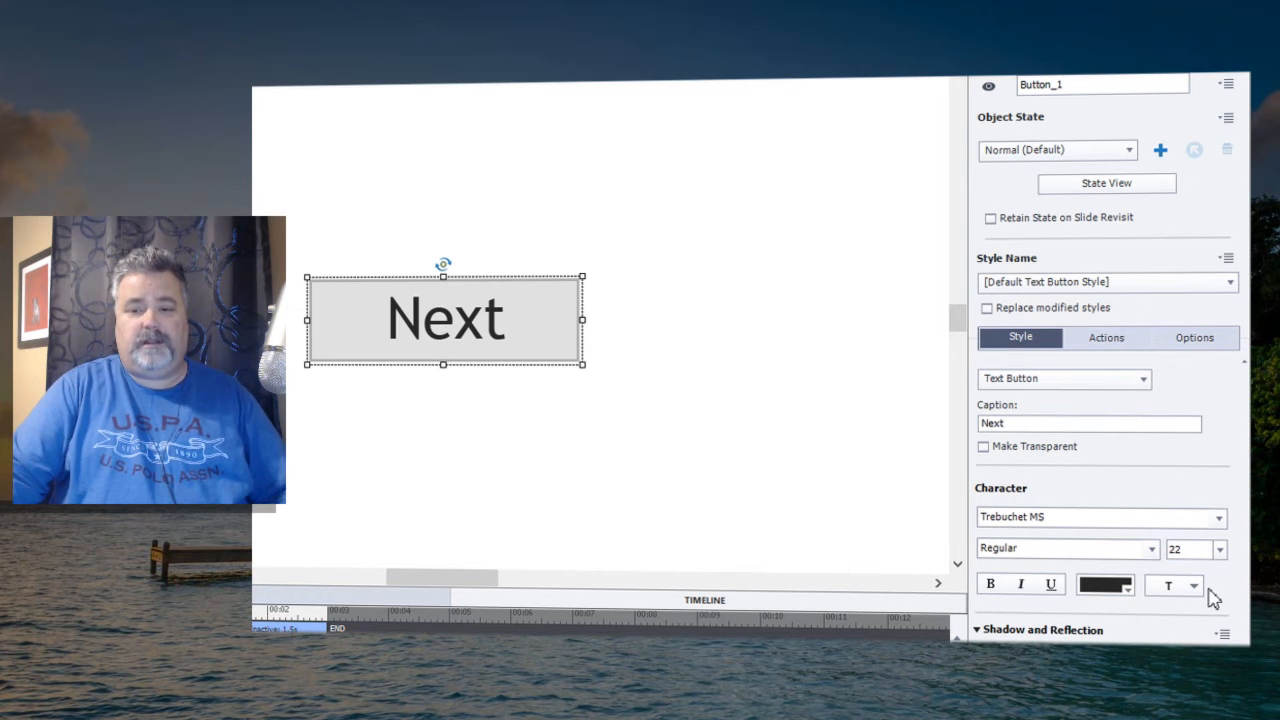
{"action": "mouse_move", "coordinate": [745, 400]}
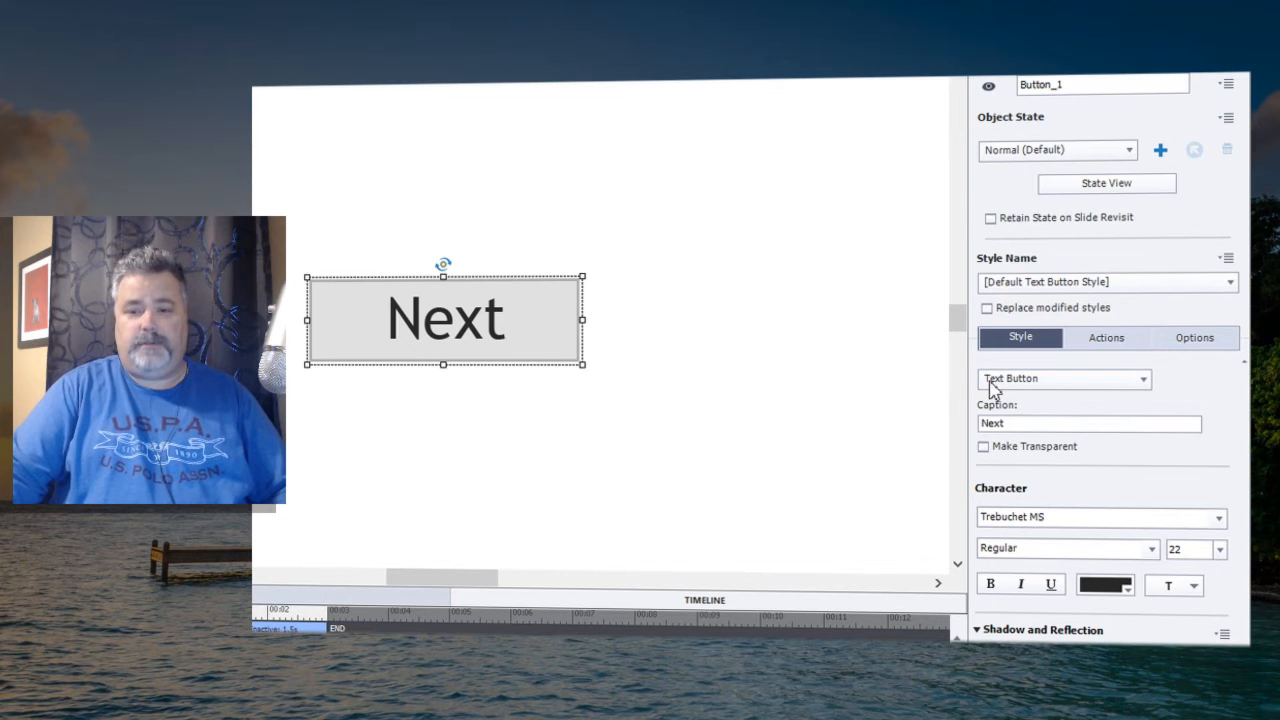
{"action": "mouse_move", "coordinate": [1080, 388]}
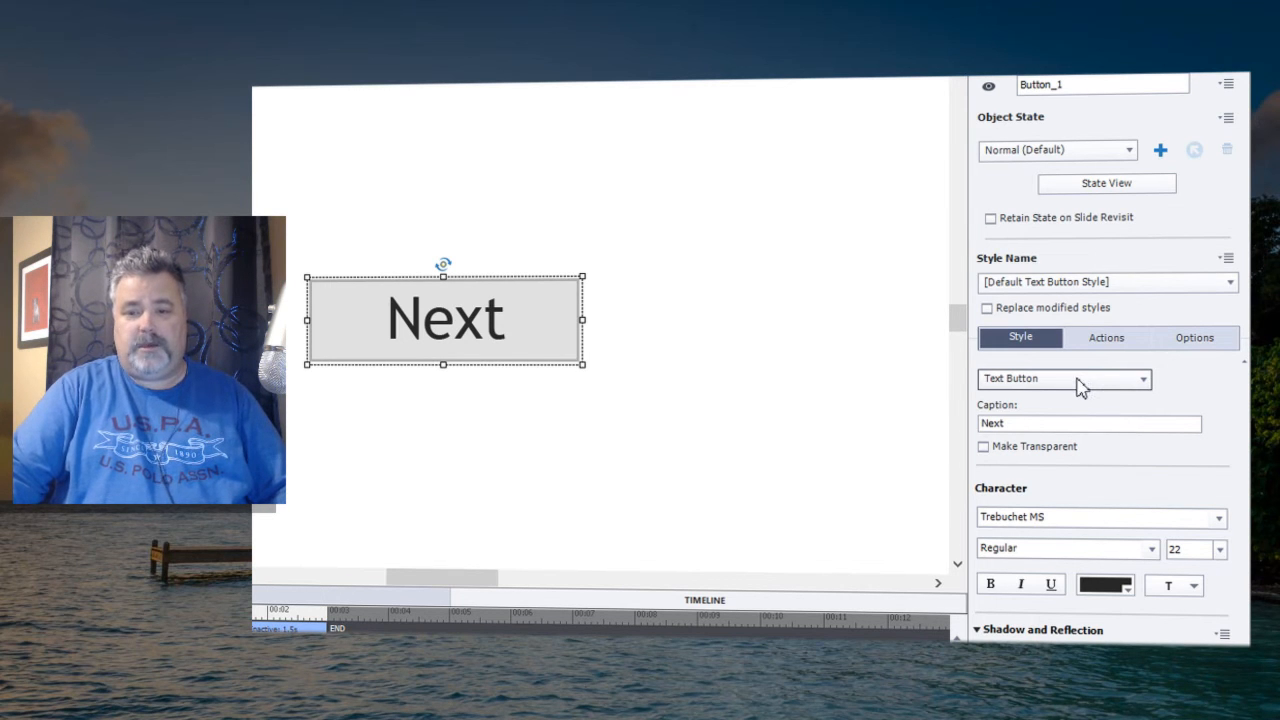
Change the Next button's type to Transparent Button.
{"action": "left_click", "coordinate": [1063, 378]}
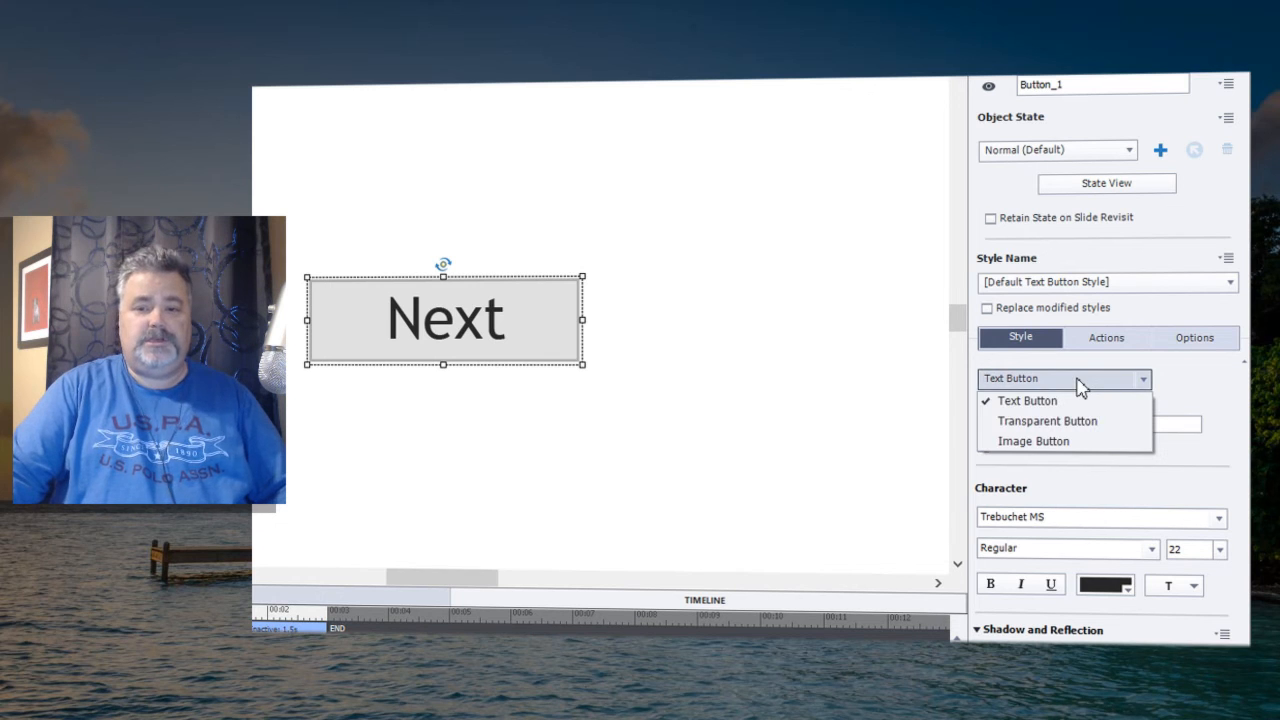
{"action": "mouse_move", "coordinate": [1100, 421]}
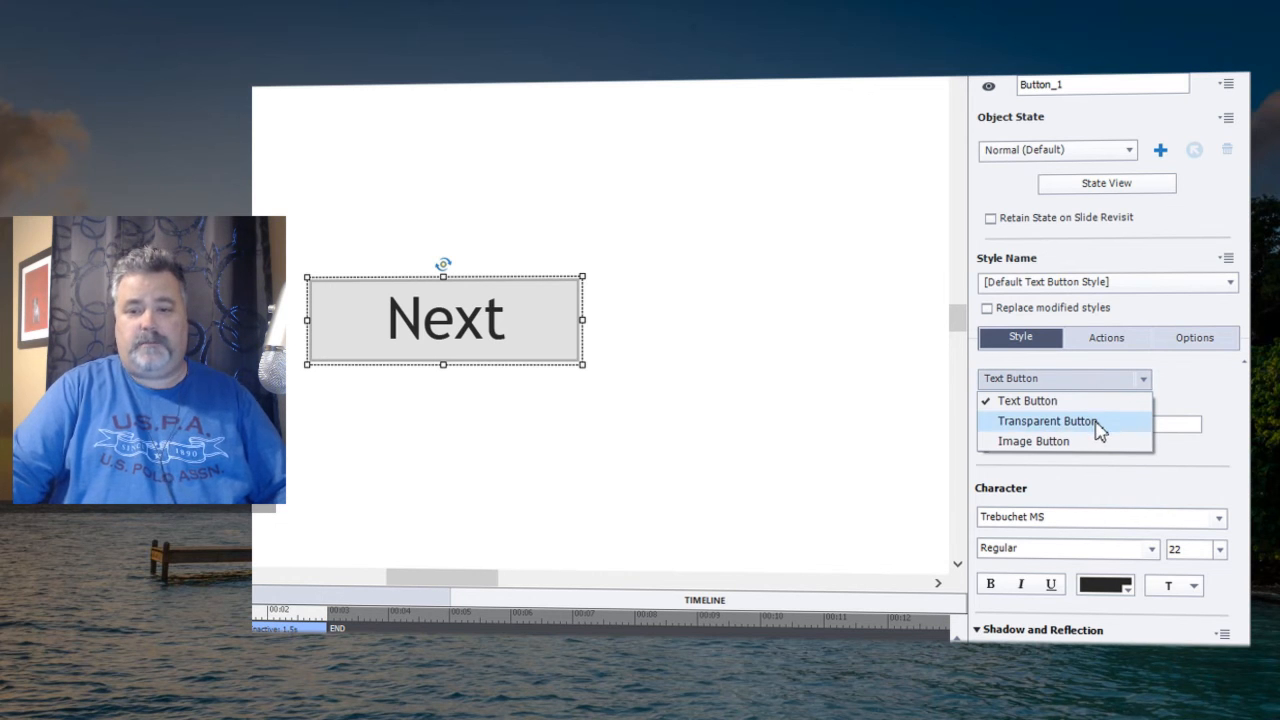
{"action": "mouse_move", "coordinate": [1100, 441]}
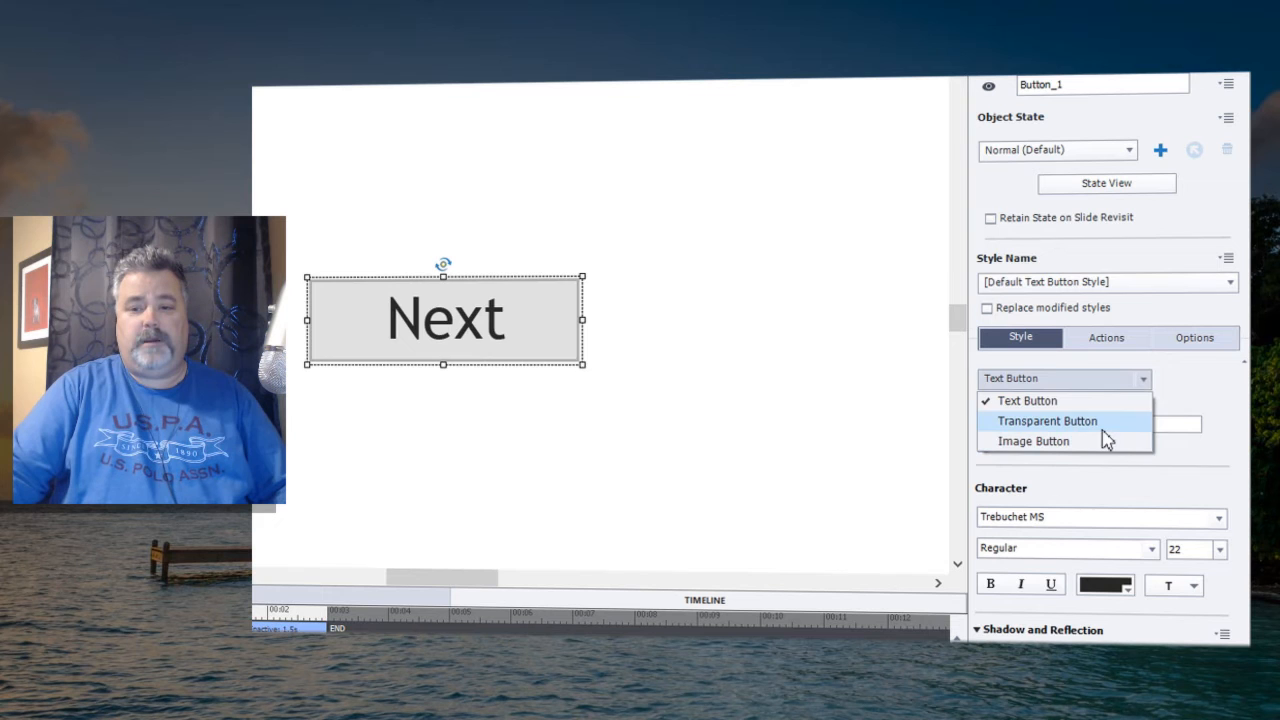
{"action": "left_click", "coordinate": [1047, 420]}
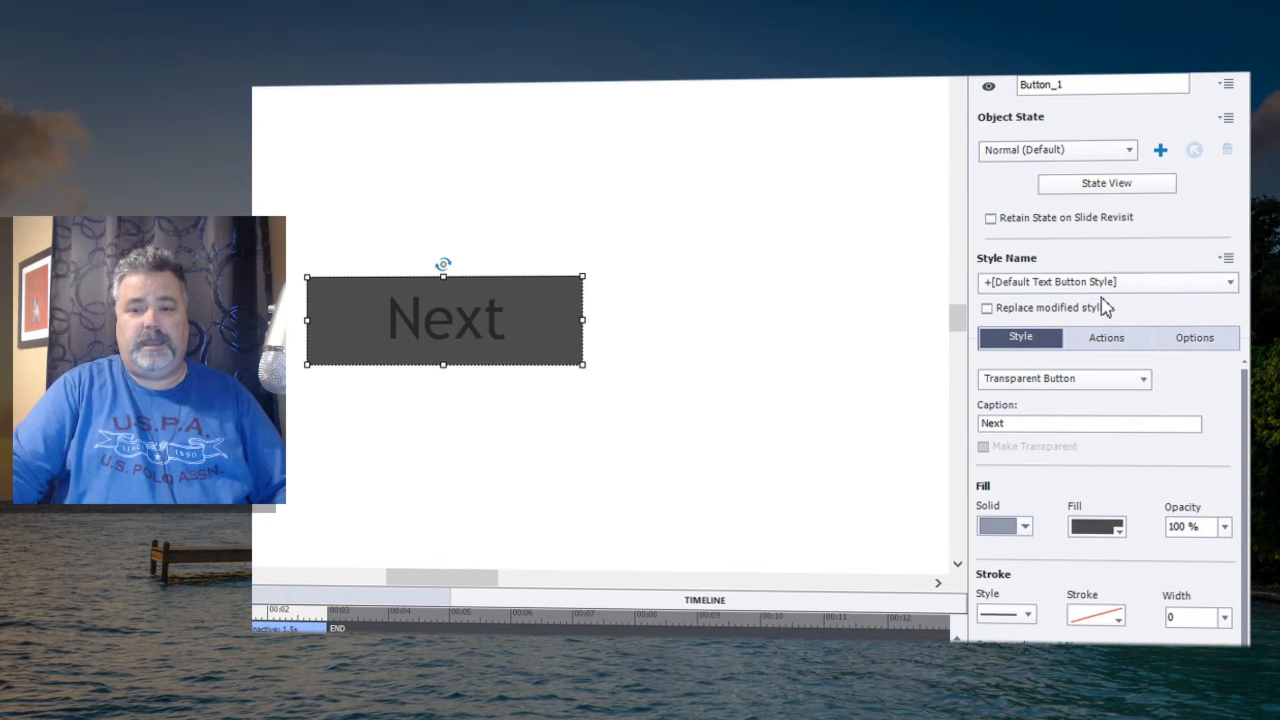
{"action": "mouse_move", "coordinate": [823, 359]}
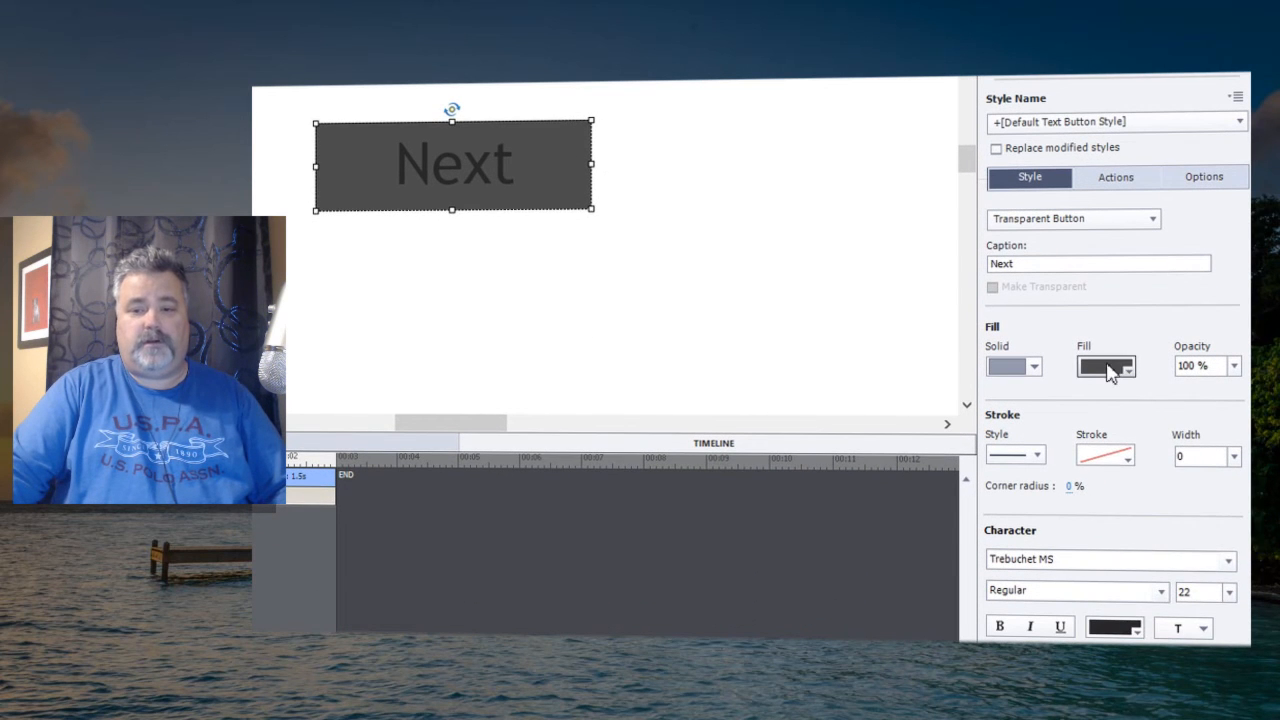
Give the Next button a blue fill, white caption text and 50% corner radius.
{"action": "left_click", "coordinate": [1100, 366]}
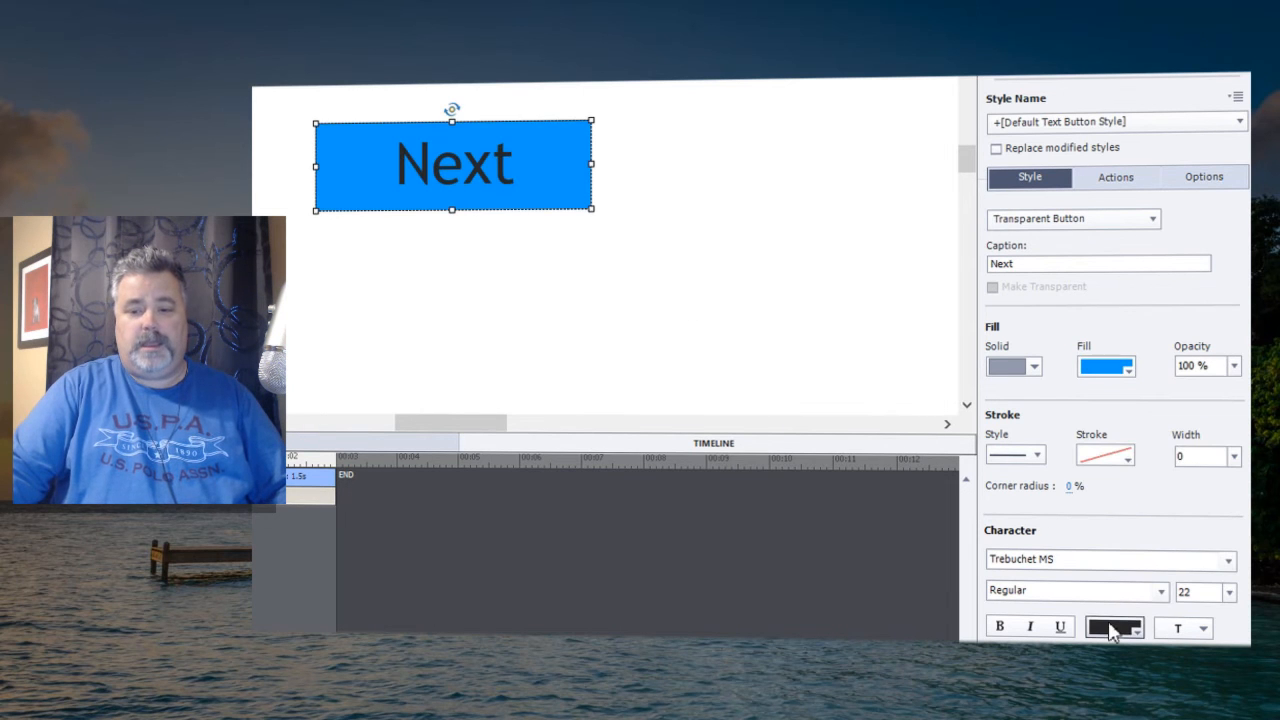
{"action": "left_click", "coordinate": [1113, 627]}
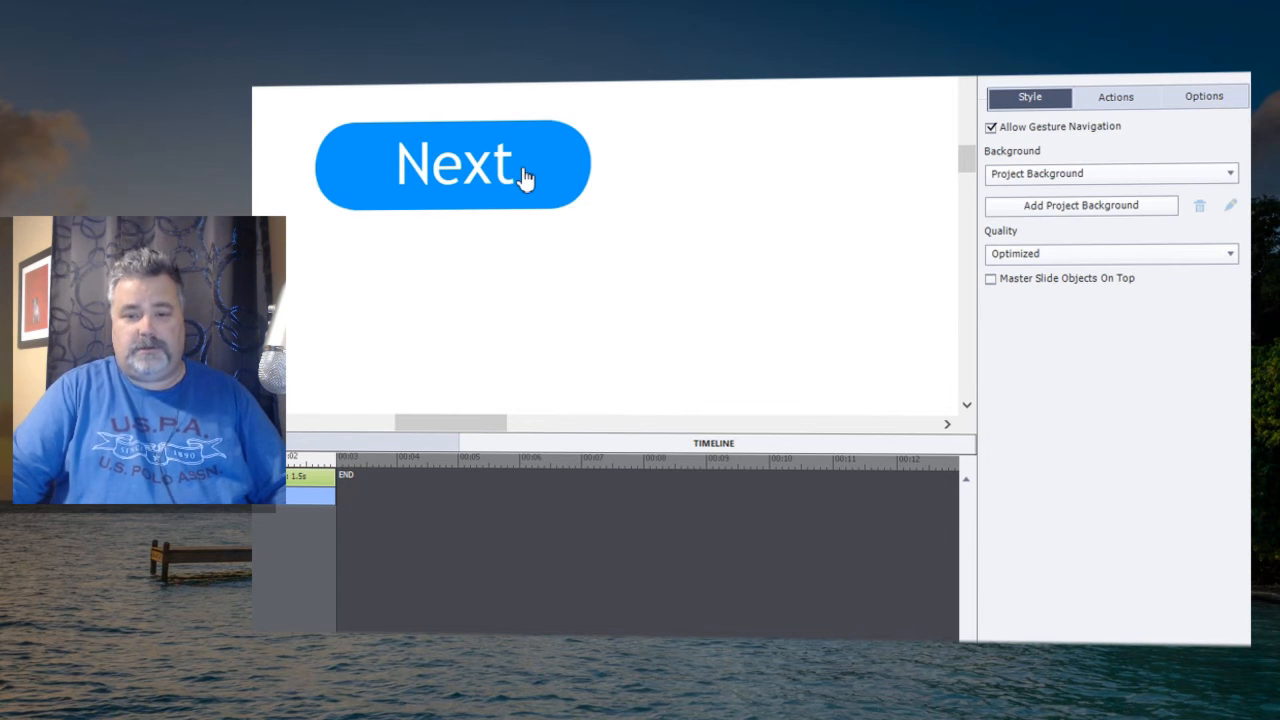
{"action": "left_click", "coordinate": [452, 163]}
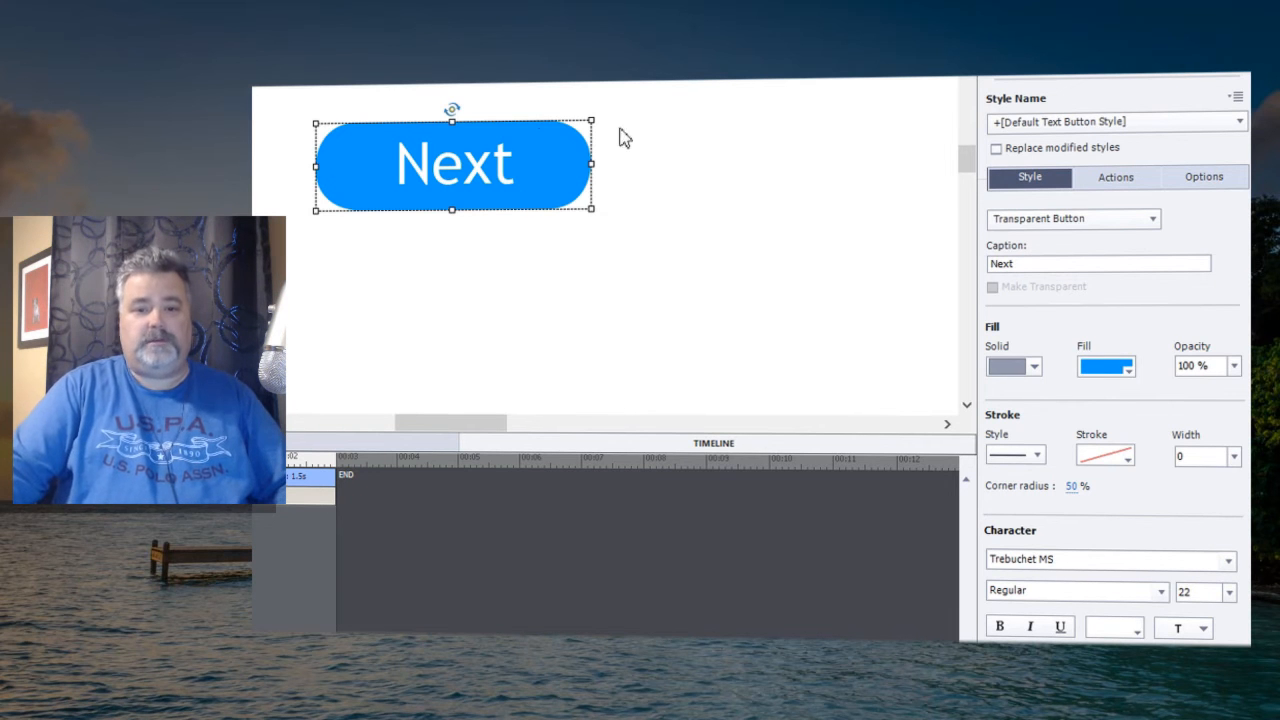
{"action": "mouse_move", "coordinate": [548, 140]}
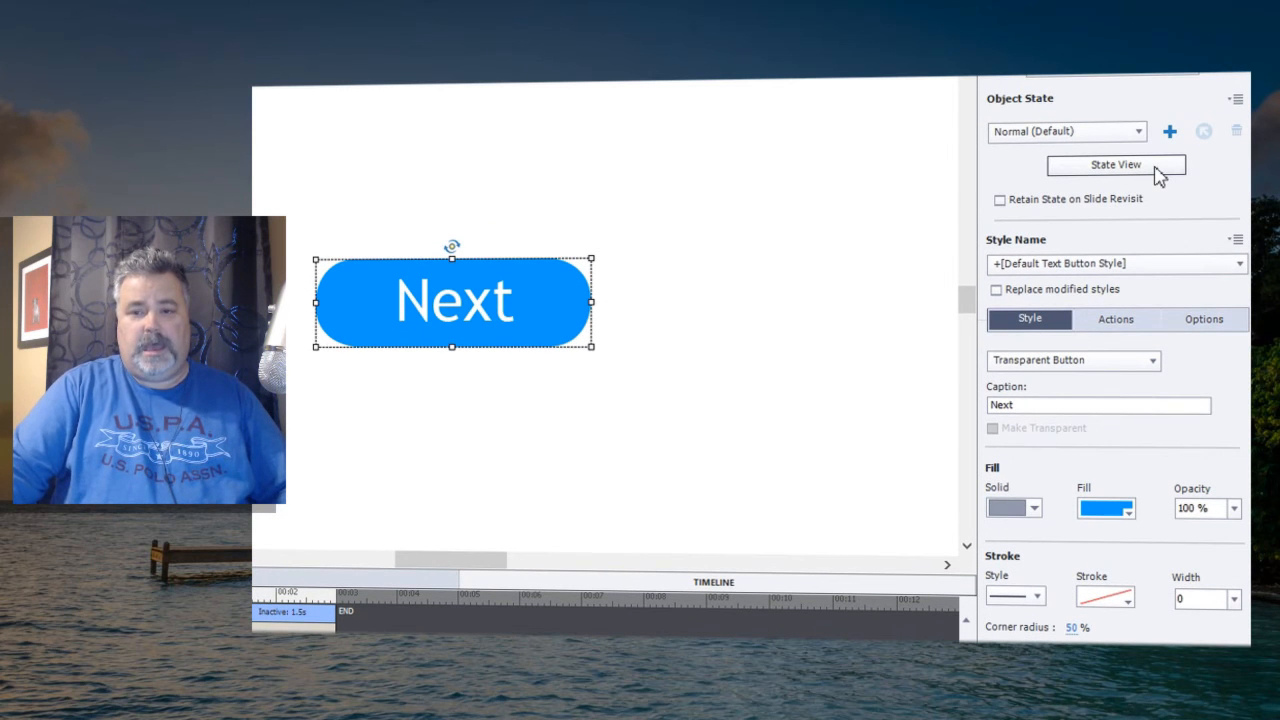
In State View, restyle the RollOver state lighter blue, then reselect Normal (Default).
{"action": "left_click", "coordinate": [1115, 165]}
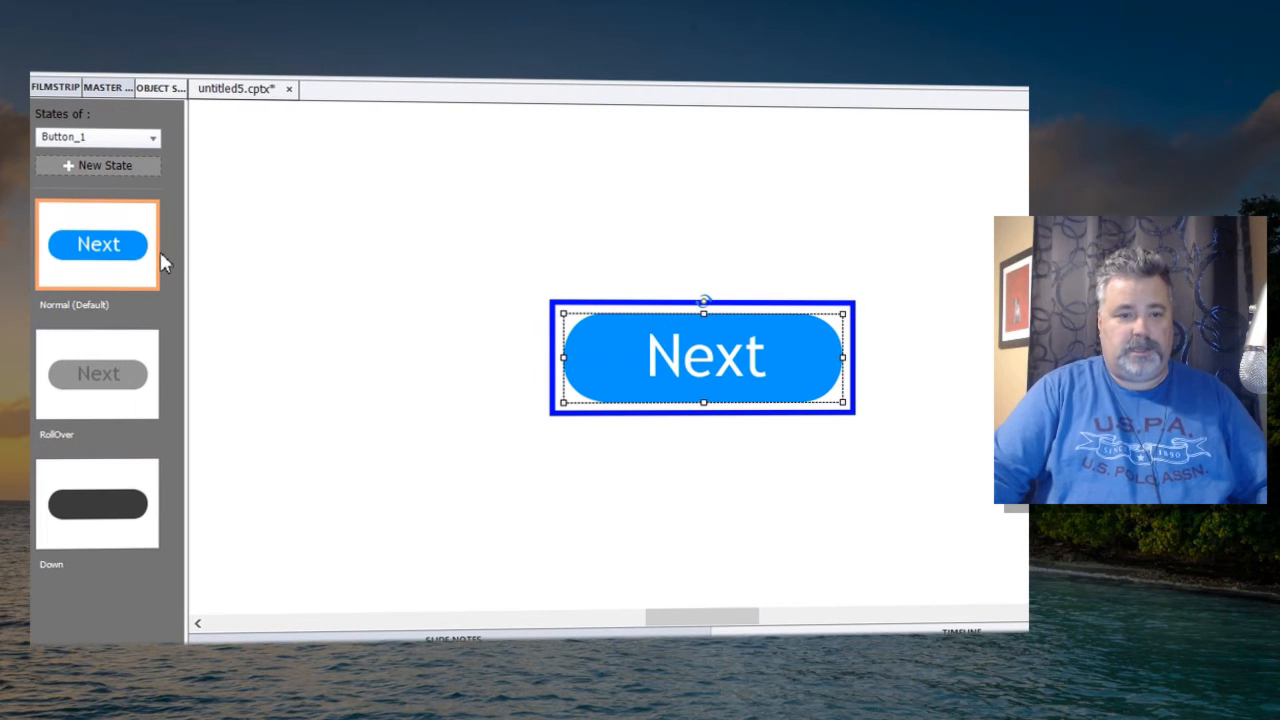
{"action": "mouse_move", "coordinate": [770, 442]}
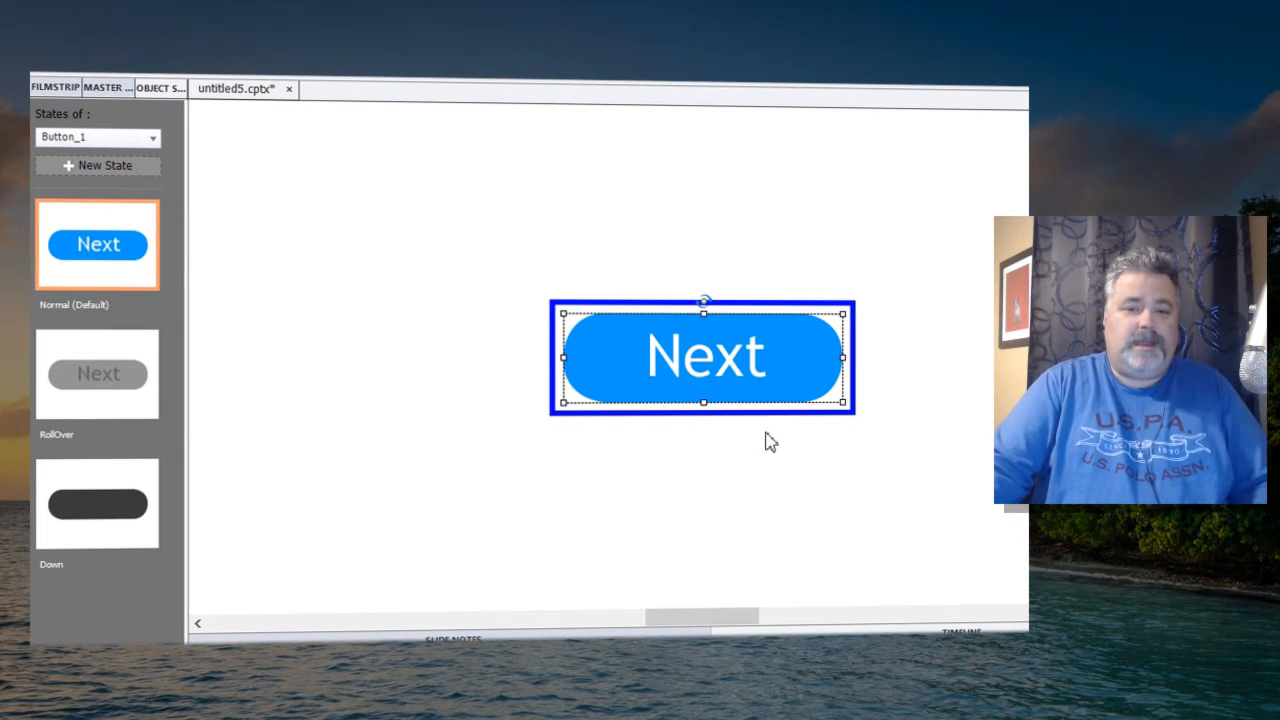
{"action": "mouse_move", "coordinate": [703, 303]}
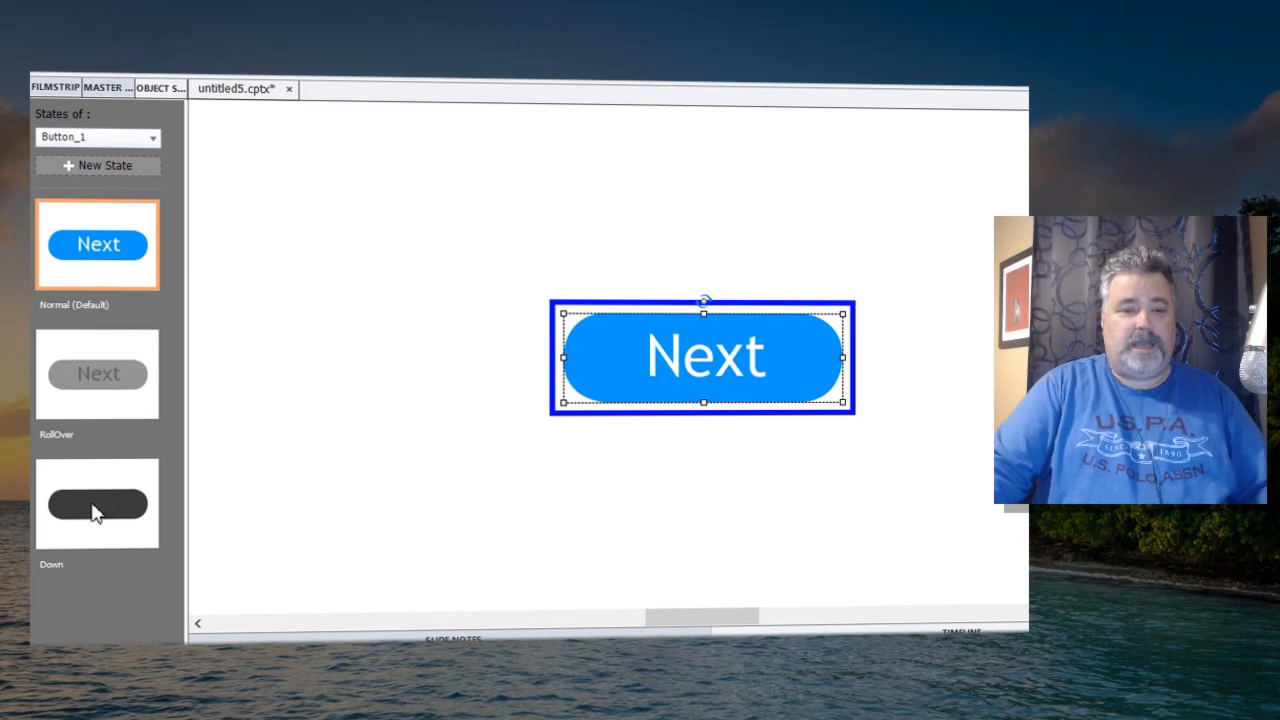
{"action": "mouse_move", "coordinate": [98, 385]}
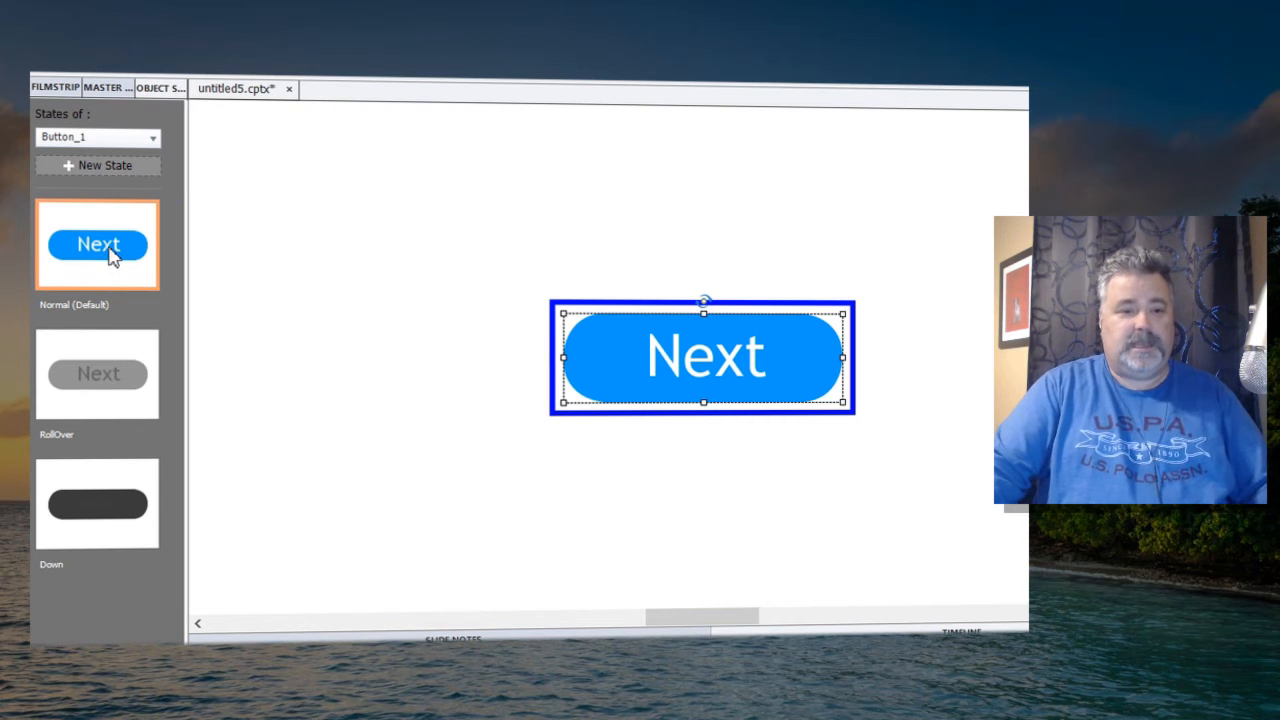
{"action": "left_click", "coordinate": [97, 373]}
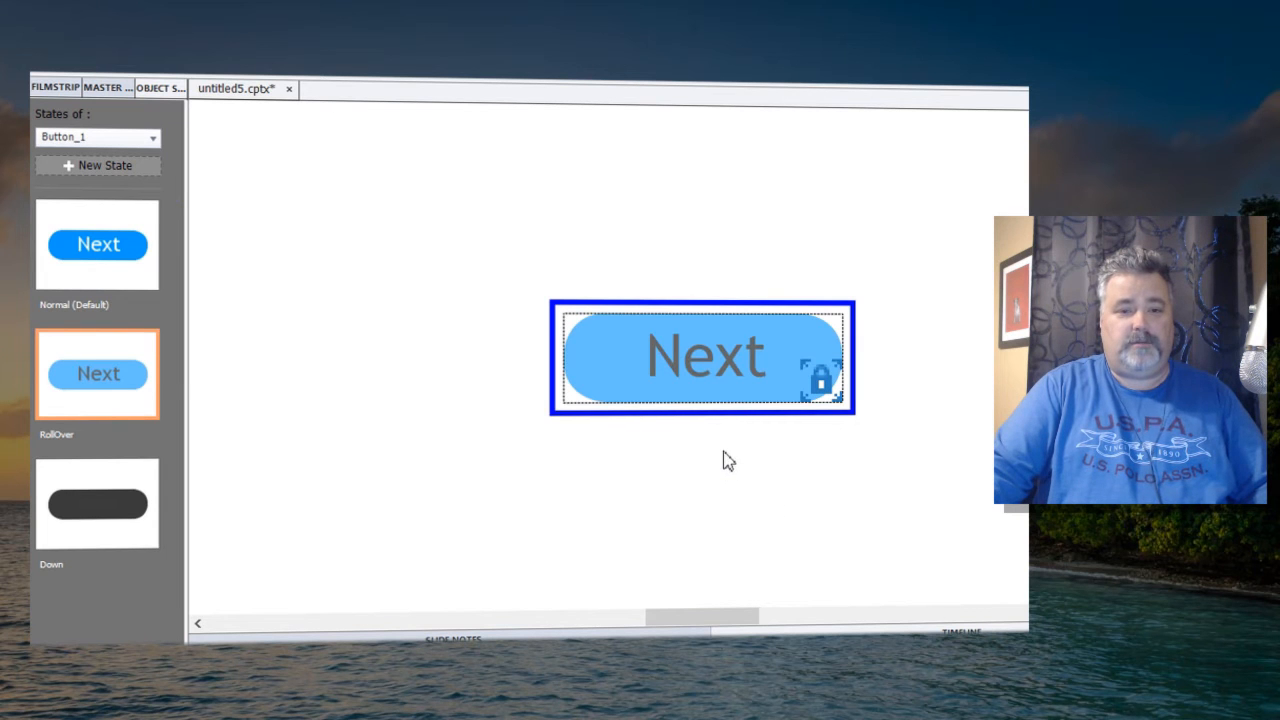
{"action": "mouse_move", "coordinate": [438, 331]}
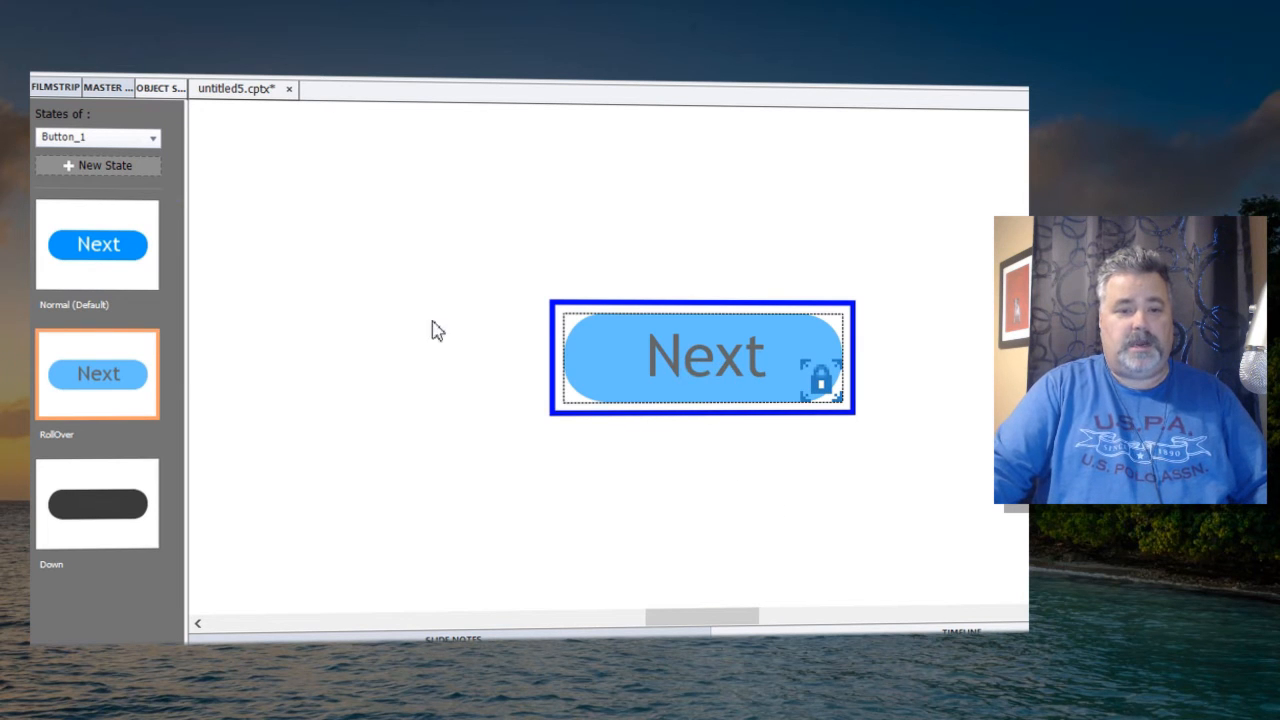
{"action": "left_click", "coordinate": [97, 244]}
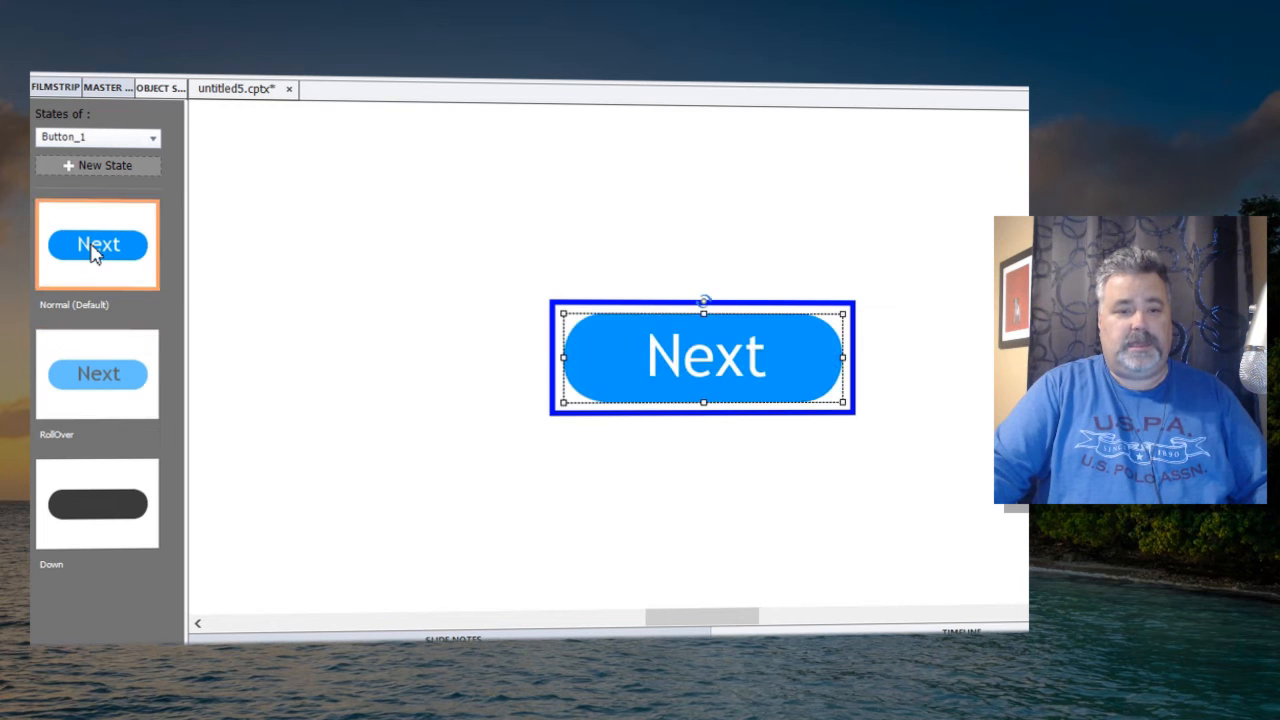
{"action": "mouse_move", "coordinate": [128, 519]}
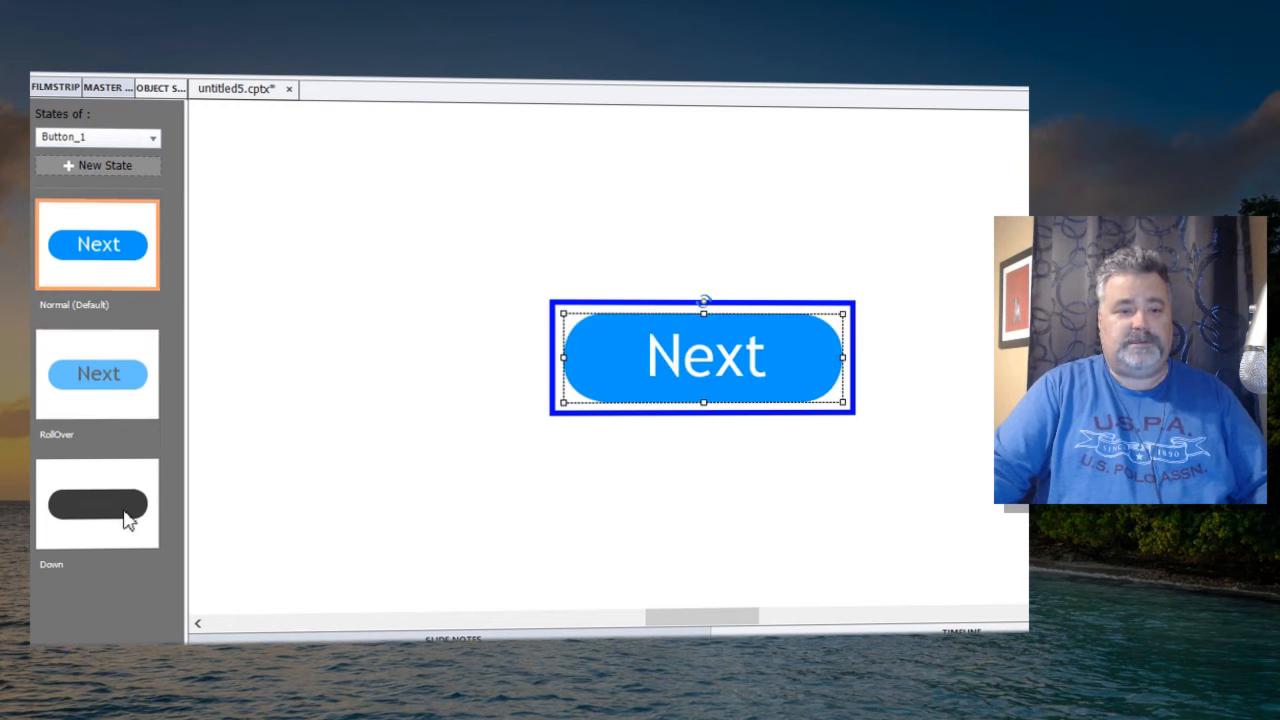
Give the Down state an Image Fill, then exit state editing.
{"action": "left_click", "coordinate": [97, 503]}
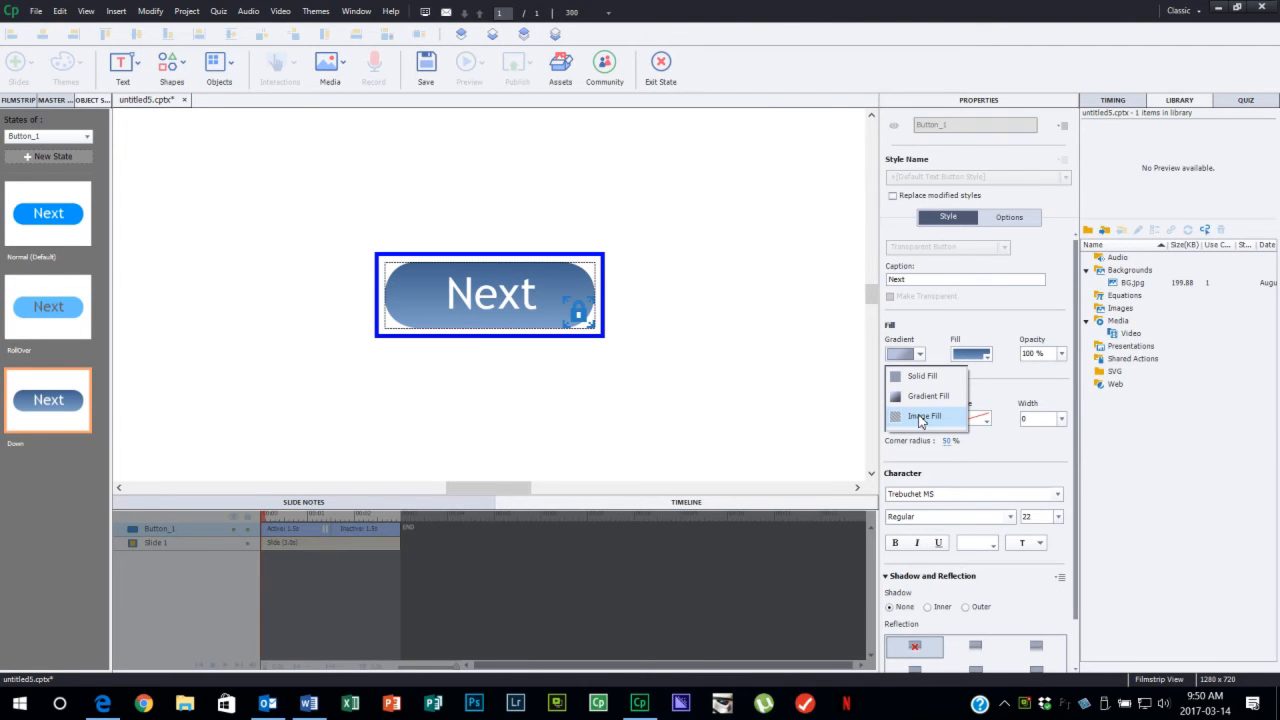
{"action": "left_click", "coordinate": [924, 416]}
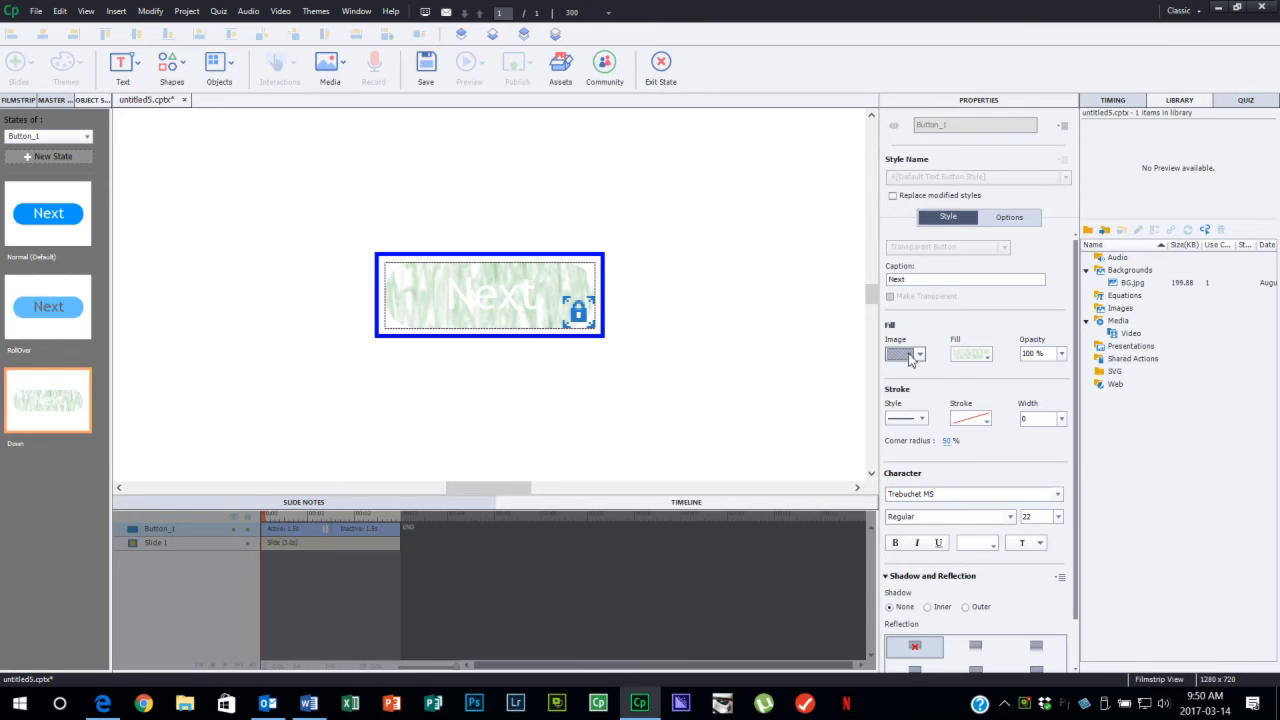
{"action": "left_click", "coordinate": [918, 354]}
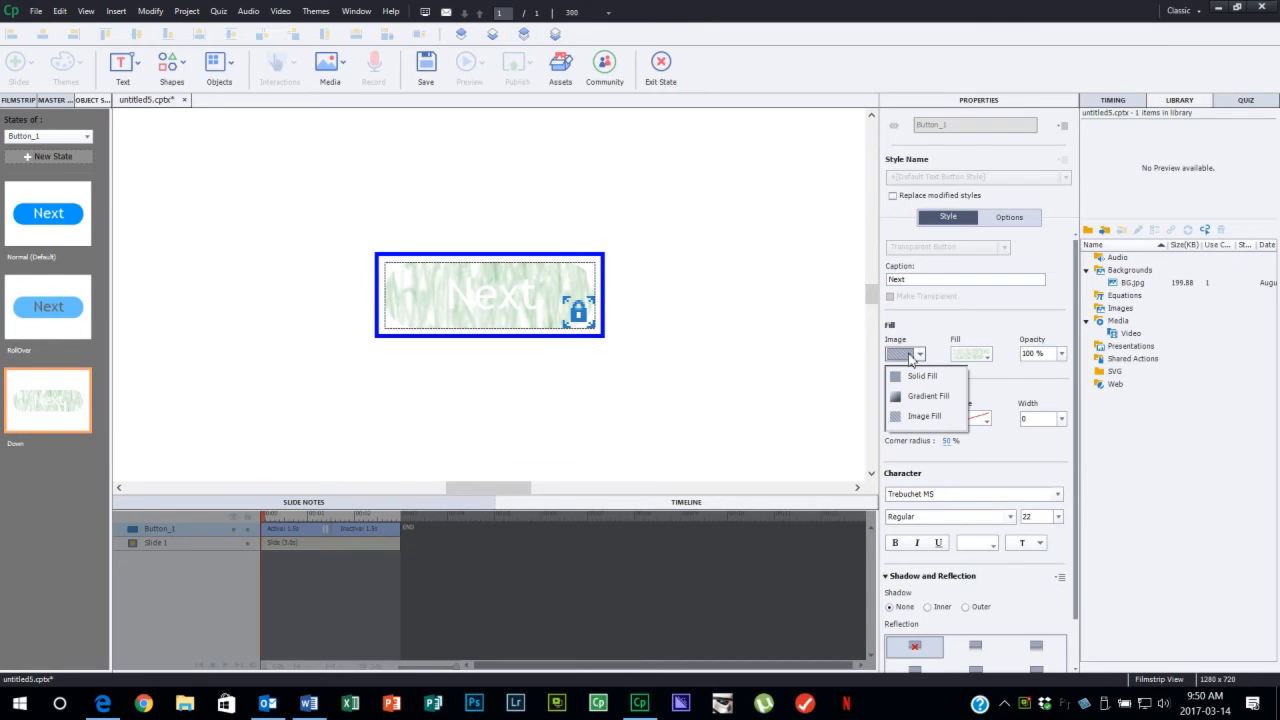
{"action": "left_click", "coordinate": [928, 396]}
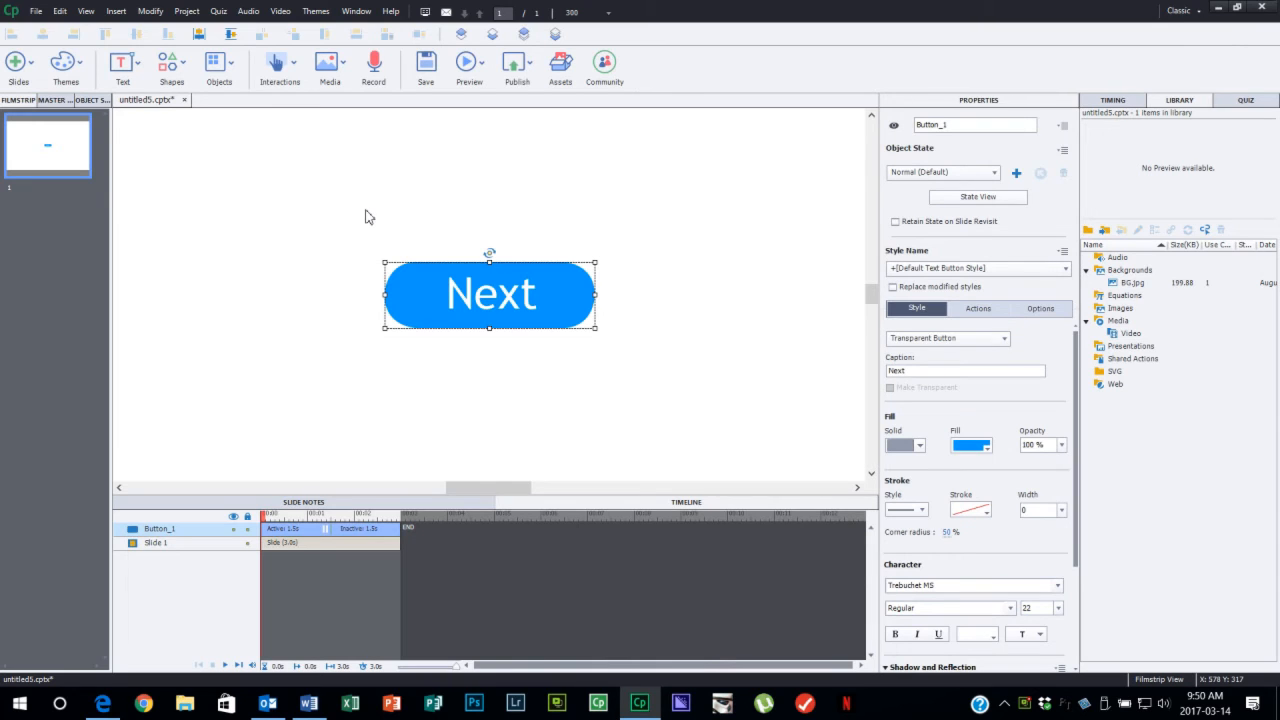
{"action": "mouse_move", "coordinate": [390, 248]}
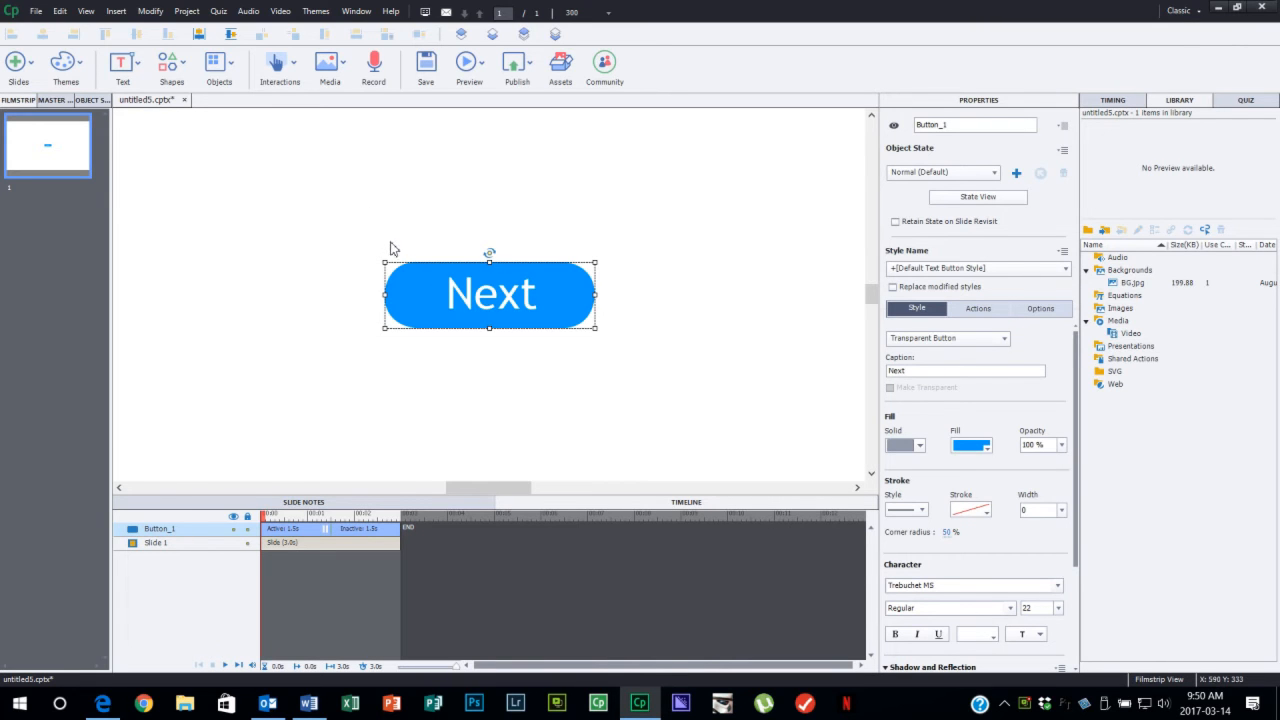
{"action": "mouse_move", "coordinate": [425, 298]}
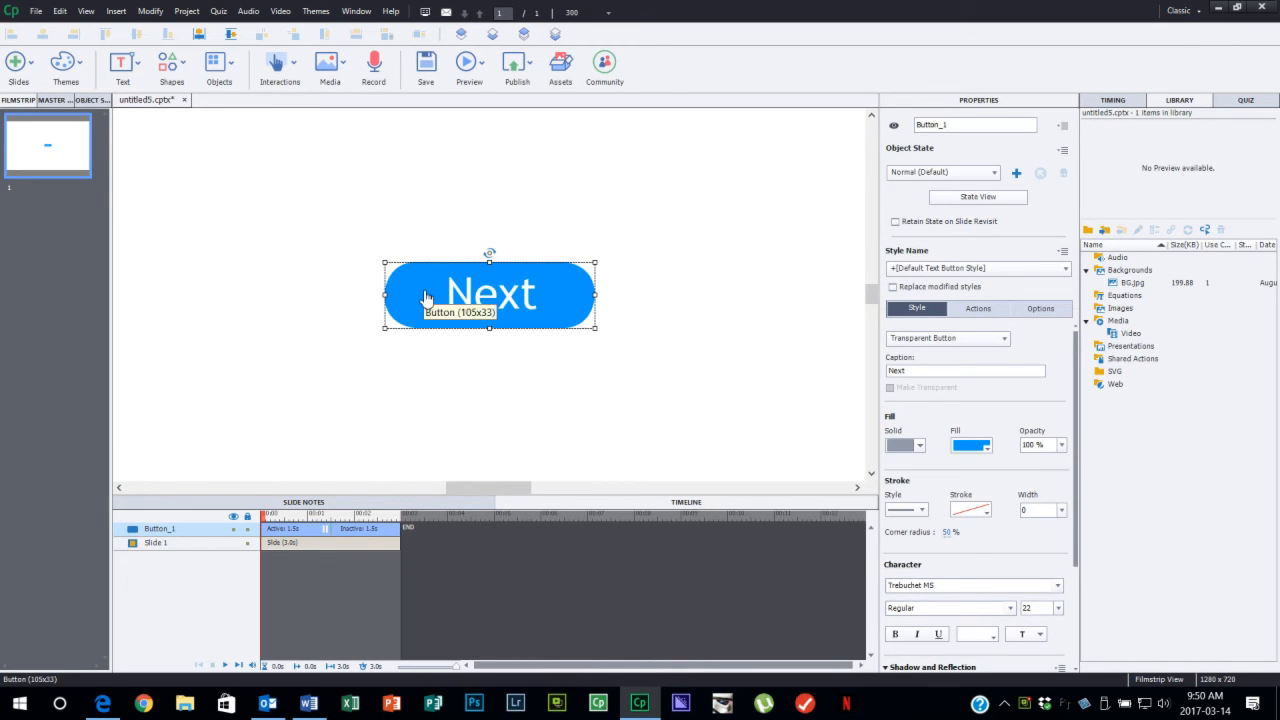
Add a Multiple Choice question slide with its results slide, then open slide 2.
{"action": "left_click", "coordinate": [18, 65]}
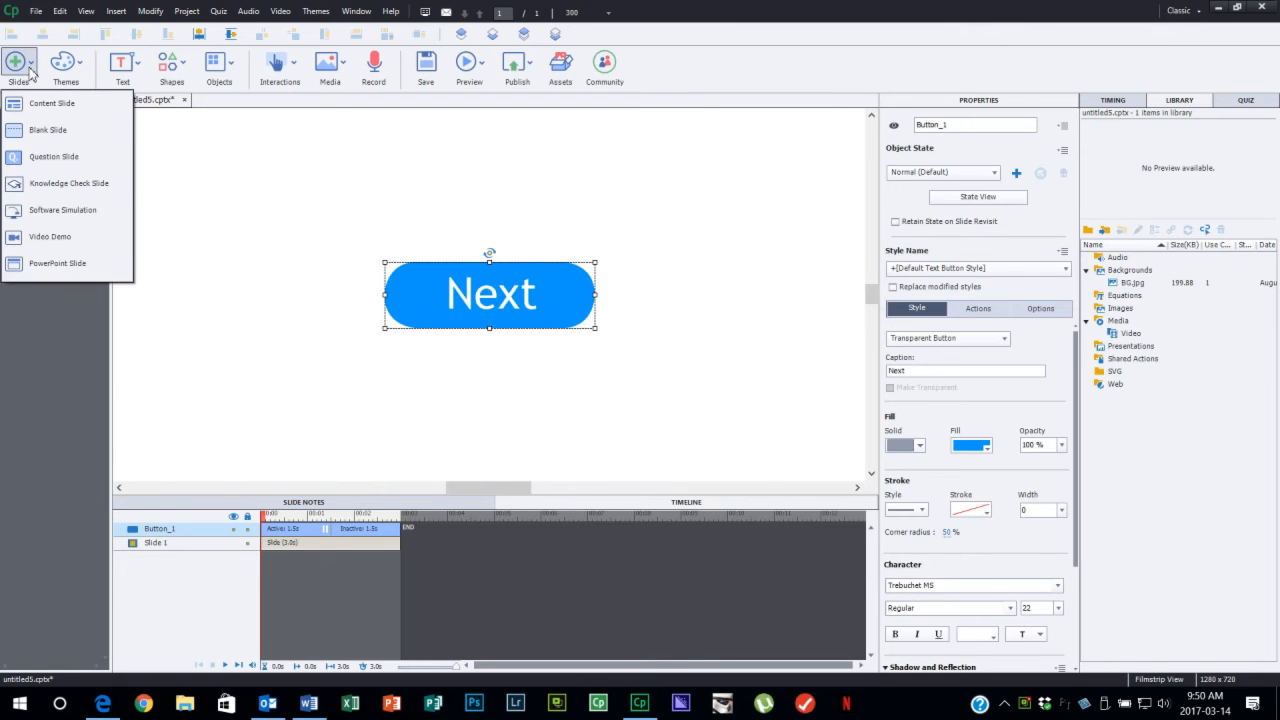
{"action": "left_click", "coordinate": [53, 156]}
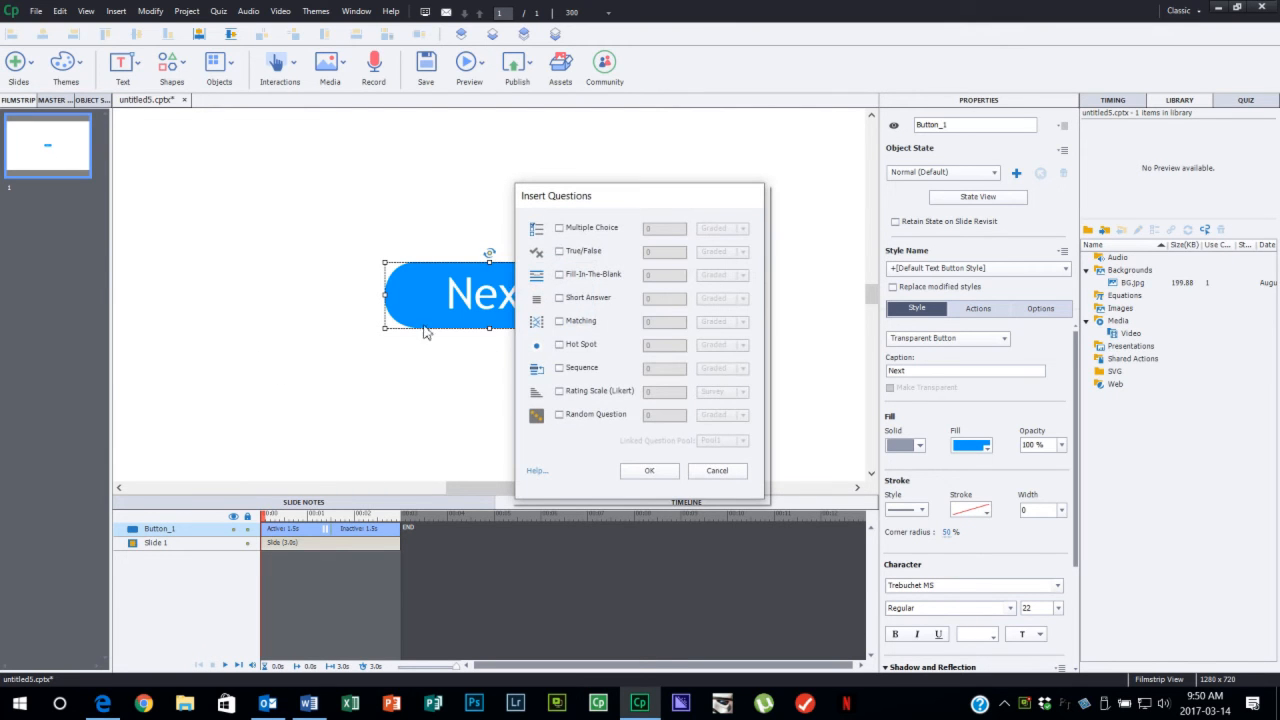
{"action": "left_click", "coordinate": [559, 228]}
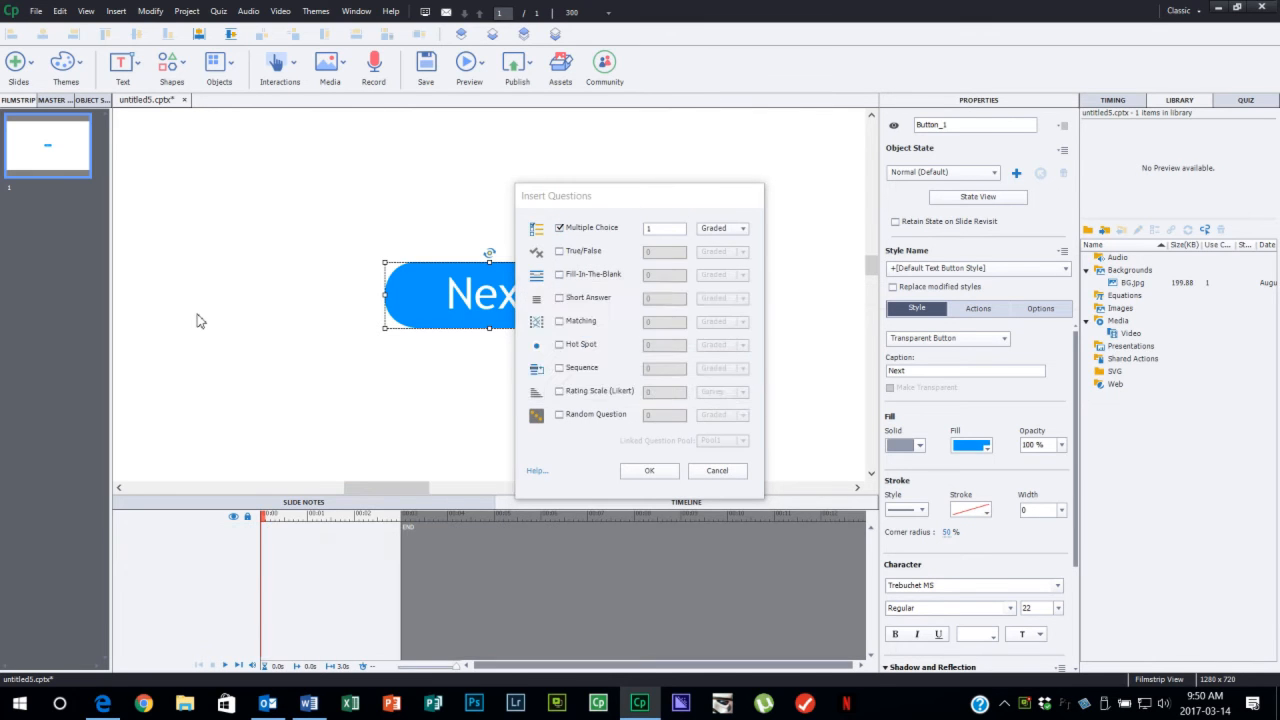
{"action": "left_click", "coordinate": [649, 470]}
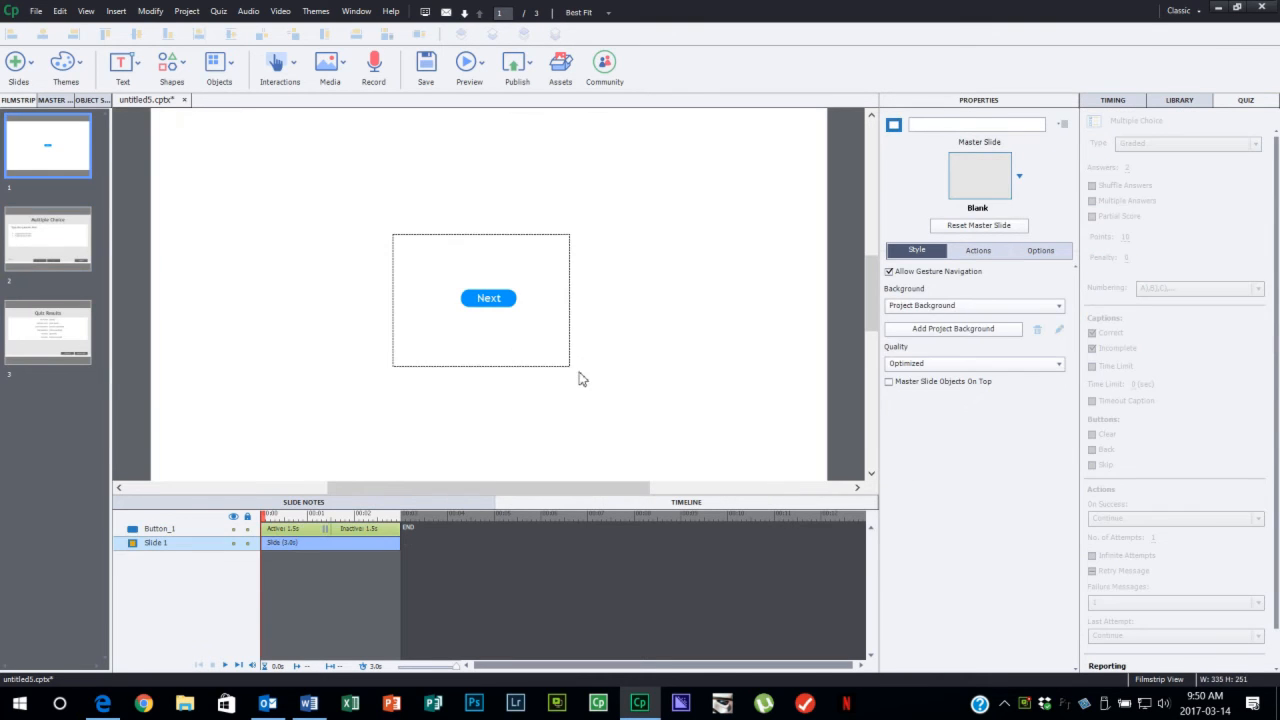
{"action": "left_click", "coordinate": [488, 297]}
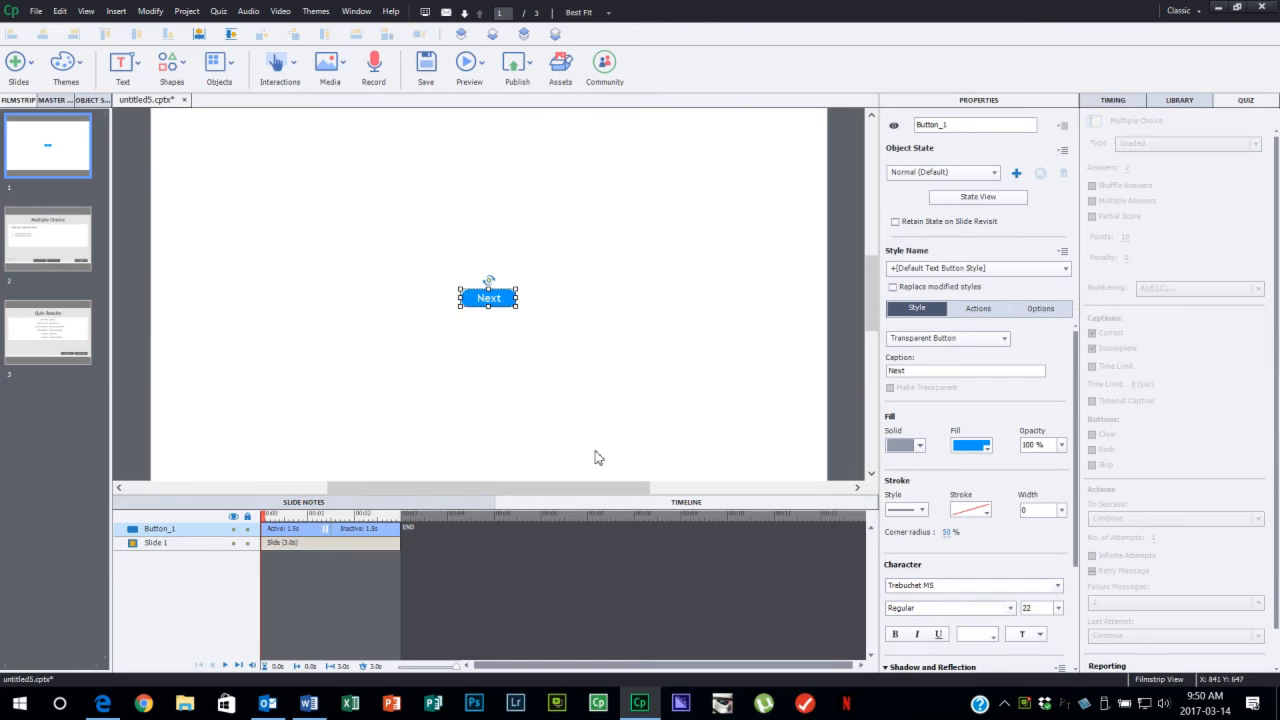
{"action": "mouse_move", "coordinate": [207, 270]}
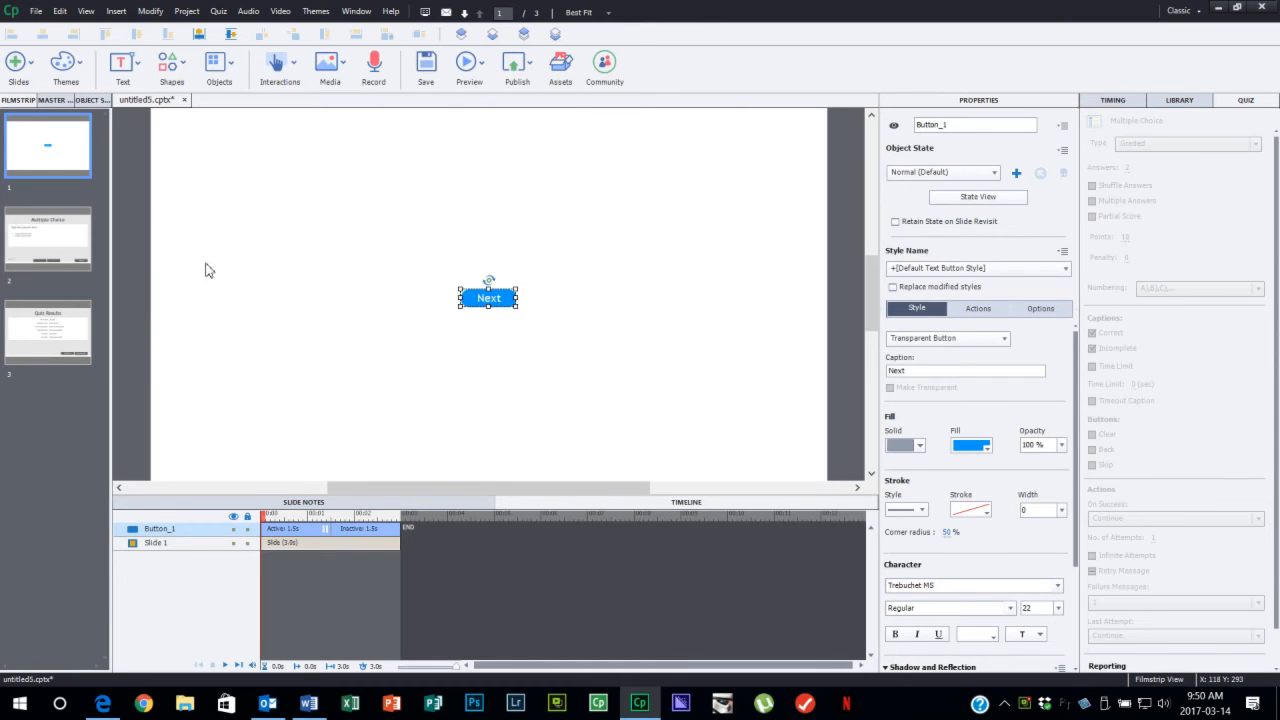
{"action": "left_click", "coordinate": [47, 238]}
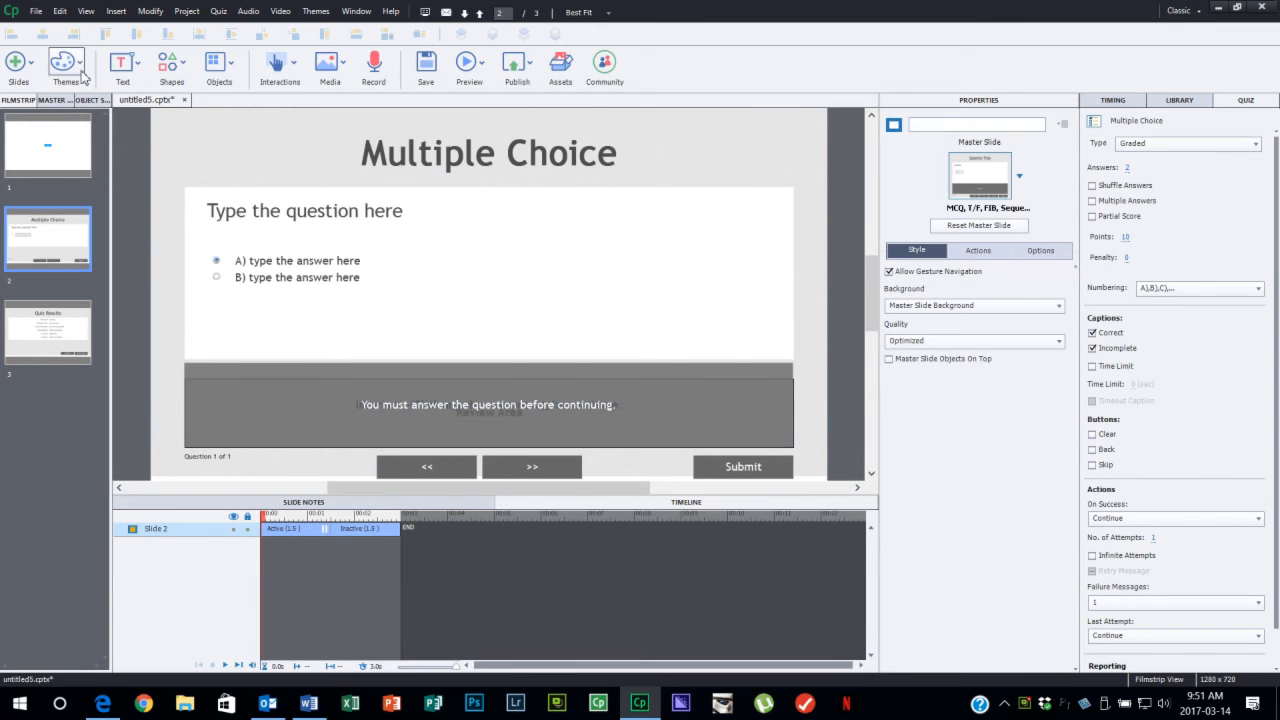
Show the Interactions list on the quiz slide, where Button is greyed out.
{"action": "left_click", "coordinate": [60, 11]}
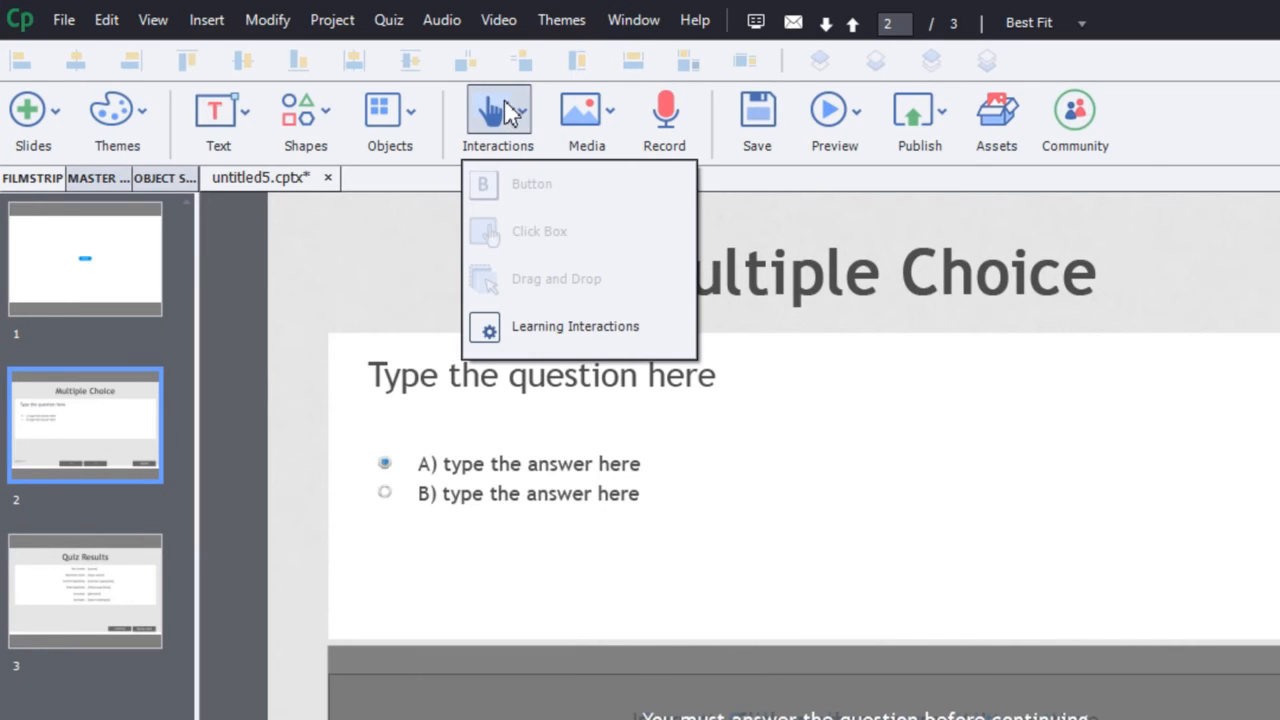
{"action": "mouse_move", "coordinate": [612, 195]}
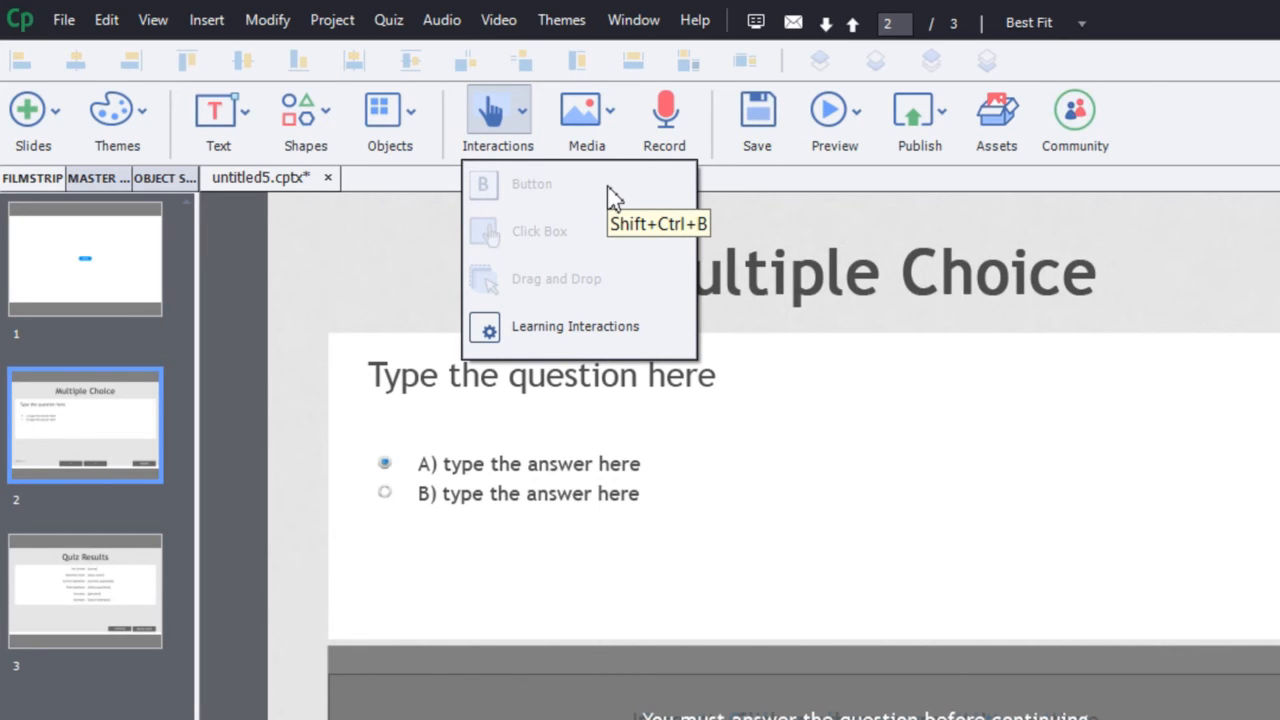
{"action": "mouse_move", "coordinate": [515, 110]}
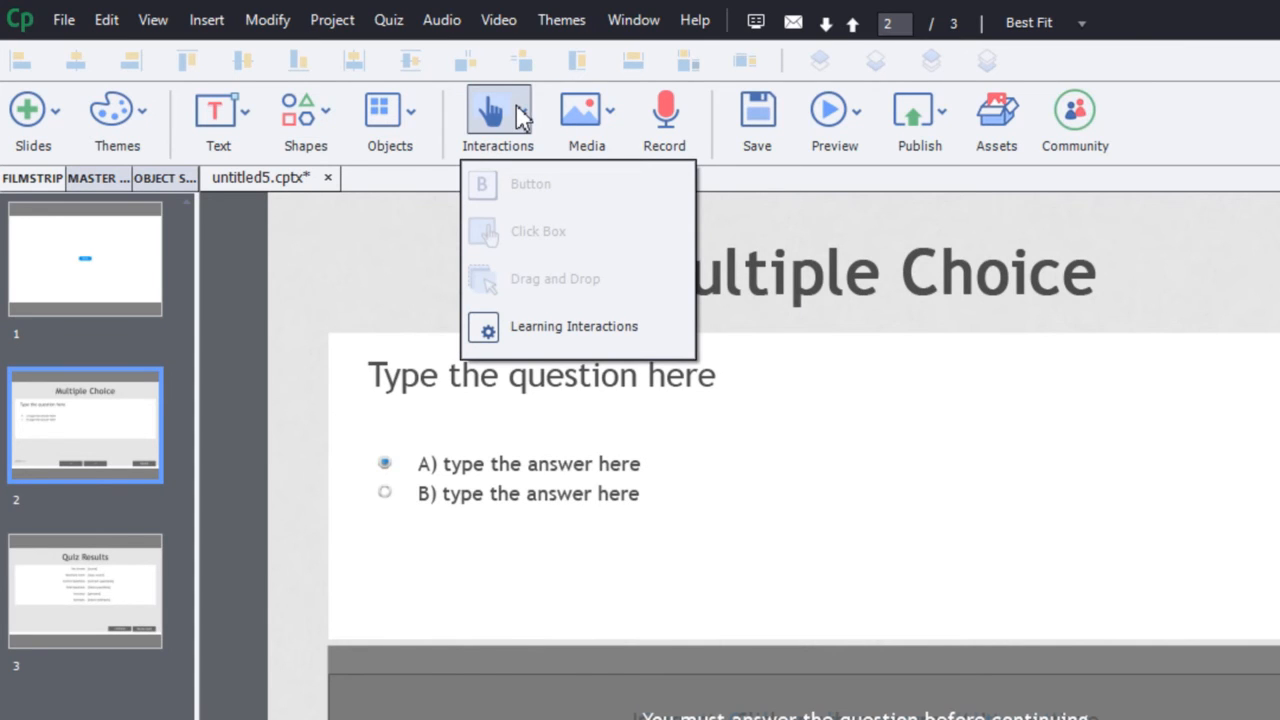
Draw a rounded-rectangle shape beside the 'Question 1 of 1' label.
{"action": "left_click", "coordinate": [305, 120]}
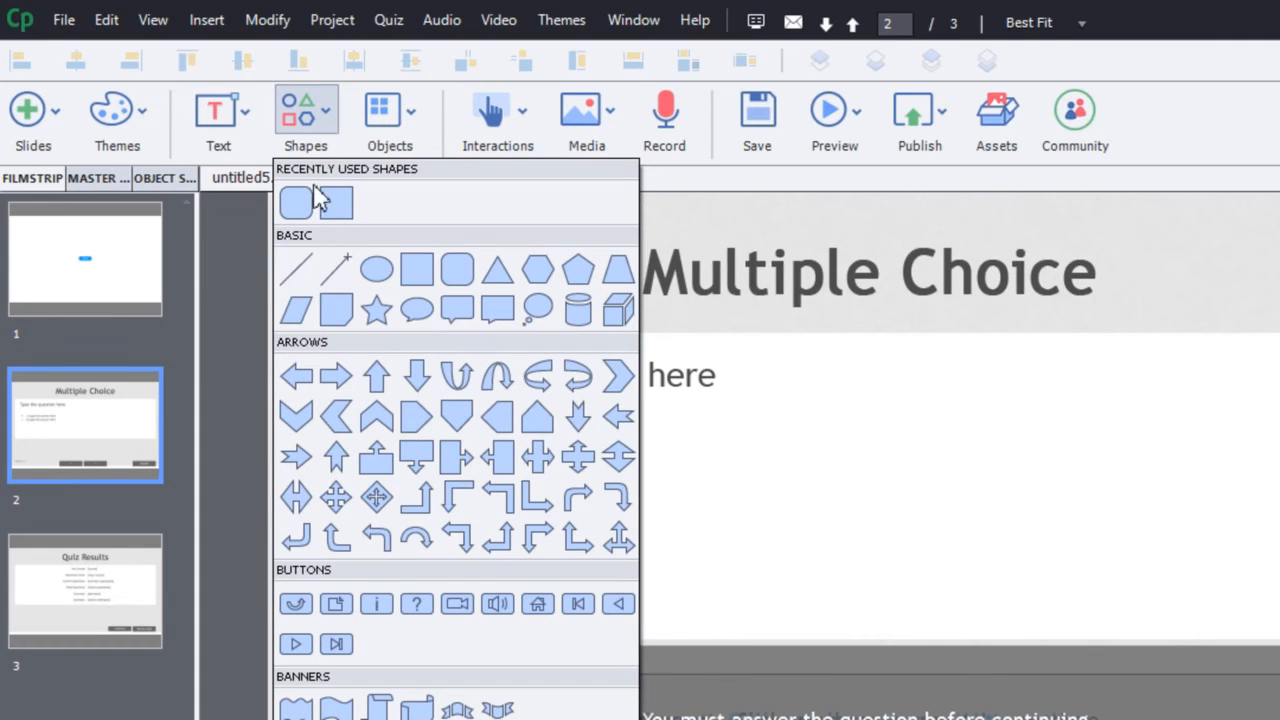
{"action": "mouse_move", "coordinate": [297, 205]}
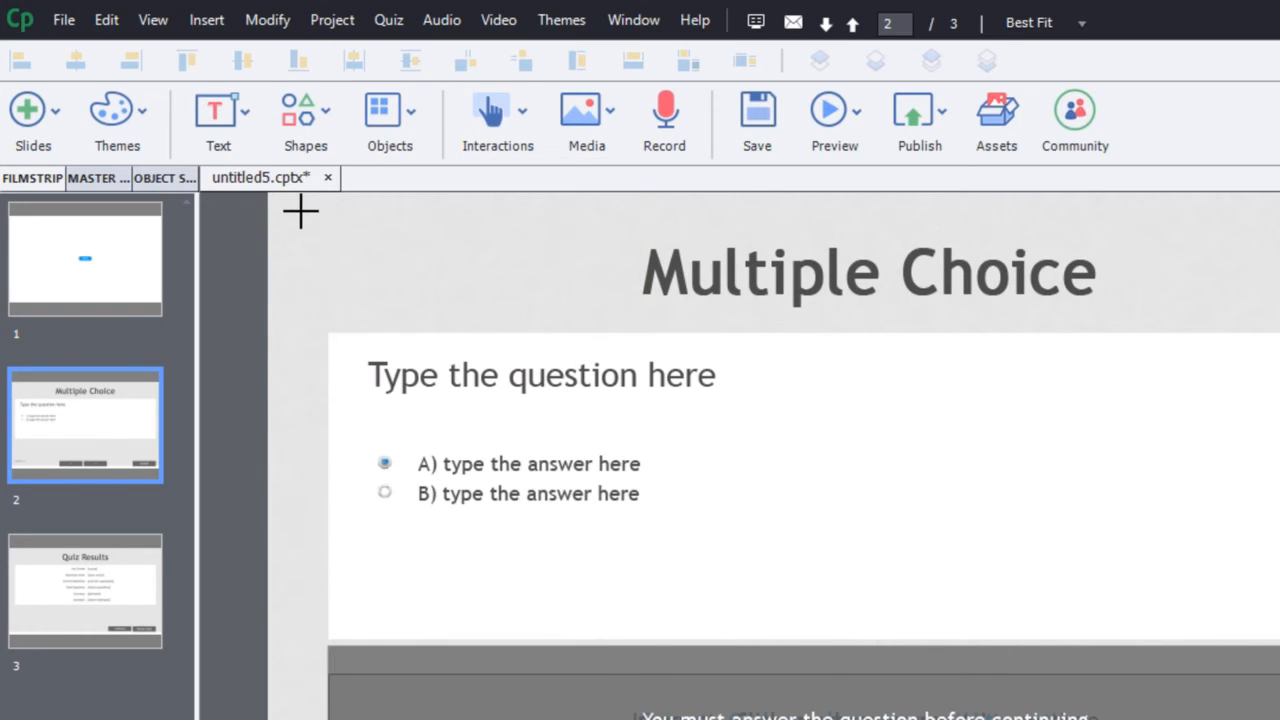
{"action": "mouse_move", "coordinate": [448, 302]}
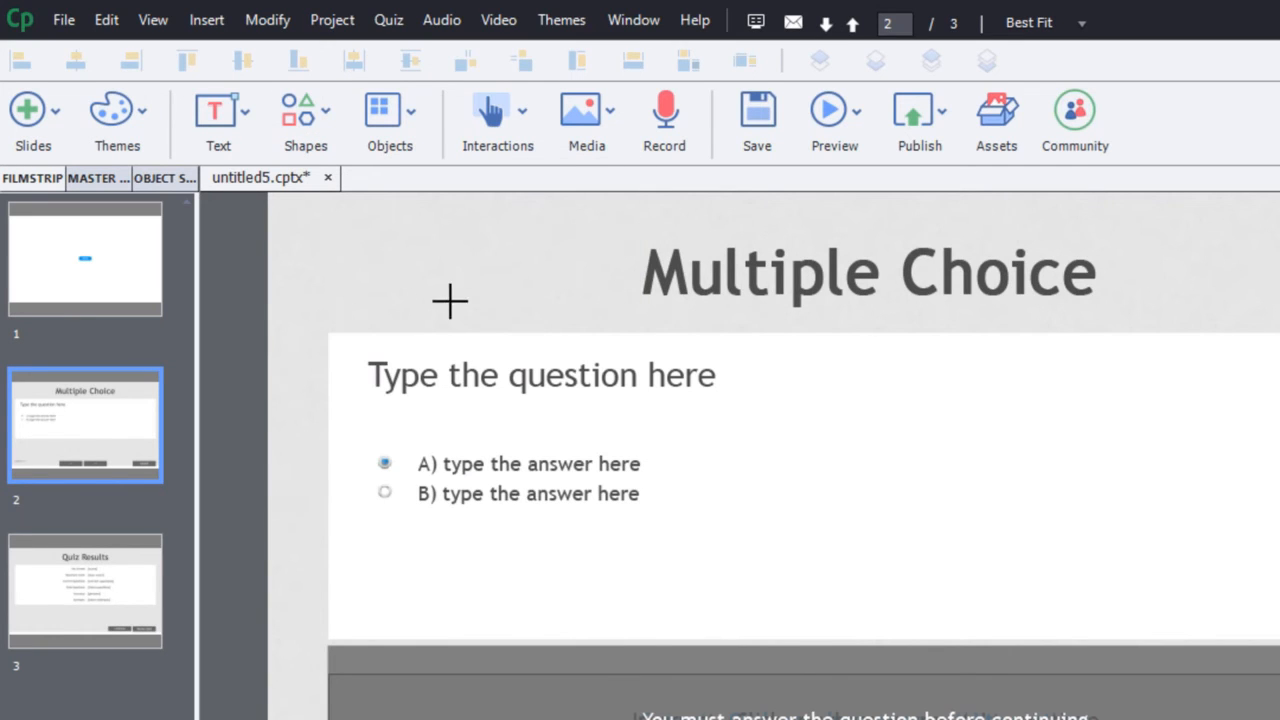
{"action": "scroll", "scroll_direction": "down", "scroll_amount": 3}
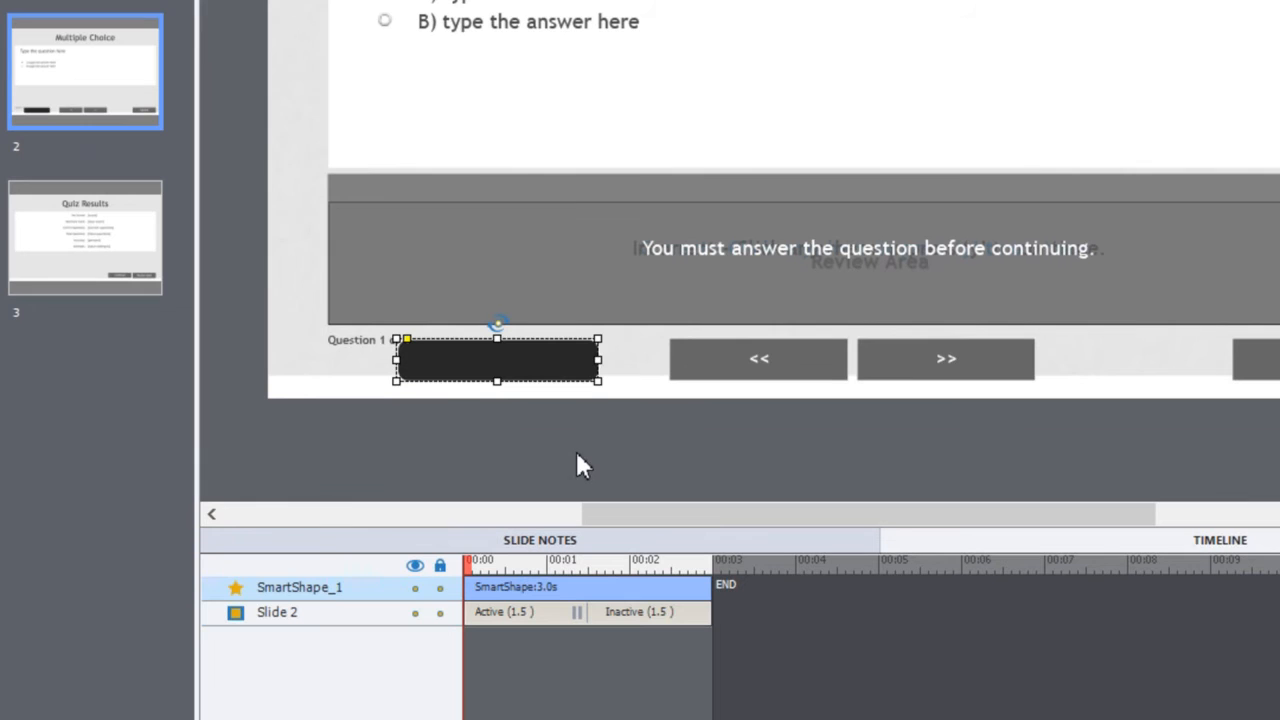
{"action": "mouse_move", "coordinate": [558, 417]}
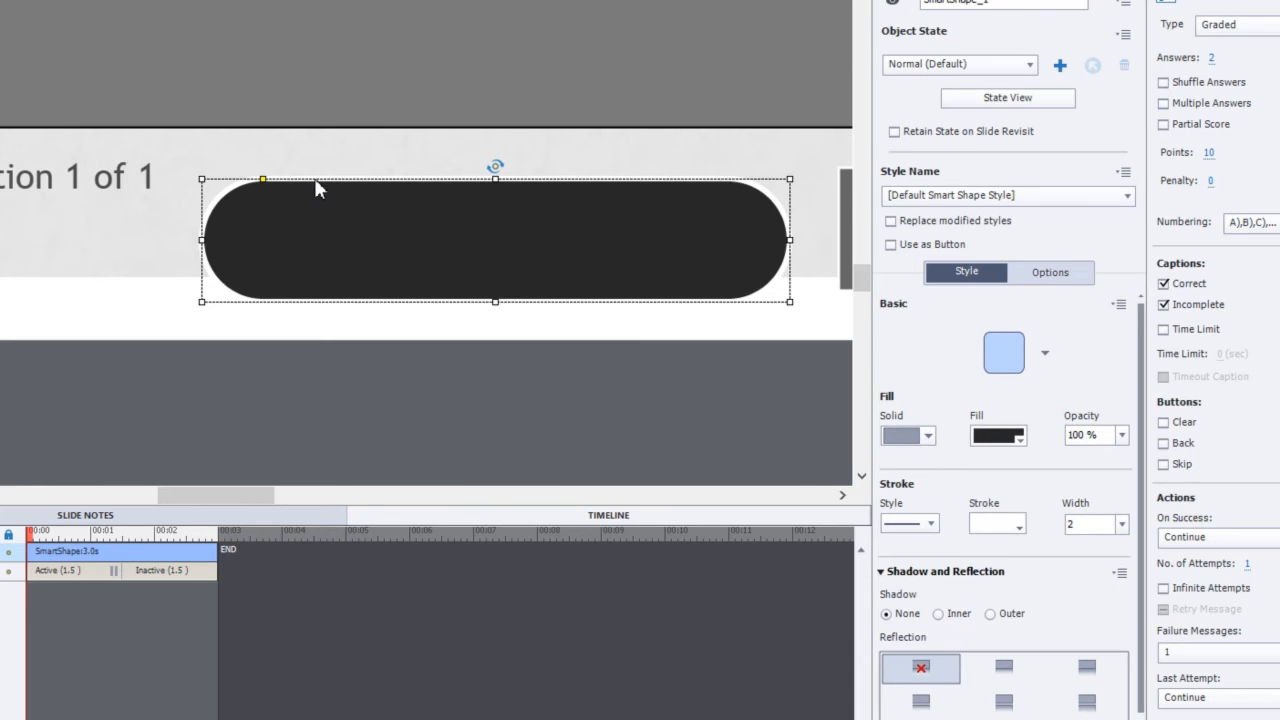
{"action": "mouse_move", "coordinate": [325, 195]}
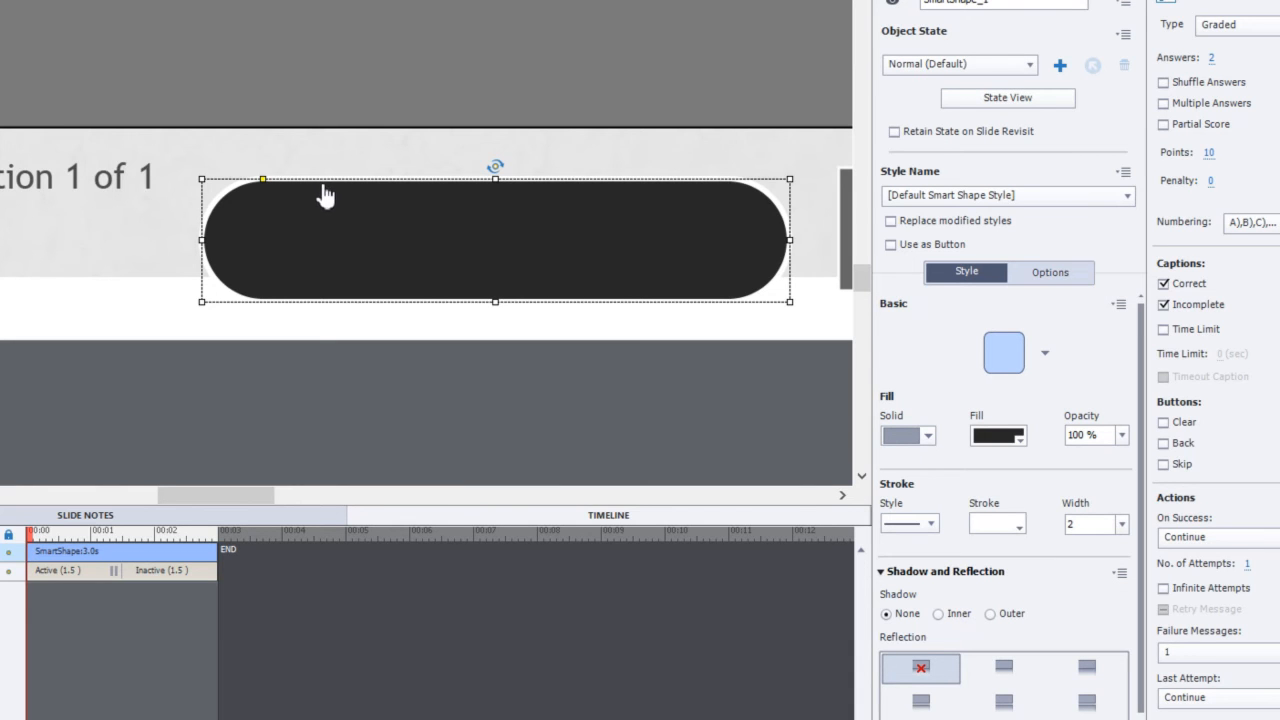
{"action": "mouse_move", "coordinate": [180, 222]}
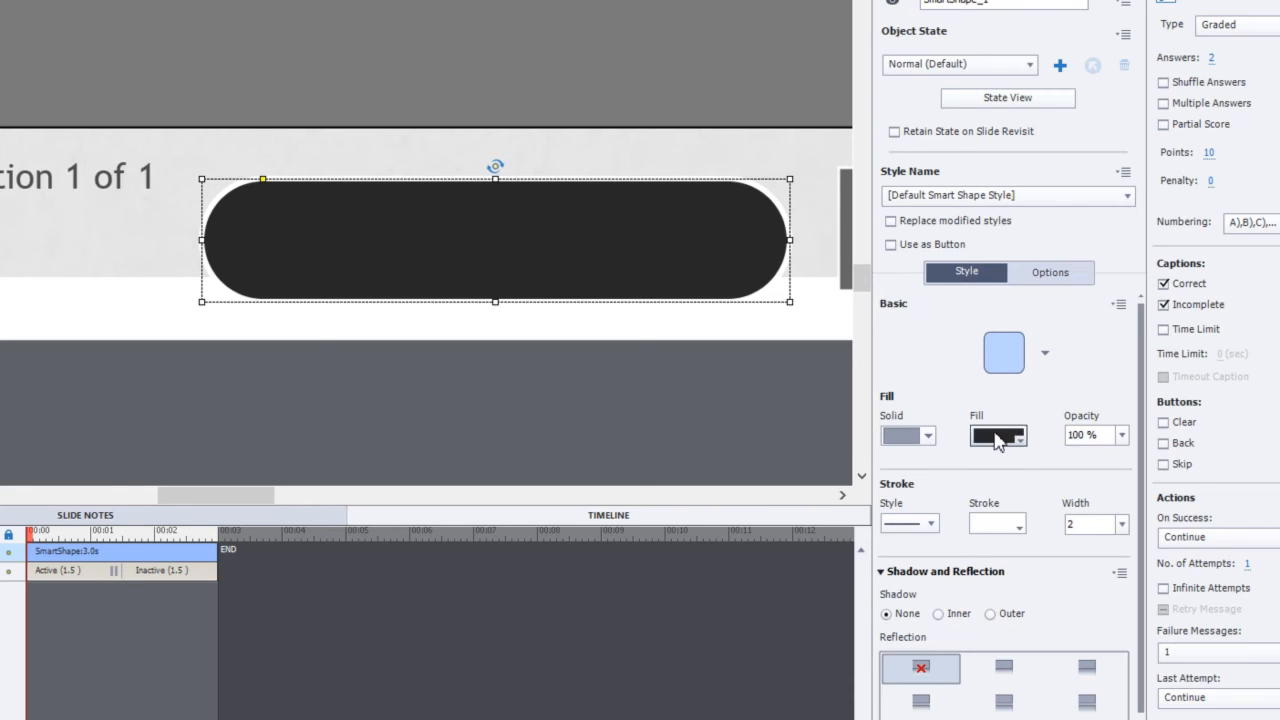
Switch the pill shape's fill to a blue gradient.
{"action": "left_click", "coordinate": [1019, 435]}
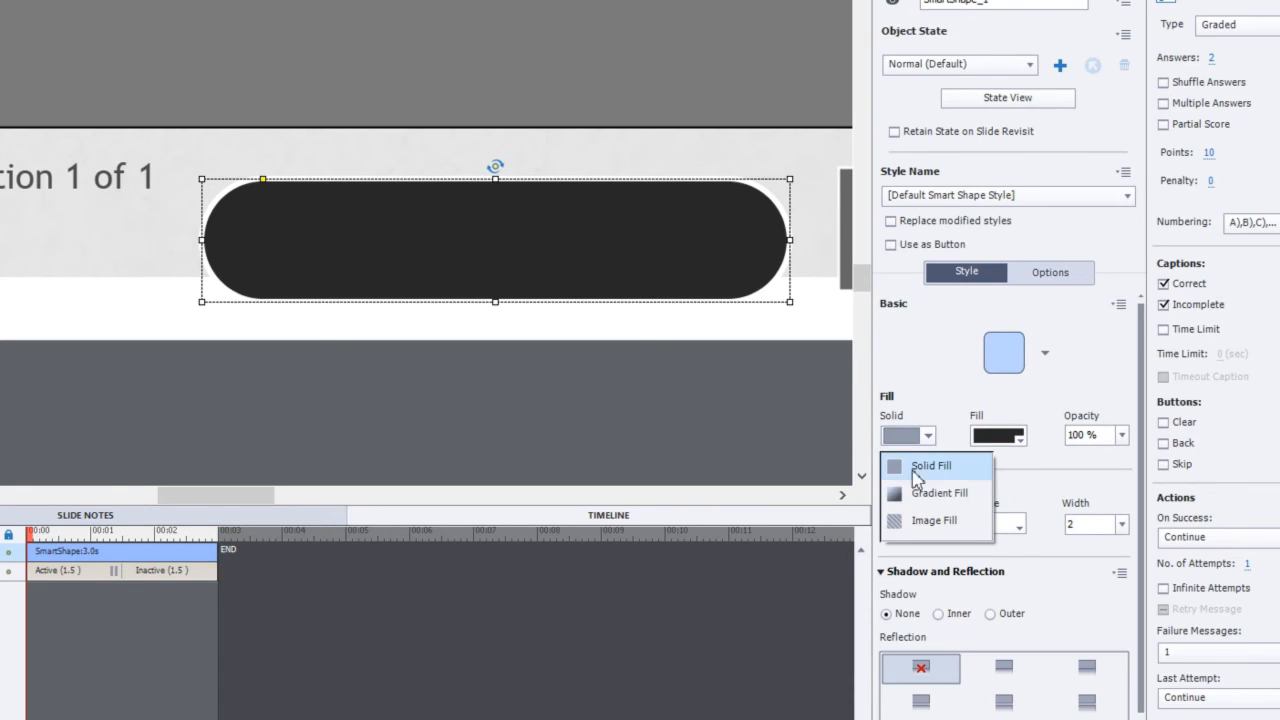
{"action": "left_click", "coordinate": [937, 492]}
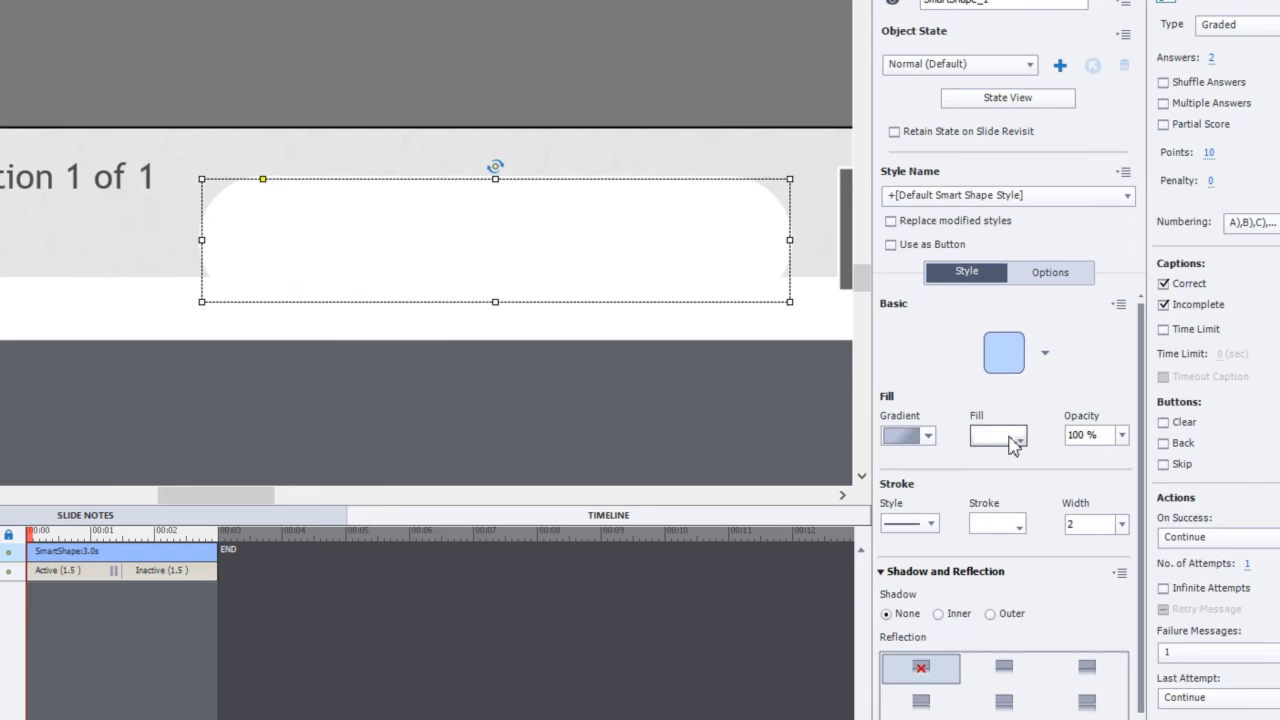
{"action": "left_click", "coordinate": [1033, 435]}
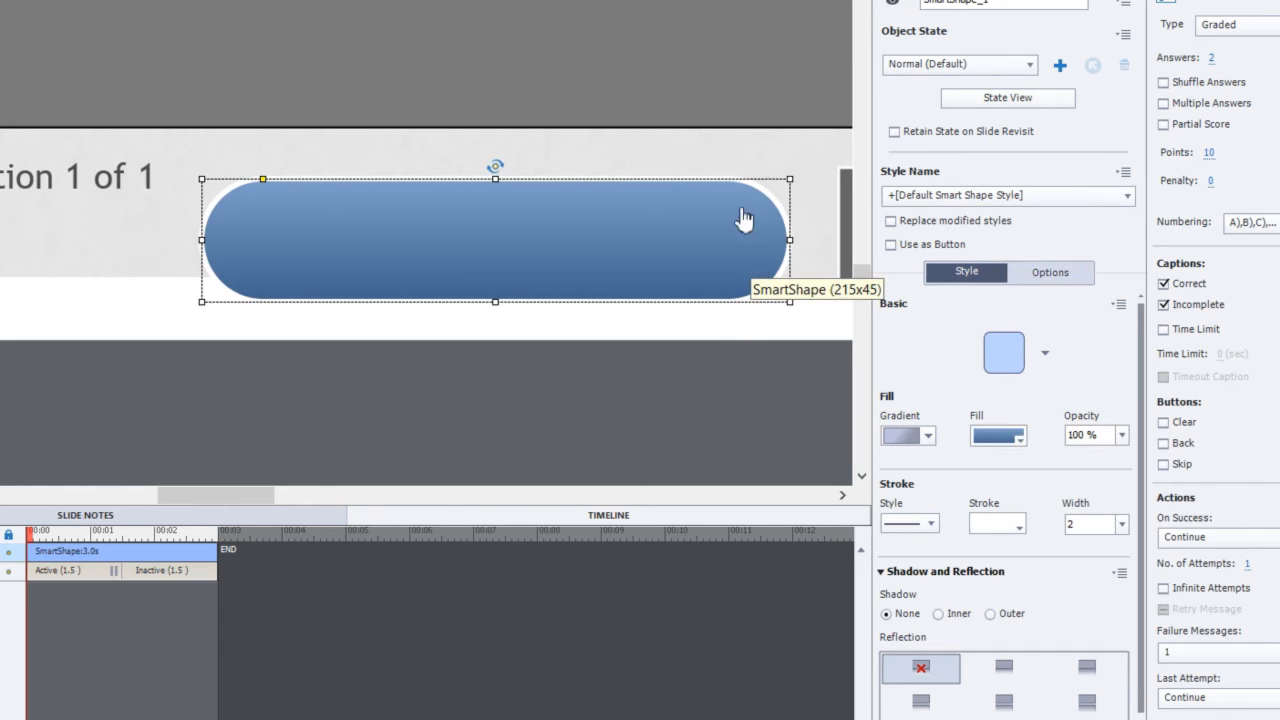
{"action": "mouse_move", "coordinate": [388, 280]}
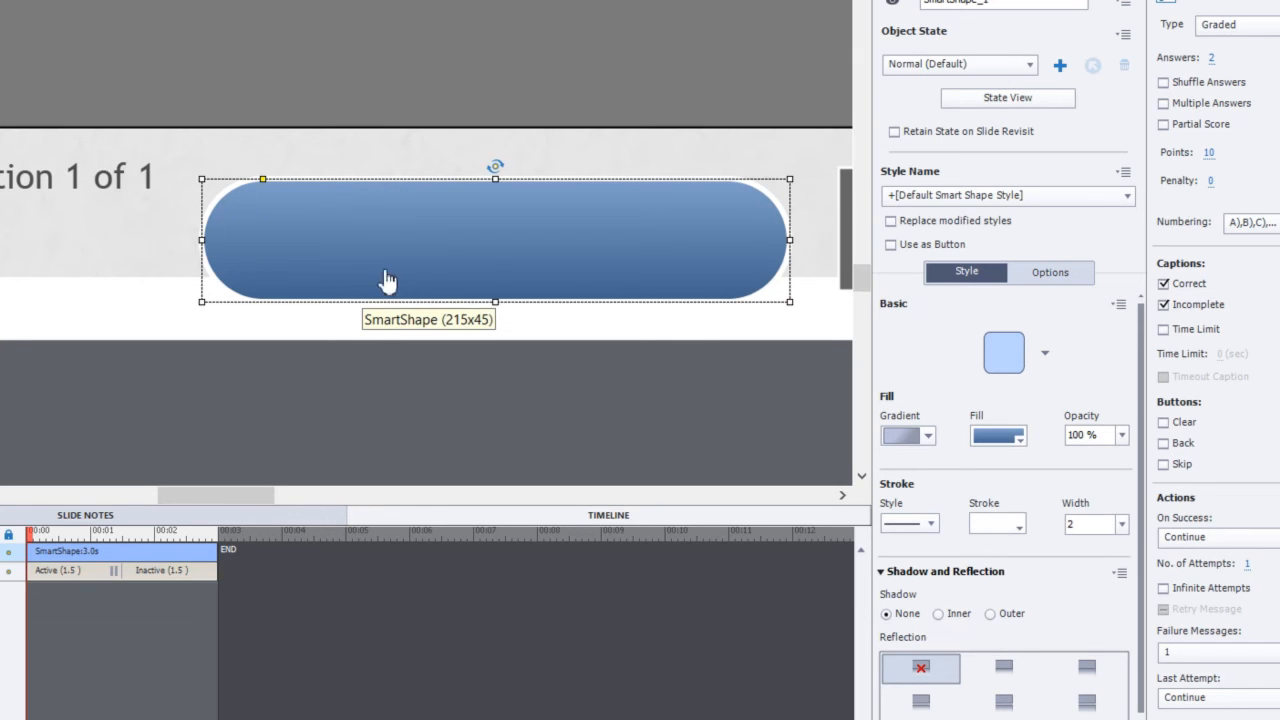
{"action": "mouse_move", "coordinate": [765, 240]}
{"action": "type", "text": "7"}
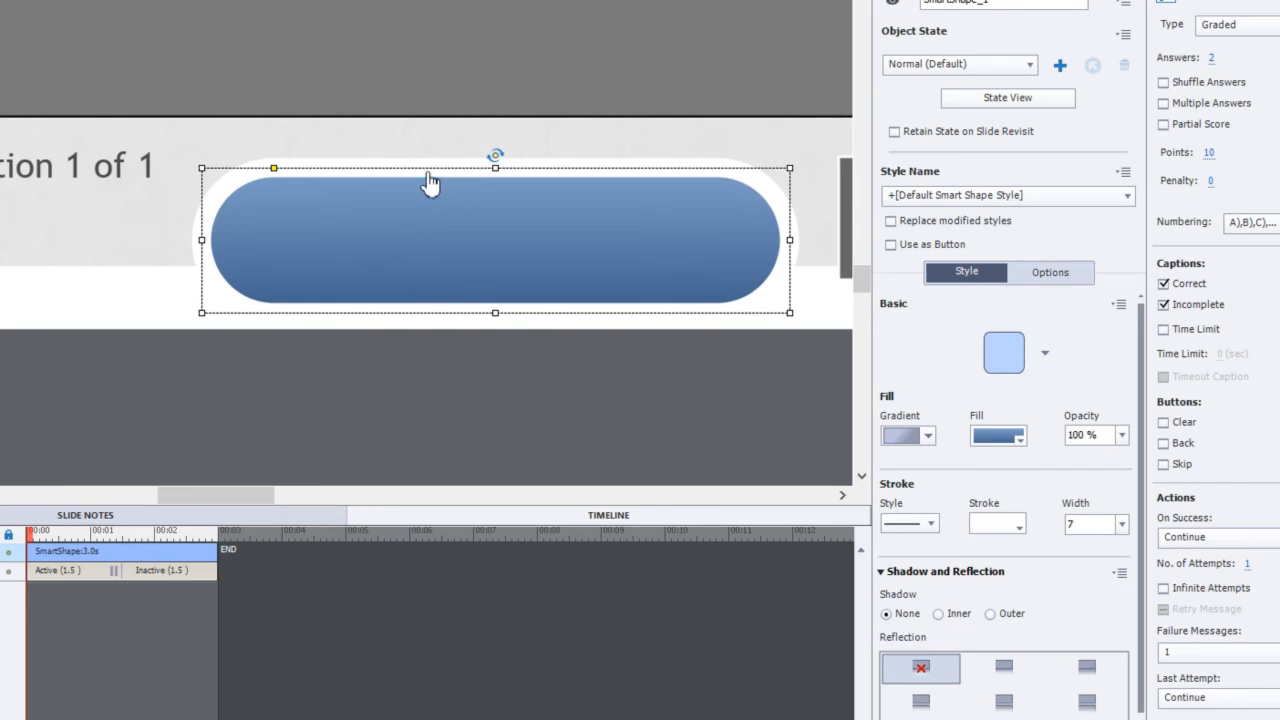
Nudge the pill right and label it 'Next' in Arial at size 26.
{"action": "left_click_drag", "start_coordinate": [430, 185], "coordinate": [468, 263]}
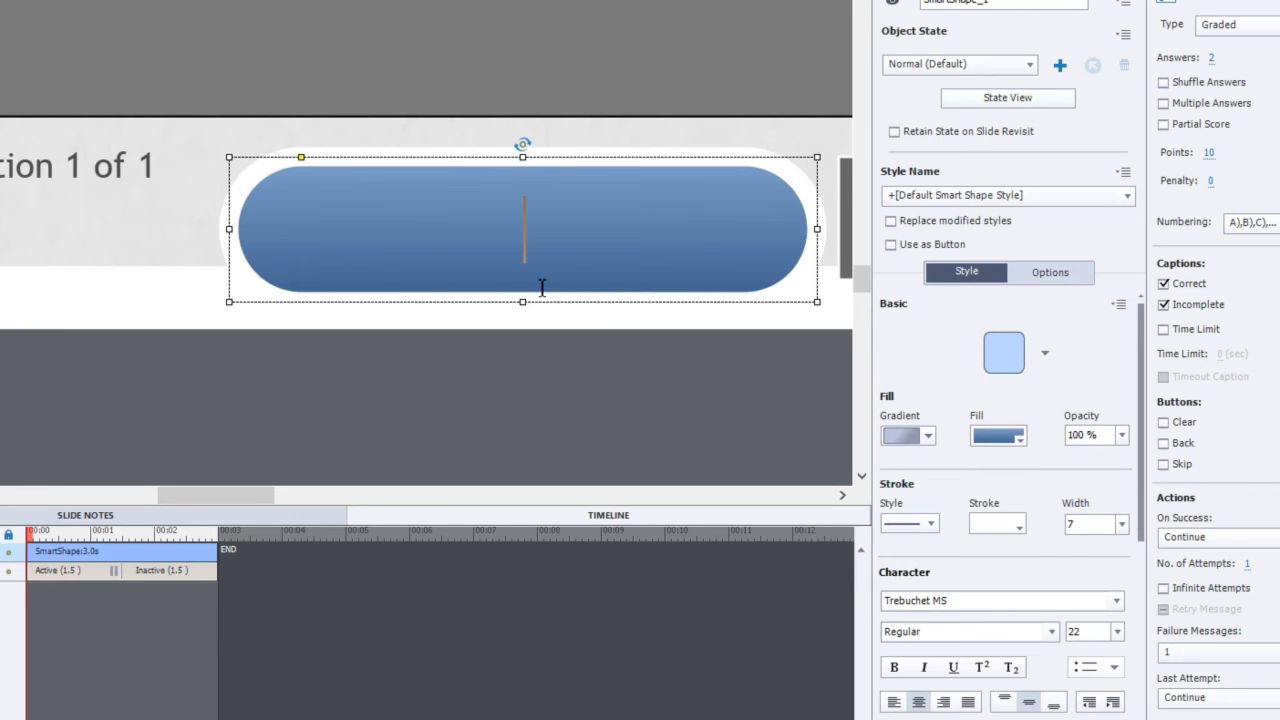
{"action": "type", "text": "Next"}
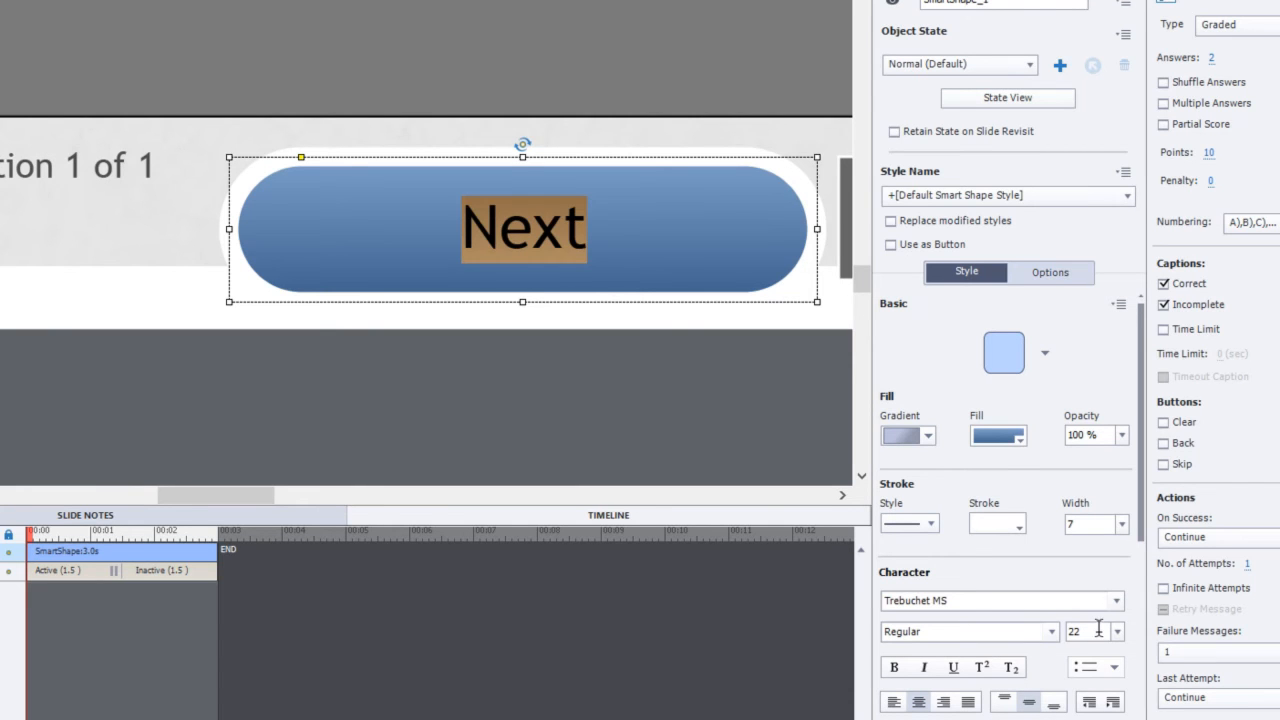
{"action": "type", "text": "26"}
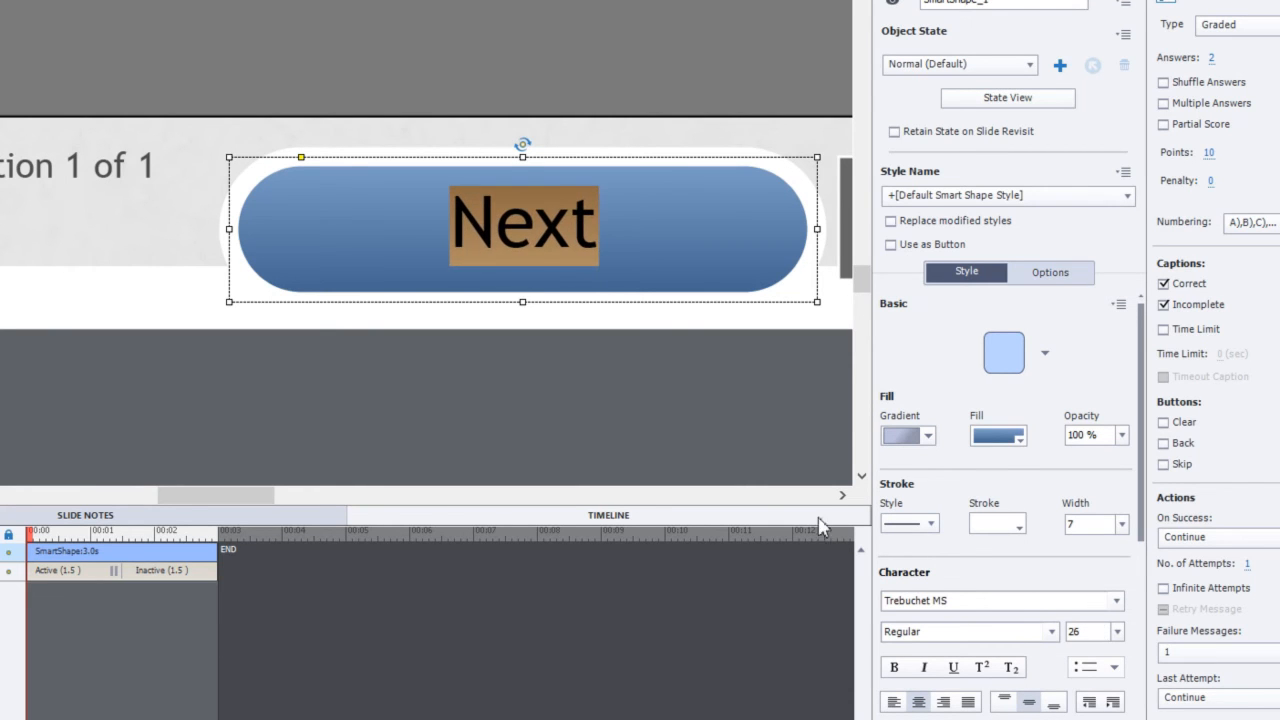
{"action": "left_click", "coordinate": [1000, 600]}
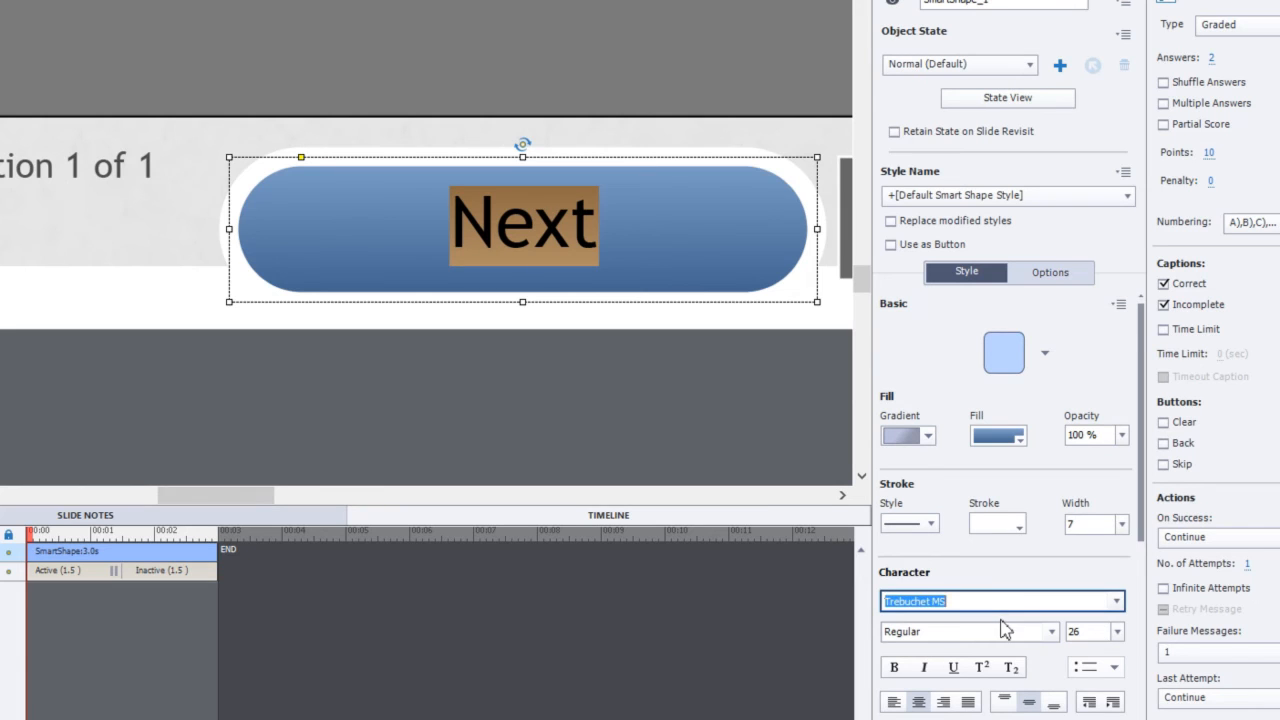
{"action": "left_click", "coordinate": [1001, 601]}
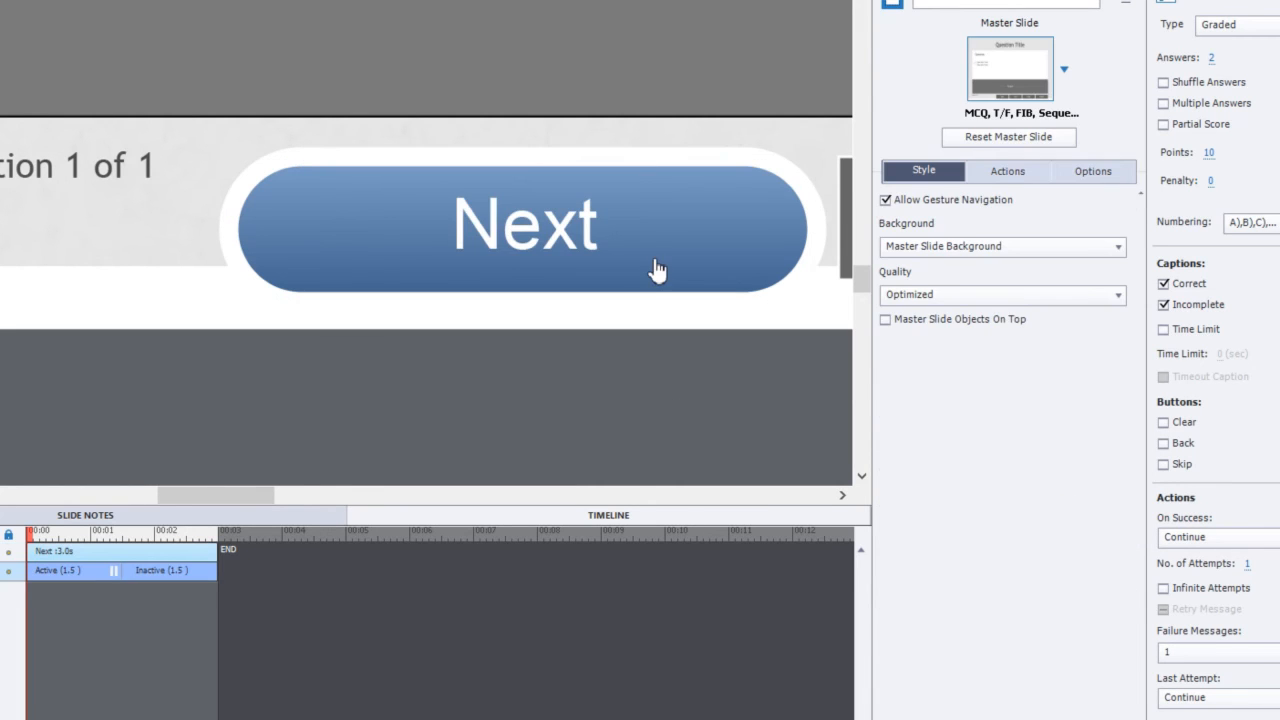
{"action": "left_click", "coordinate": [525, 228]}
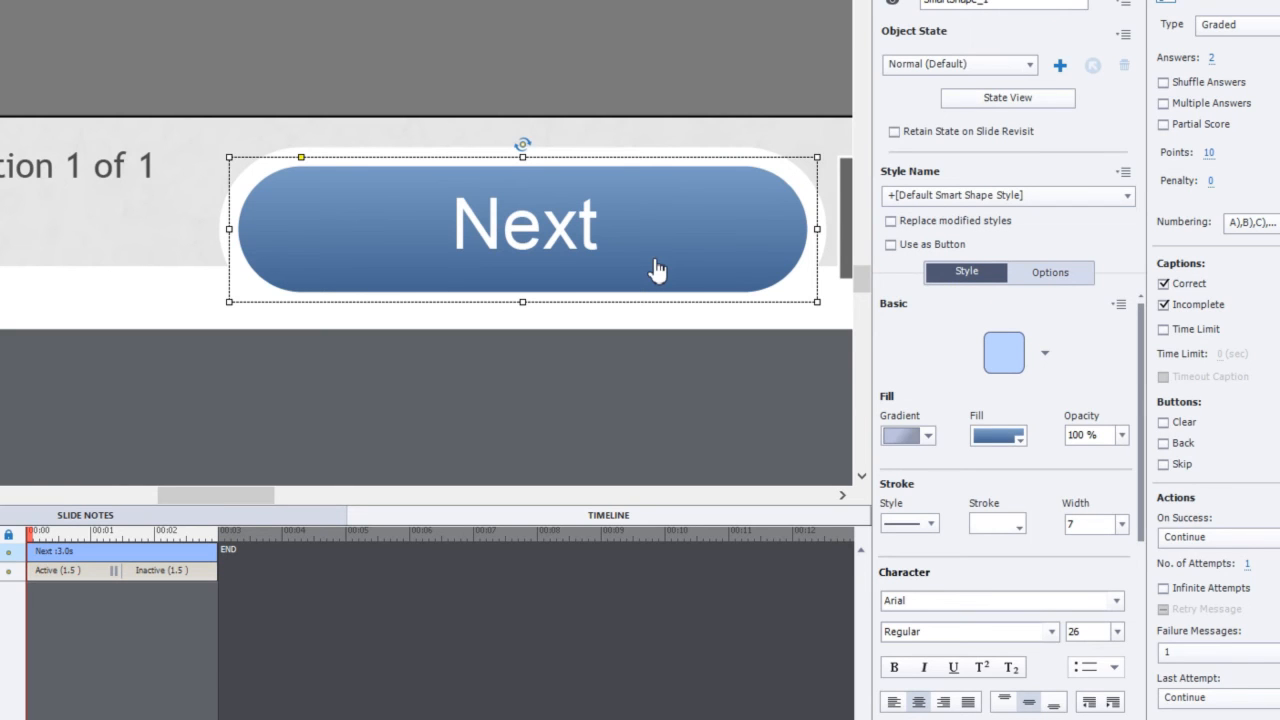
{"action": "mouse_move", "coordinate": [896, 252]}
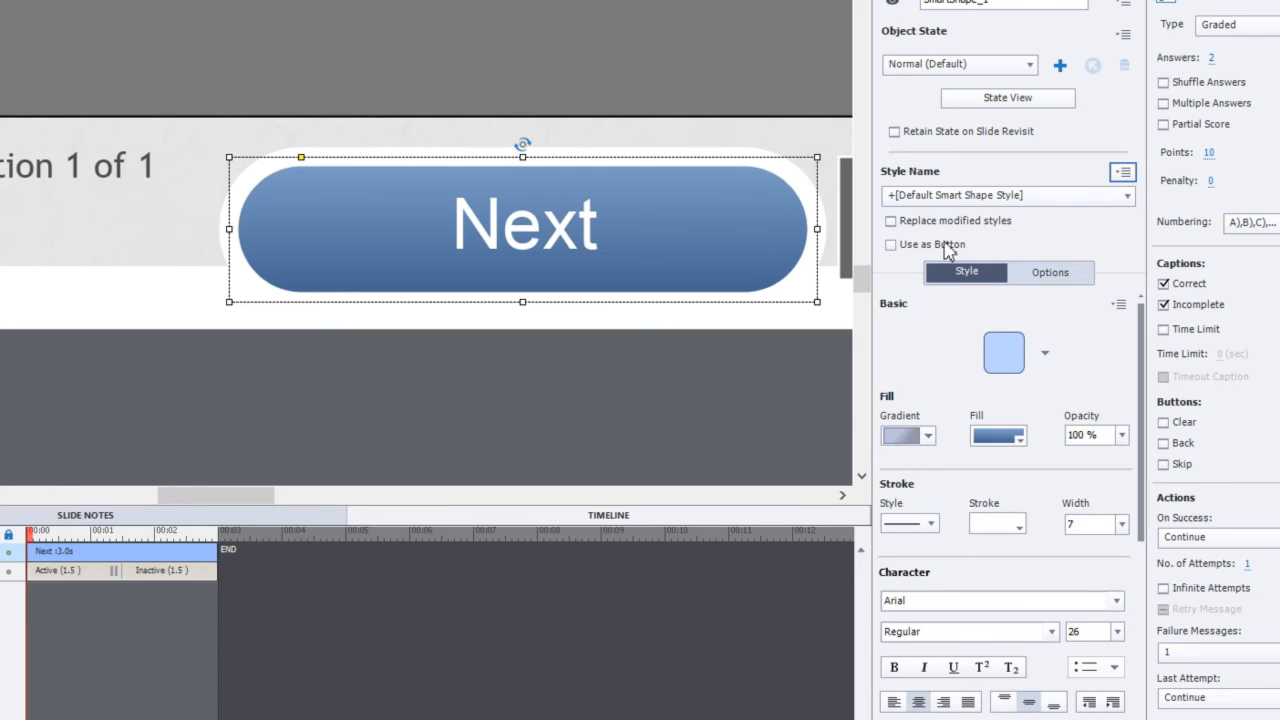
{"action": "mouse_move", "coordinate": [765, 218]}
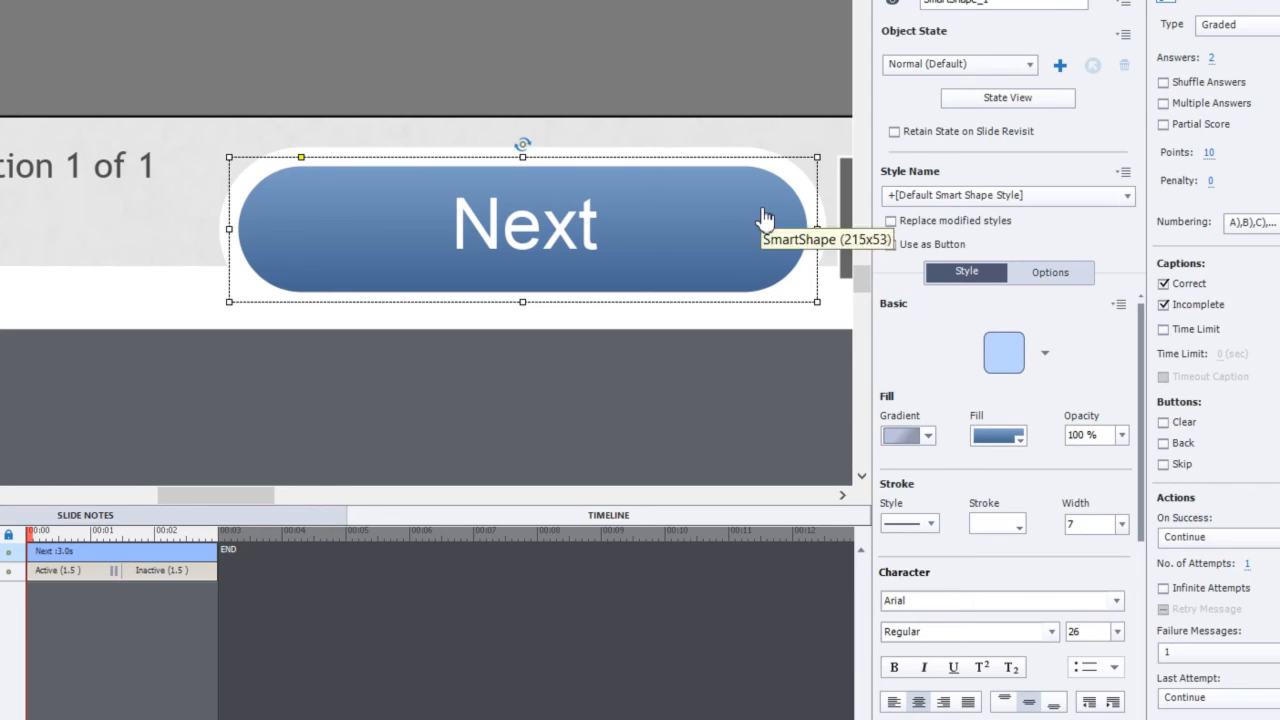
{"action": "mouse_move", "coordinate": [830, 207]}
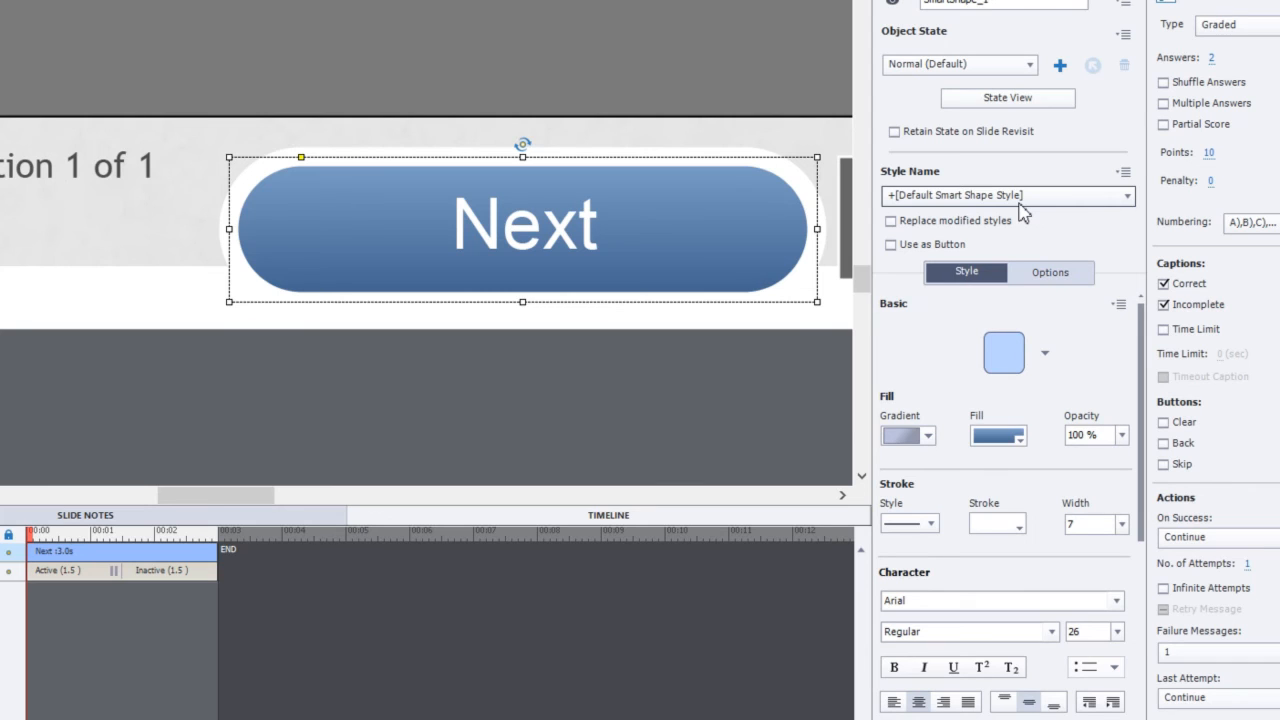
{"action": "mouse_move", "coordinate": [835, 230]}
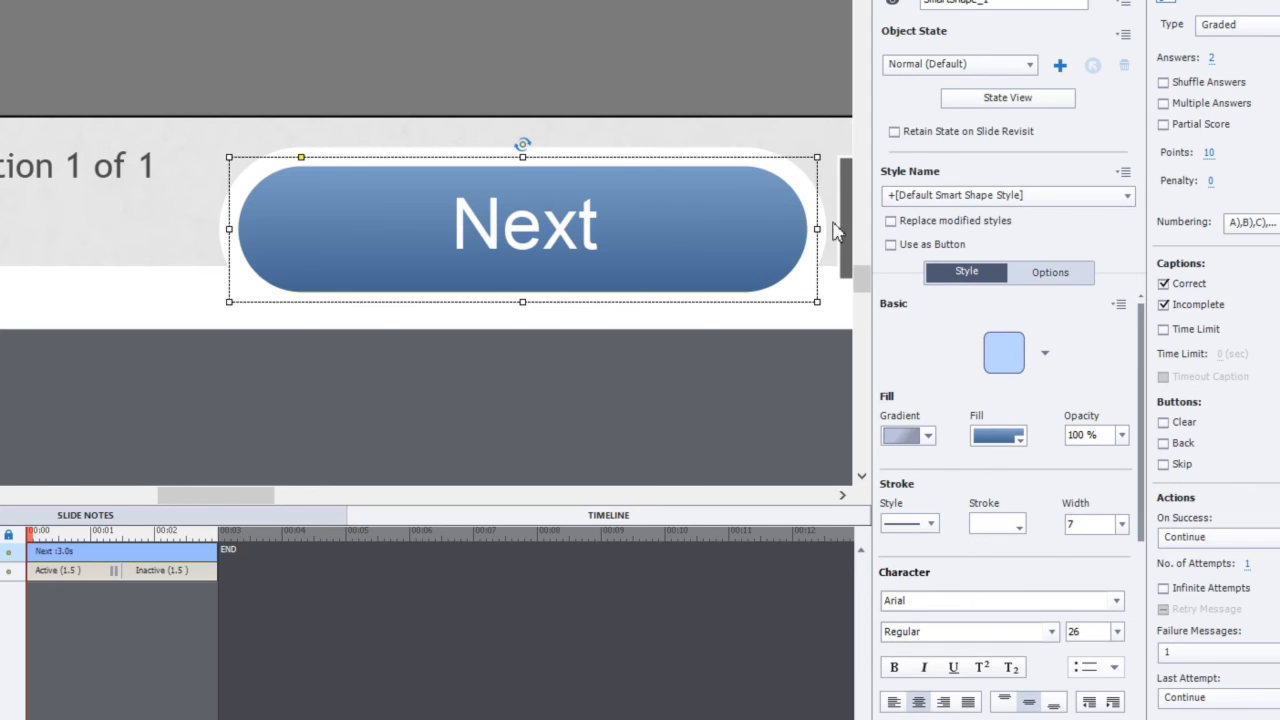
{"action": "mouse_move", "coordinate": [805, 195]}
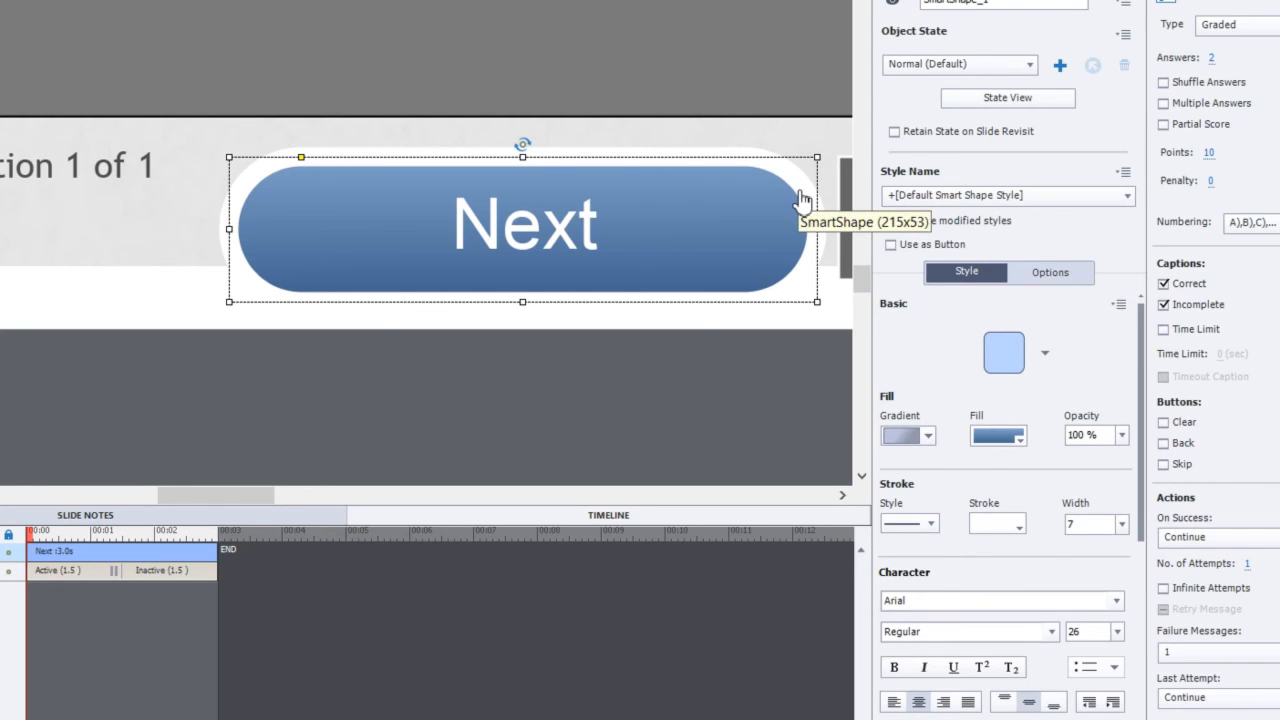
{"action": "mouse_move", "coordinate": [232, 195]}
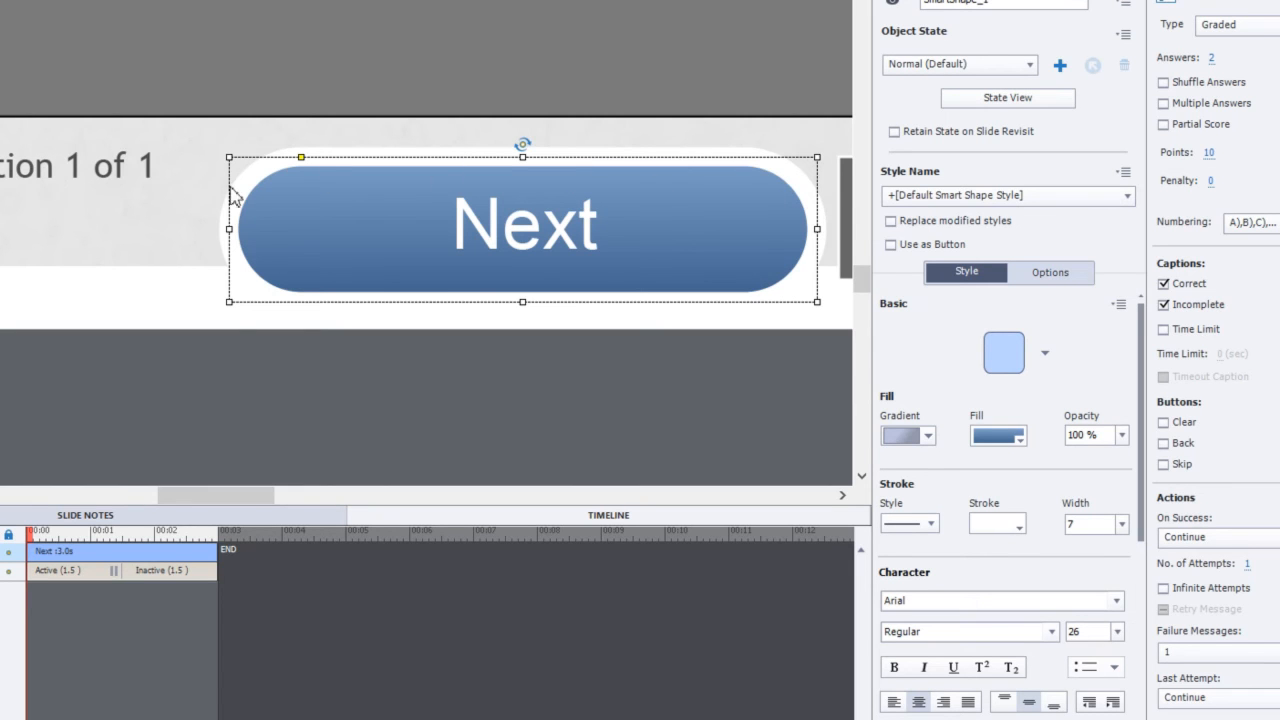
{"action": "mouse_move", "coordinate": [800, 210]}
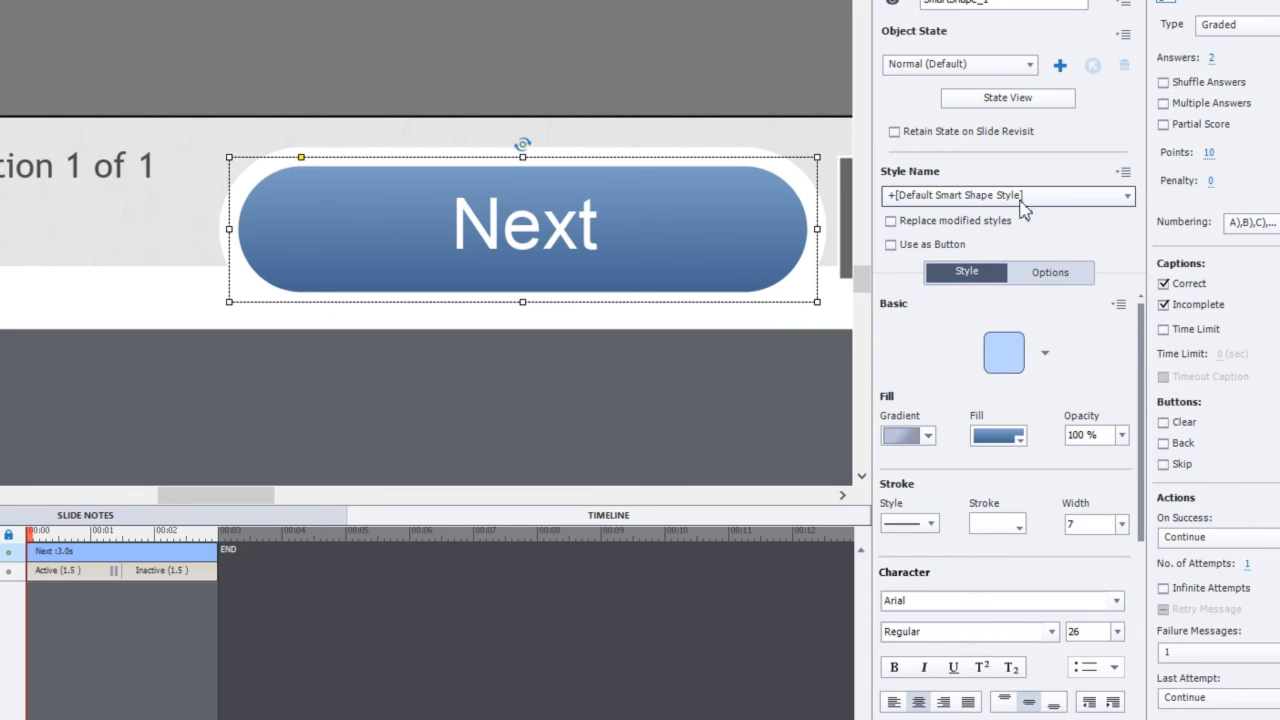
{"action": "mouse_move", "coordinate": [1053, 212]}
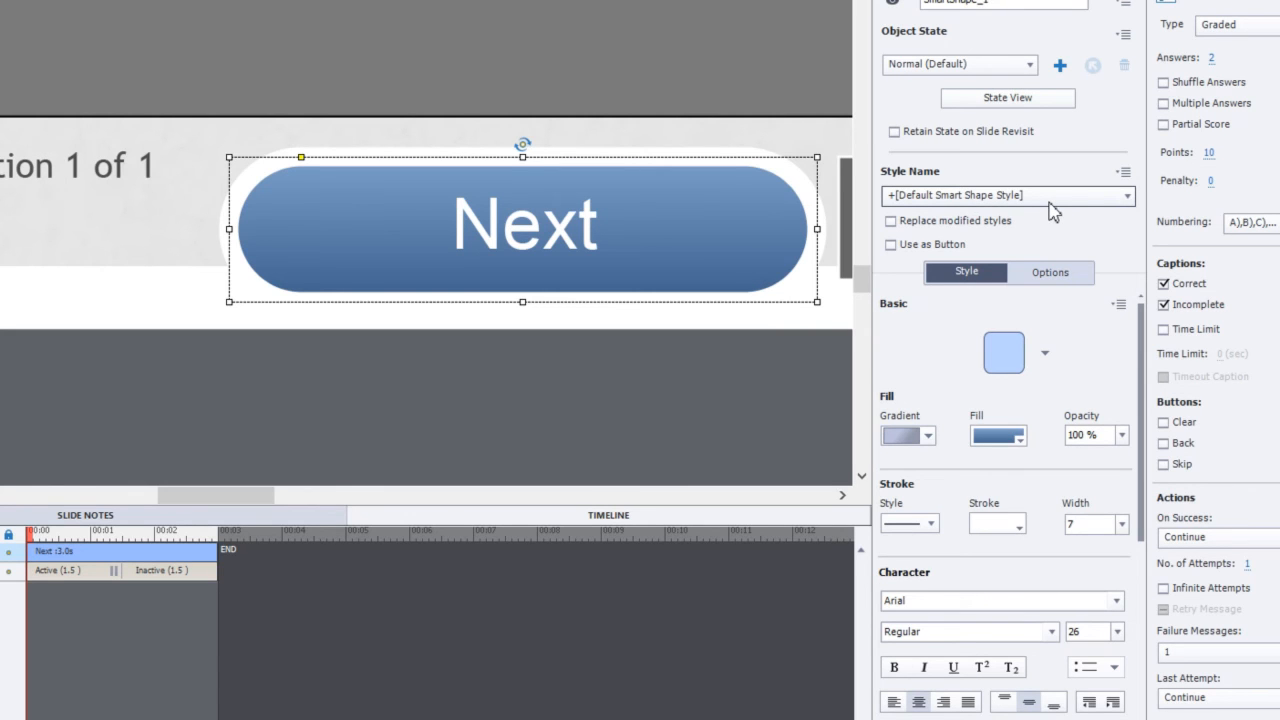
Save the blue Next pill's appearance as a new object style named 'Paul's Pill'.
{"action": "left_click", "coordinate": [1122, 173]}
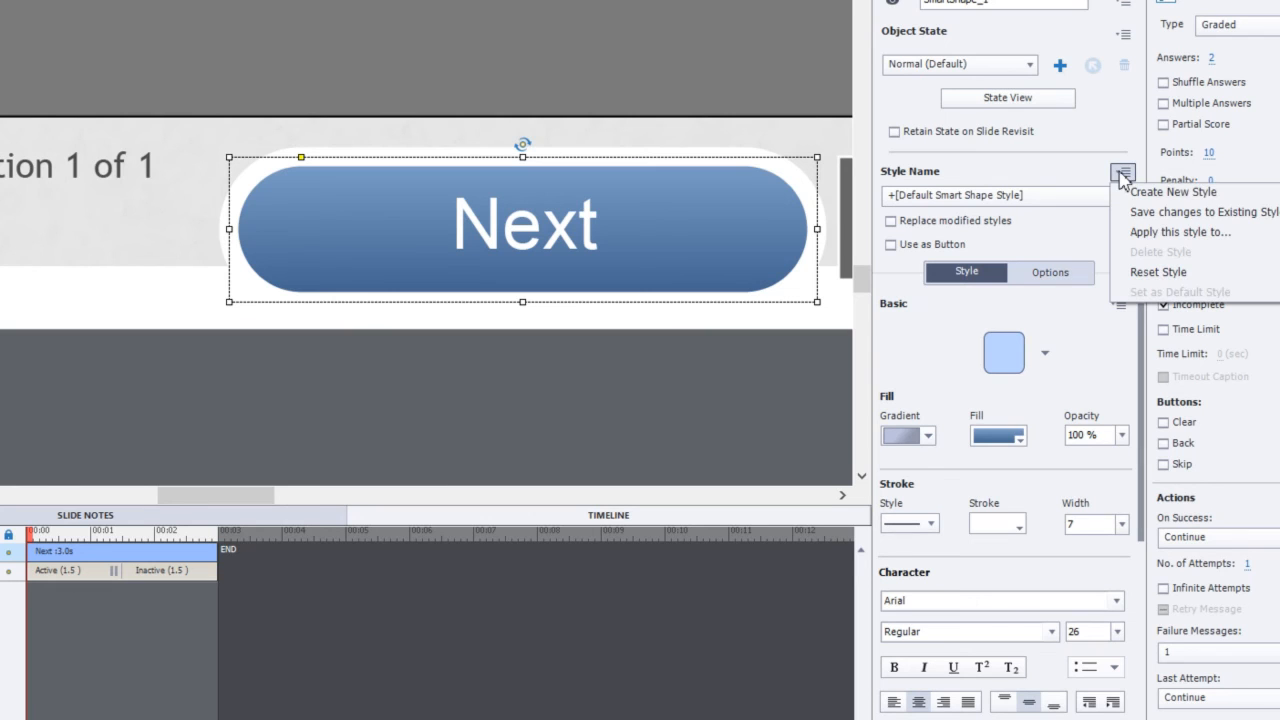
{"action": "mouse_move", "coordinate": [1172, 191]}
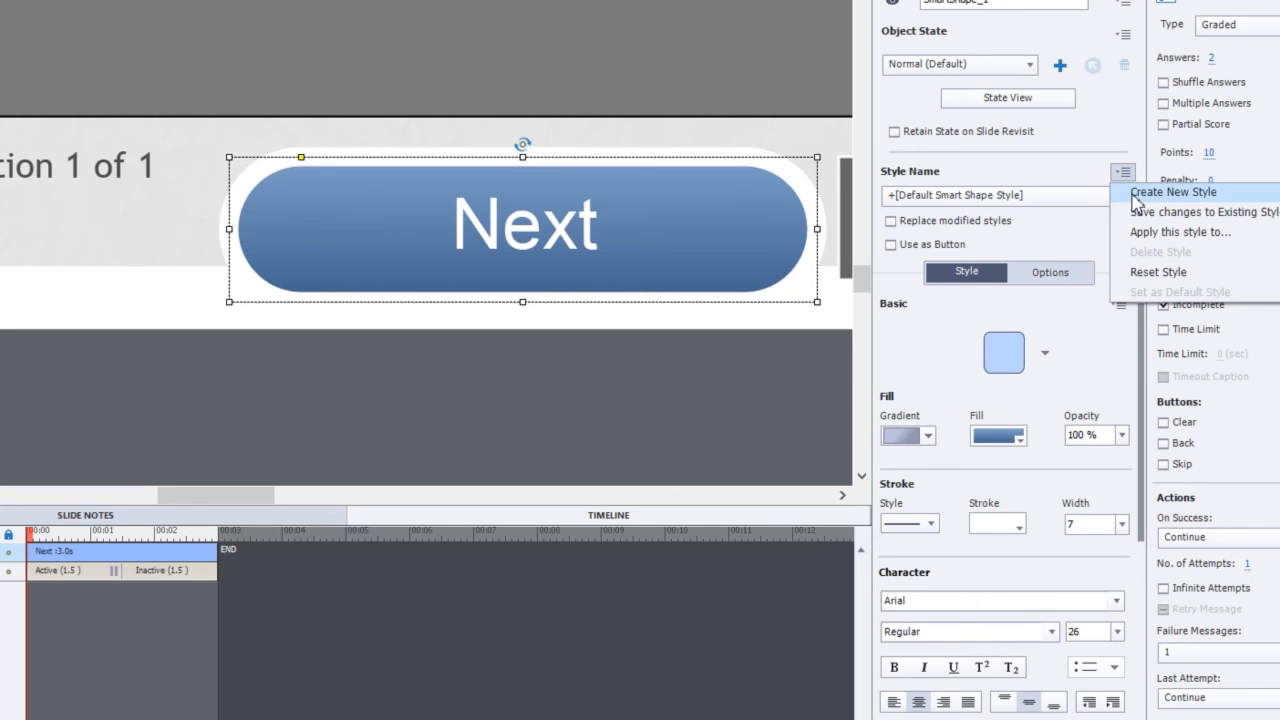
{"action": "left_click", "coordinate": [1123, 171]}
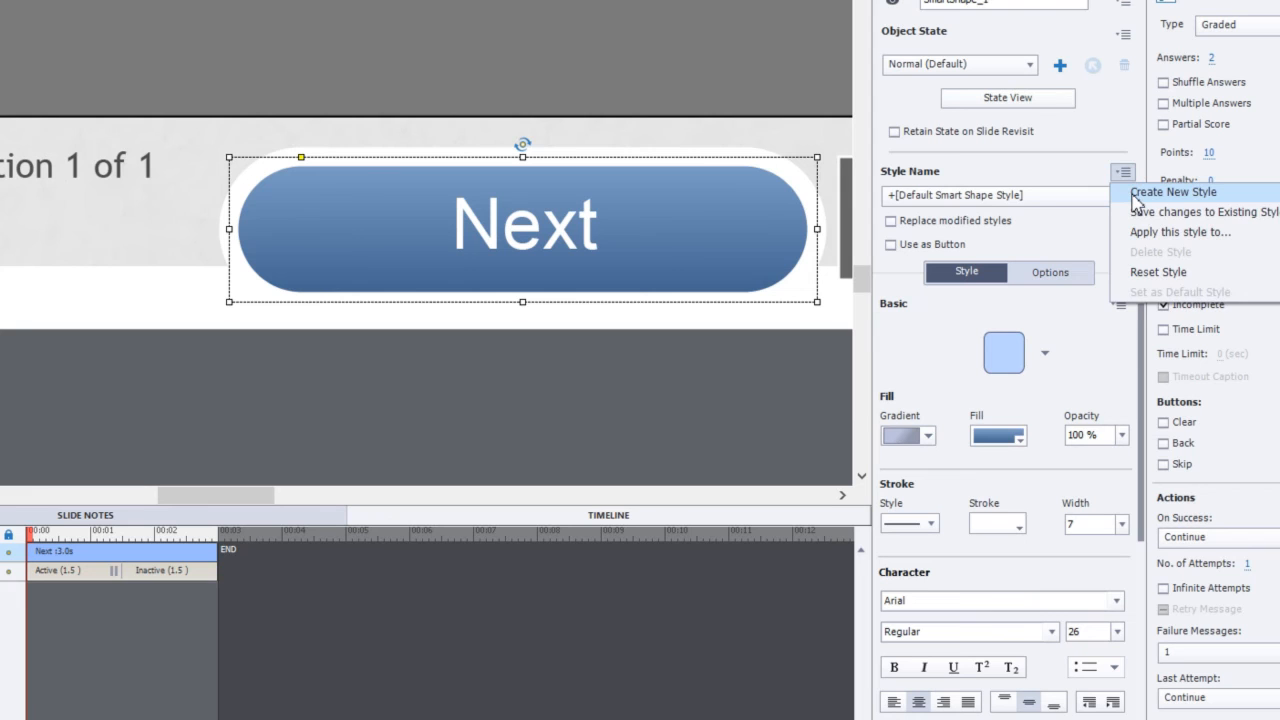
{"action": "left_click", "coordinate": [1173, 191]}
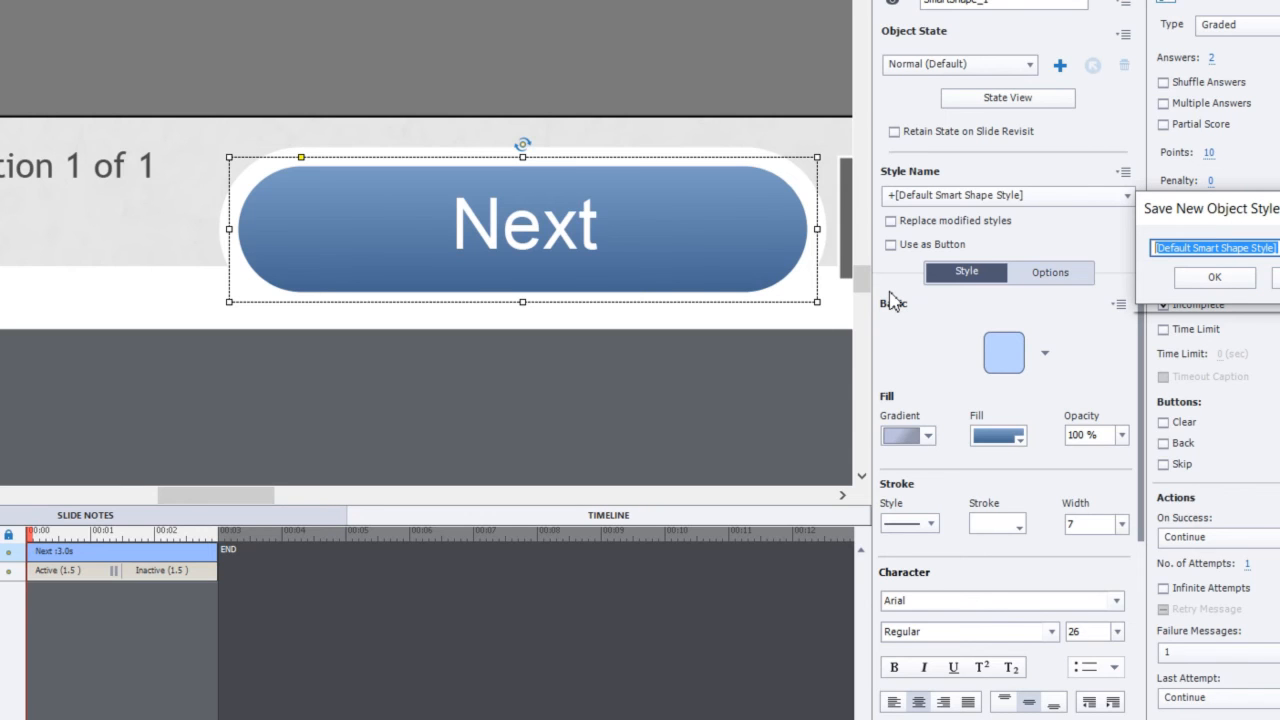
{"action": "type", "text": "Paul's Pill"}
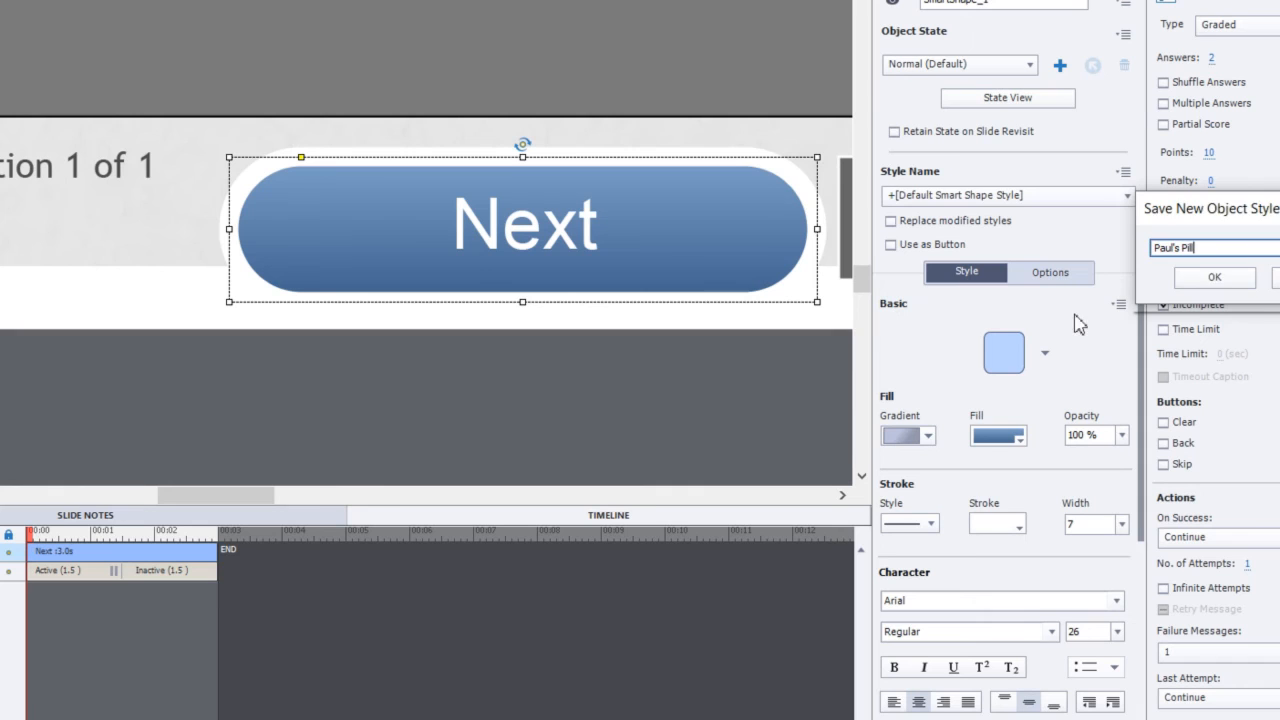
{"action": "left_click", "coordinate": [1214, 277]}
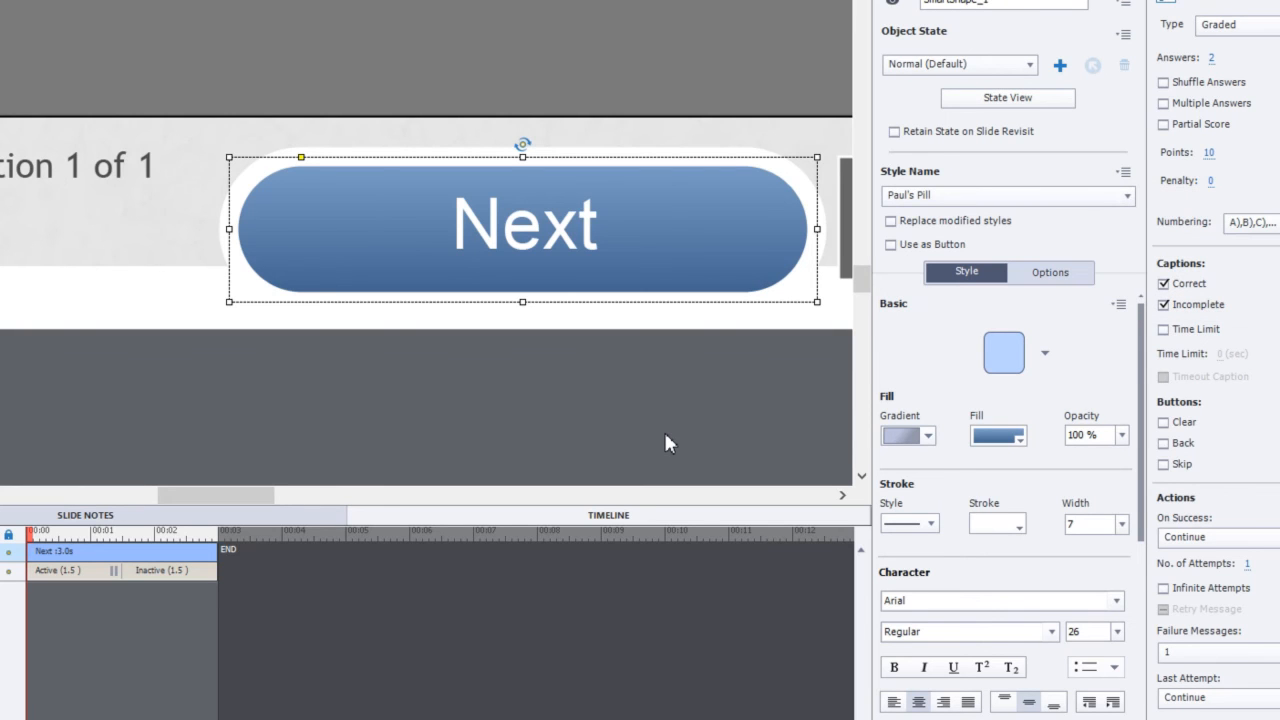
{"action": "mouse_move", "coordinate": [650, 446]}
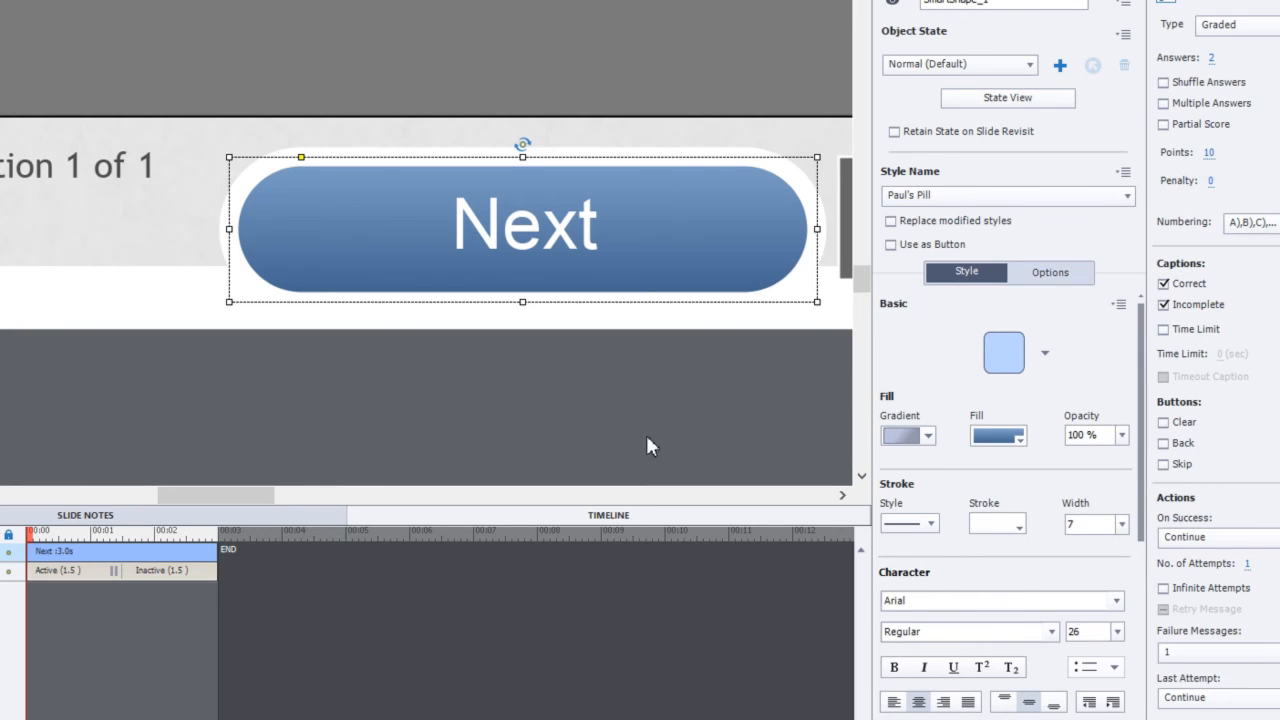
{"action": "mouse_move", "coordinate": [920, 253]}
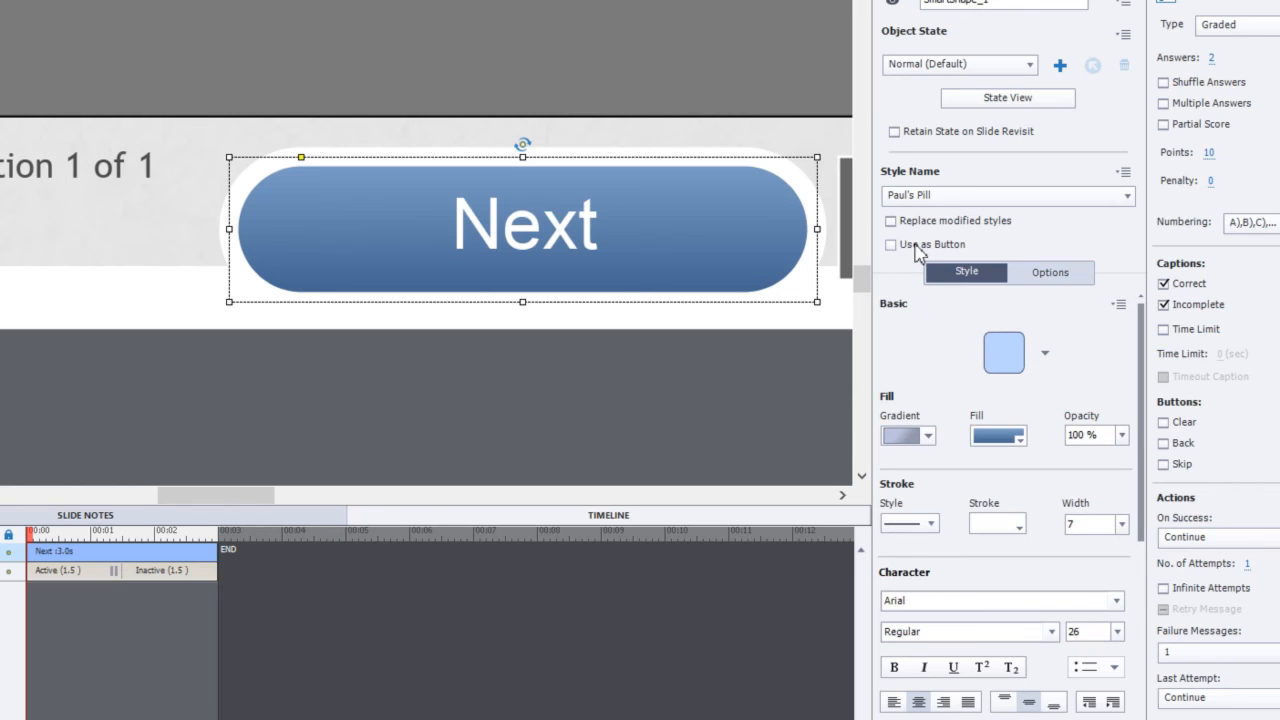
Make the Next pill a button whose success action goes to the next slide.
{"action": "left_click", "coordinate": [890, 245]}
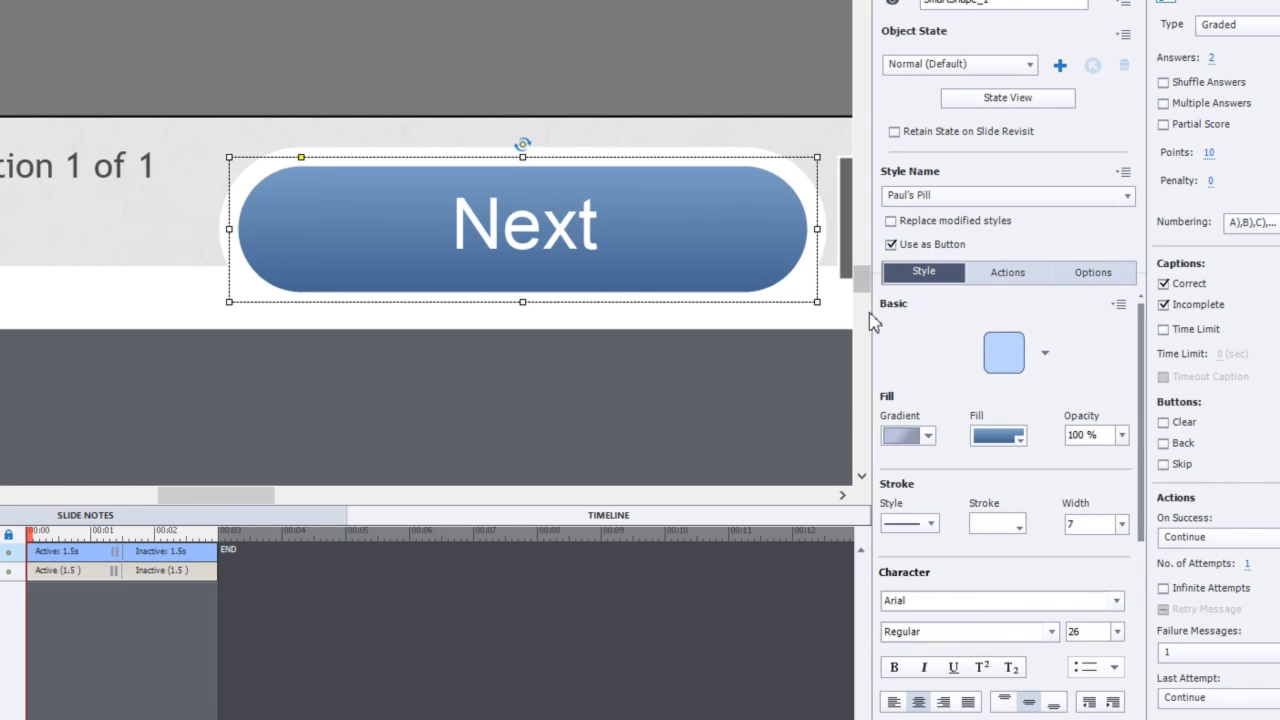
{"action": "left_click", "coordinate": [1007, 272]}
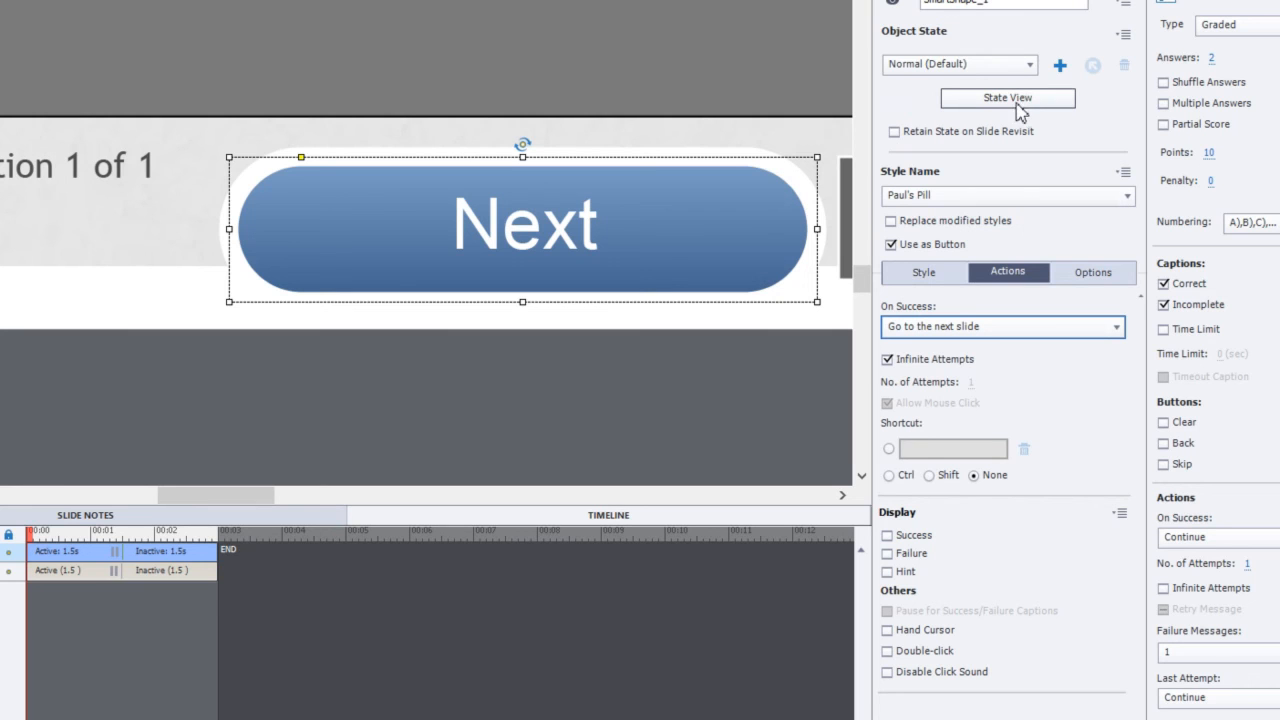
{"action": "mouse_move", "coordinate": [863, 108]}
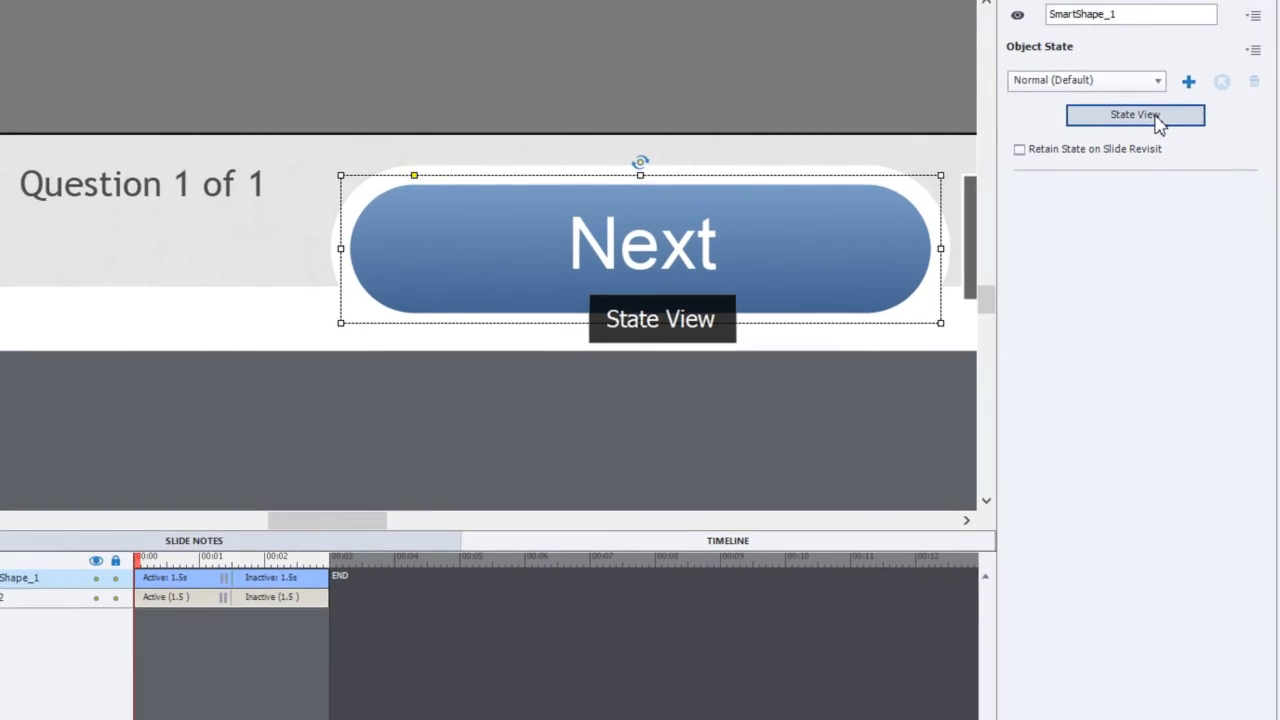
Display the Next button's Normal, RollOver and Down states and select RollOver for editing.
{"action": "left_click", "coordinate": [1135, 114]}
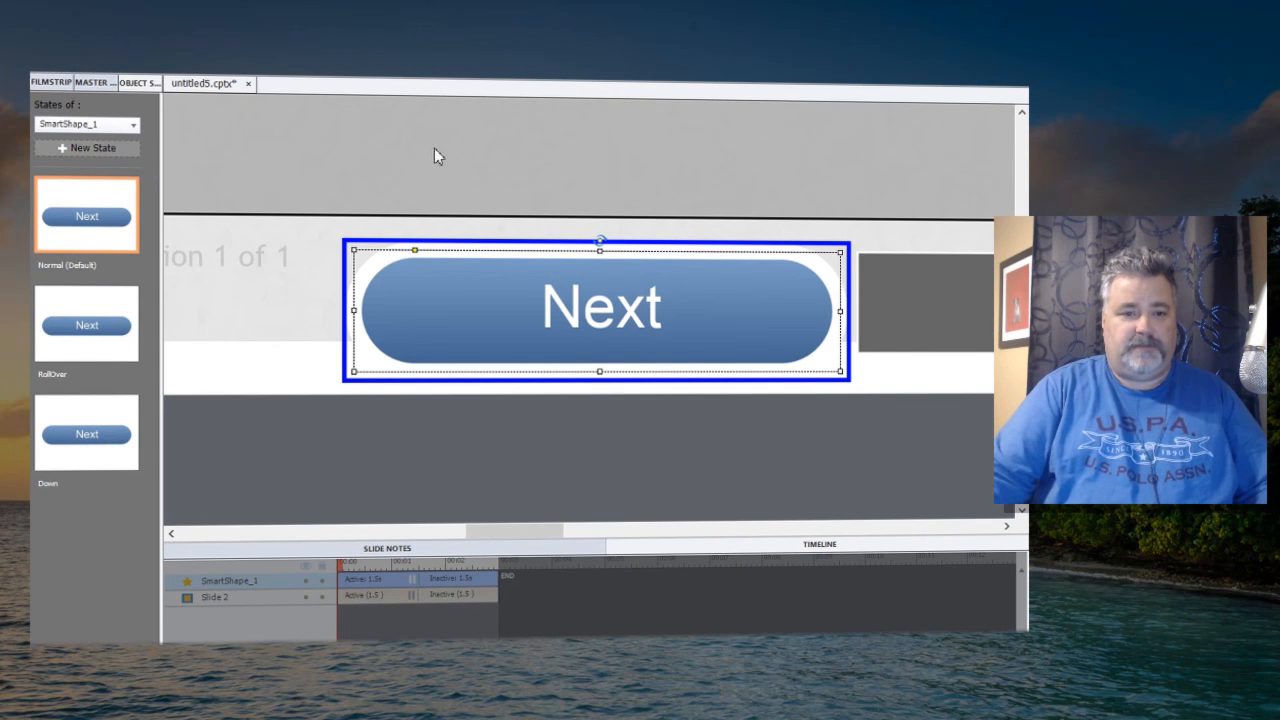
{"action": "mouse_move", "coordinate": [100, 253]}
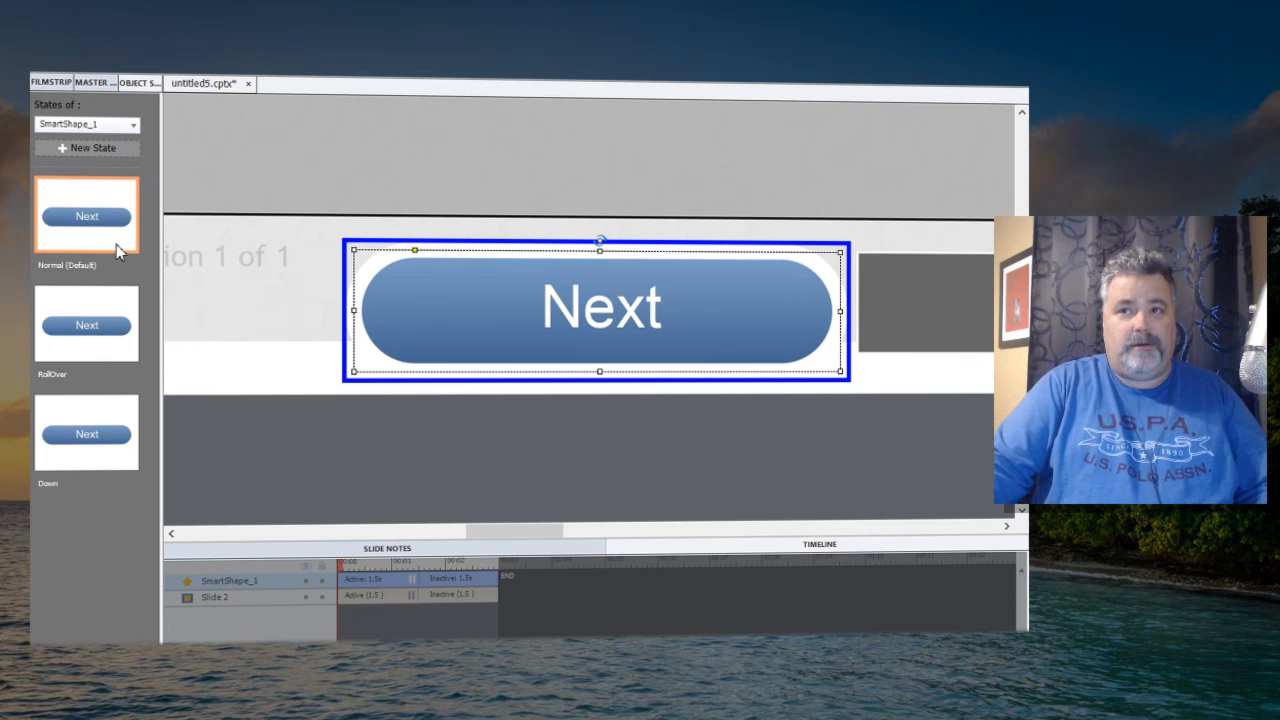
{"action": "mouse_move", "coordinate": [107, 348]}
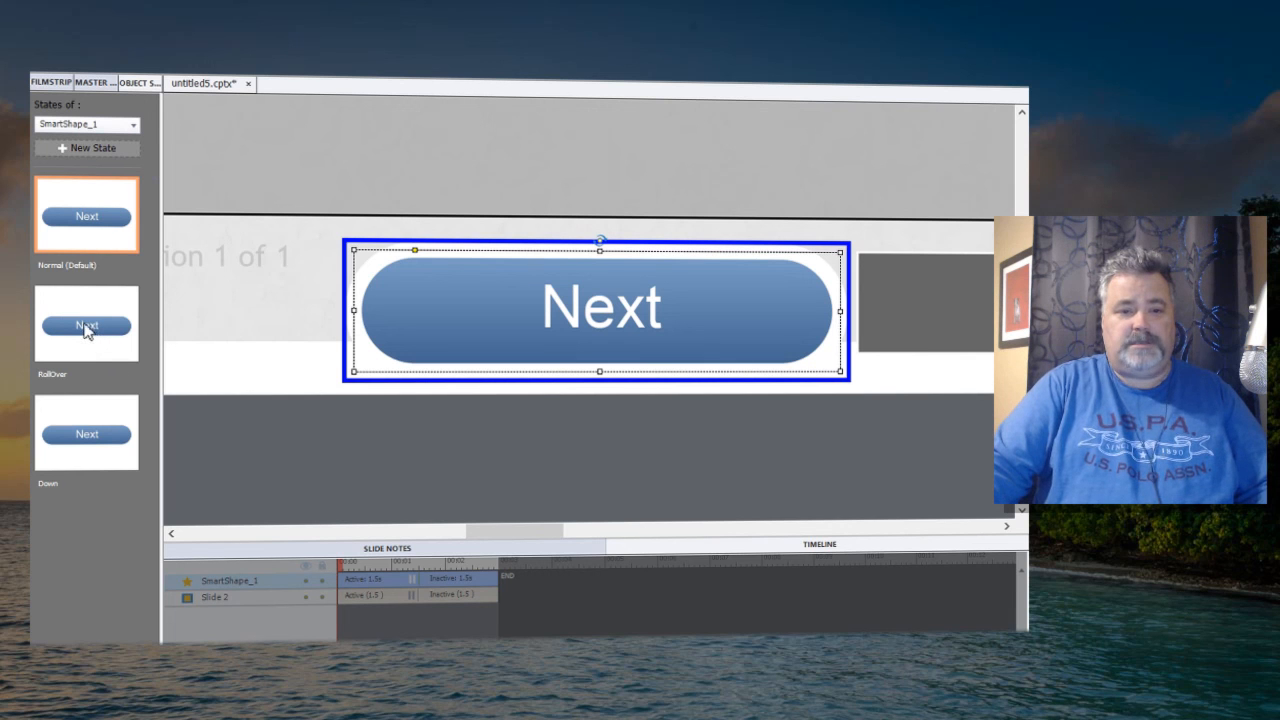
{"action": "mouse_move", "coordinate": [98, 338]}
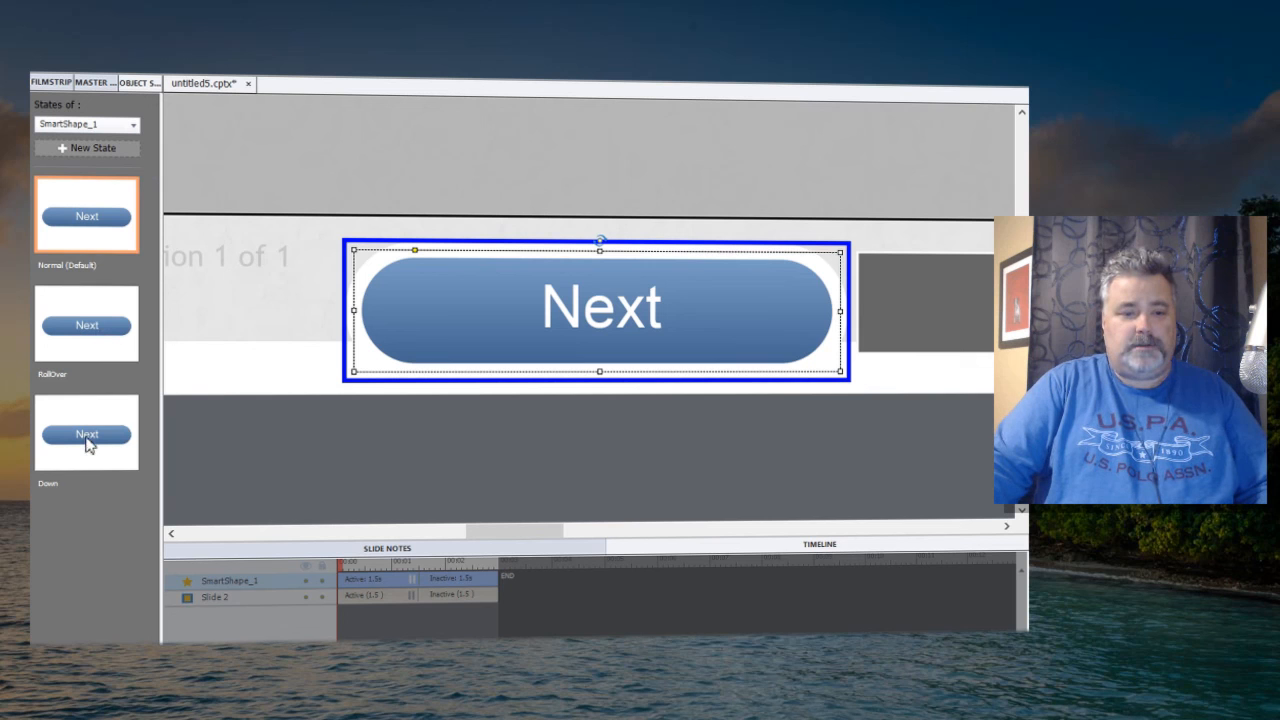
{"action": "left_click", "coordinate": [86, 433]}
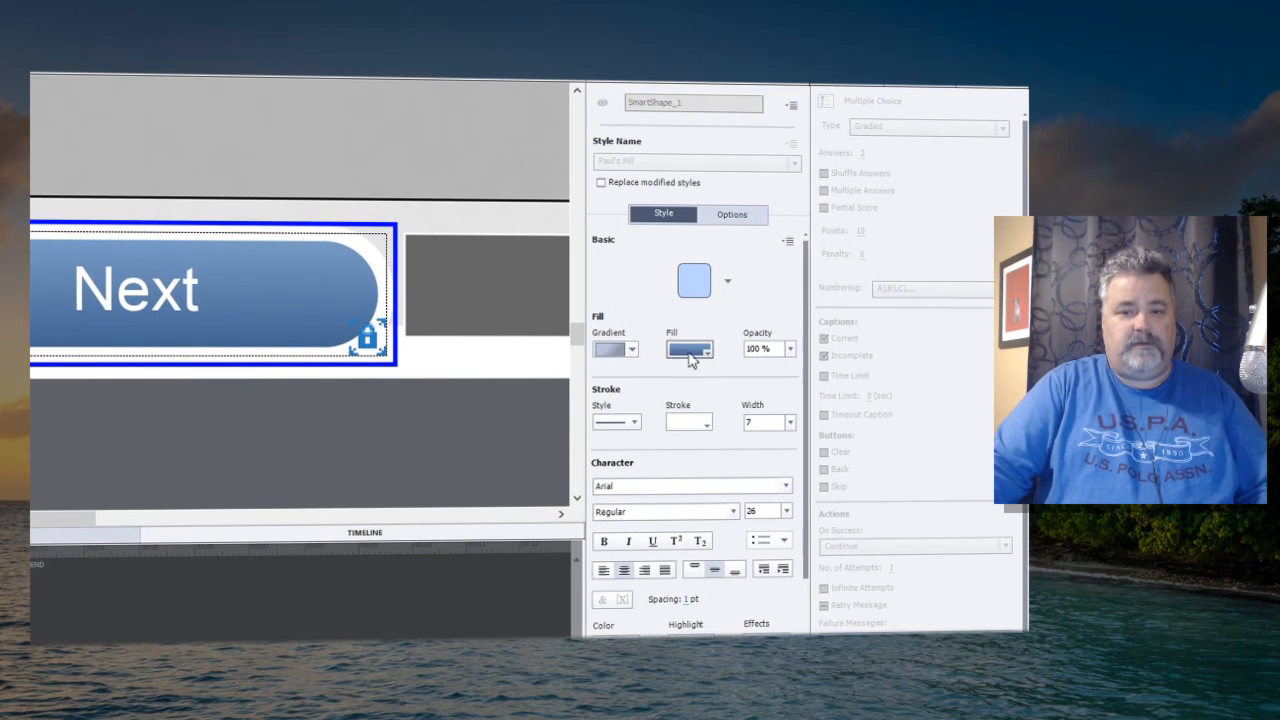
Give the RollOver state a gradient fill, light-blue outline and light-blue caption text.
{"action": "left_click", "coordinate": [689, 348]}
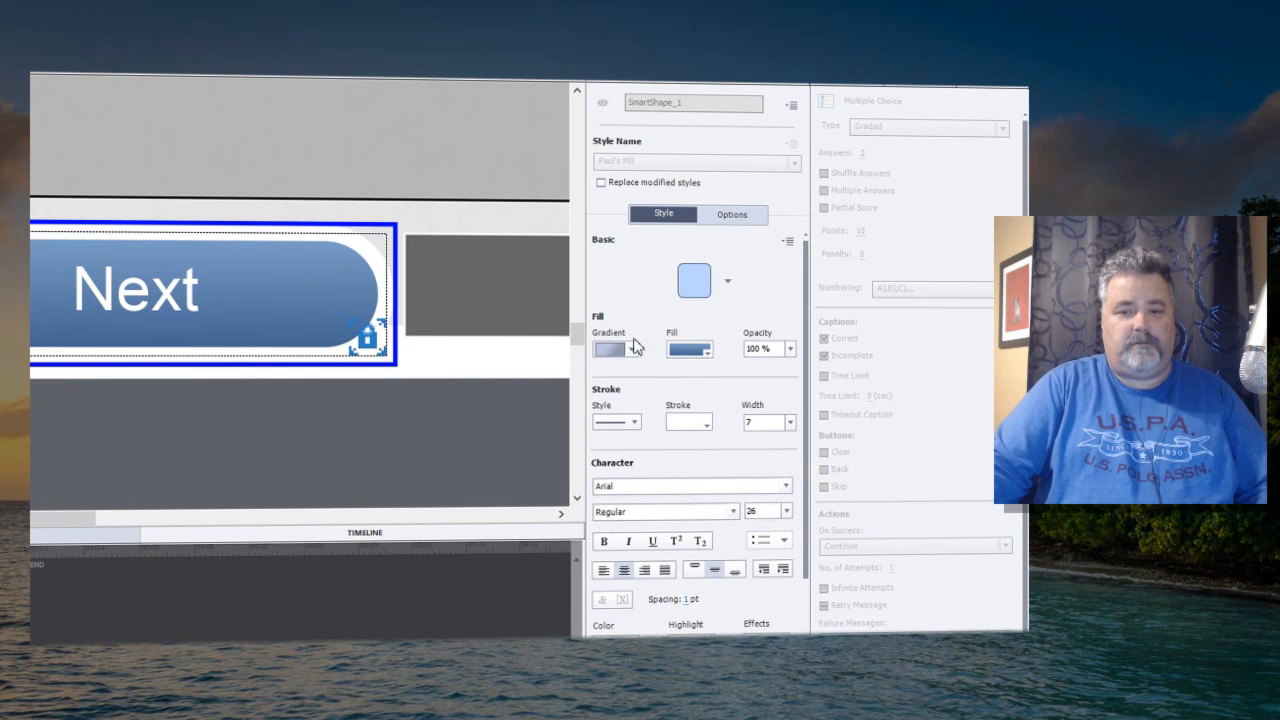
{"action": "left_click", "coordinate": [690, 348]}
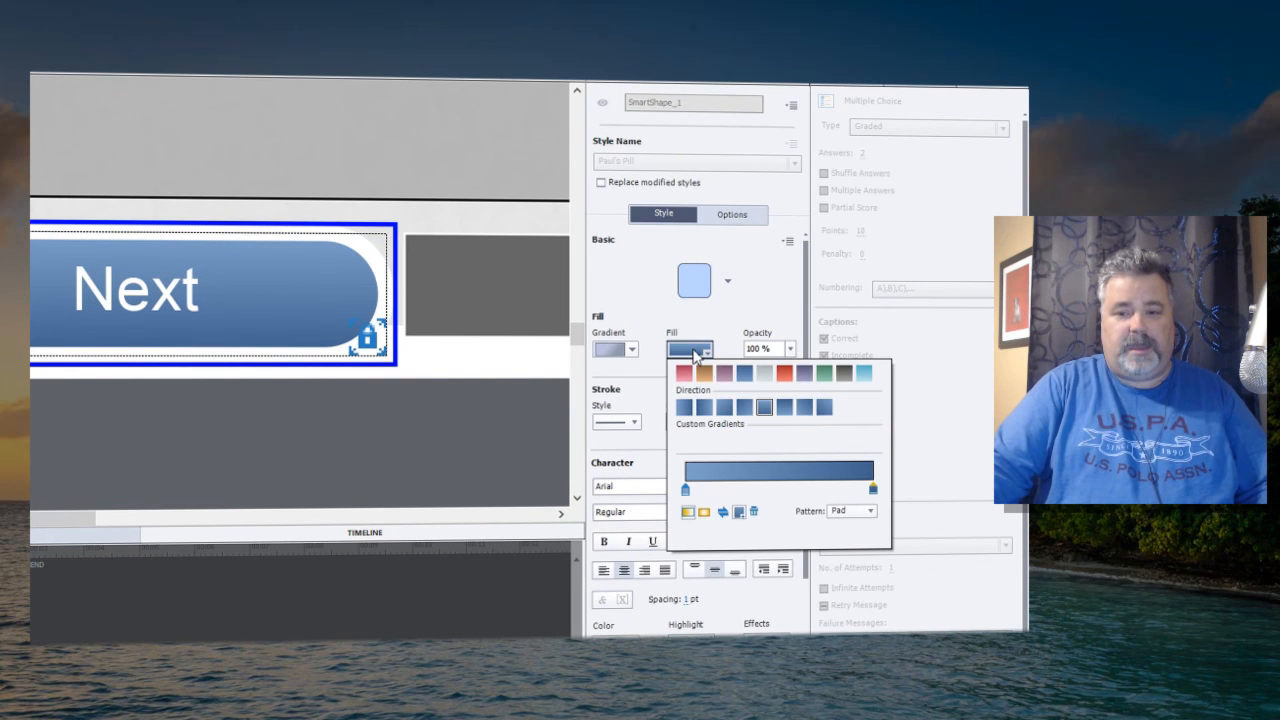
{"action": "left_click", "coordinate": [785, 407]}
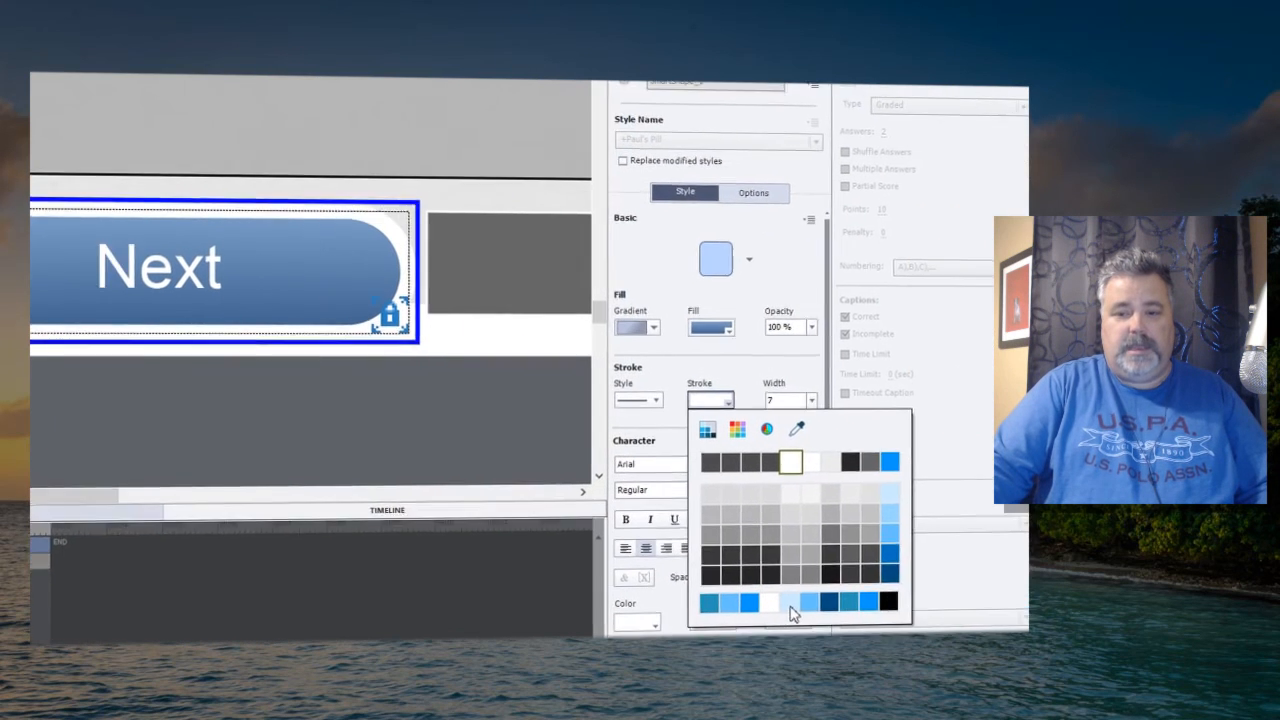
{"action": "left_click", "coordinate": [808, 601]}
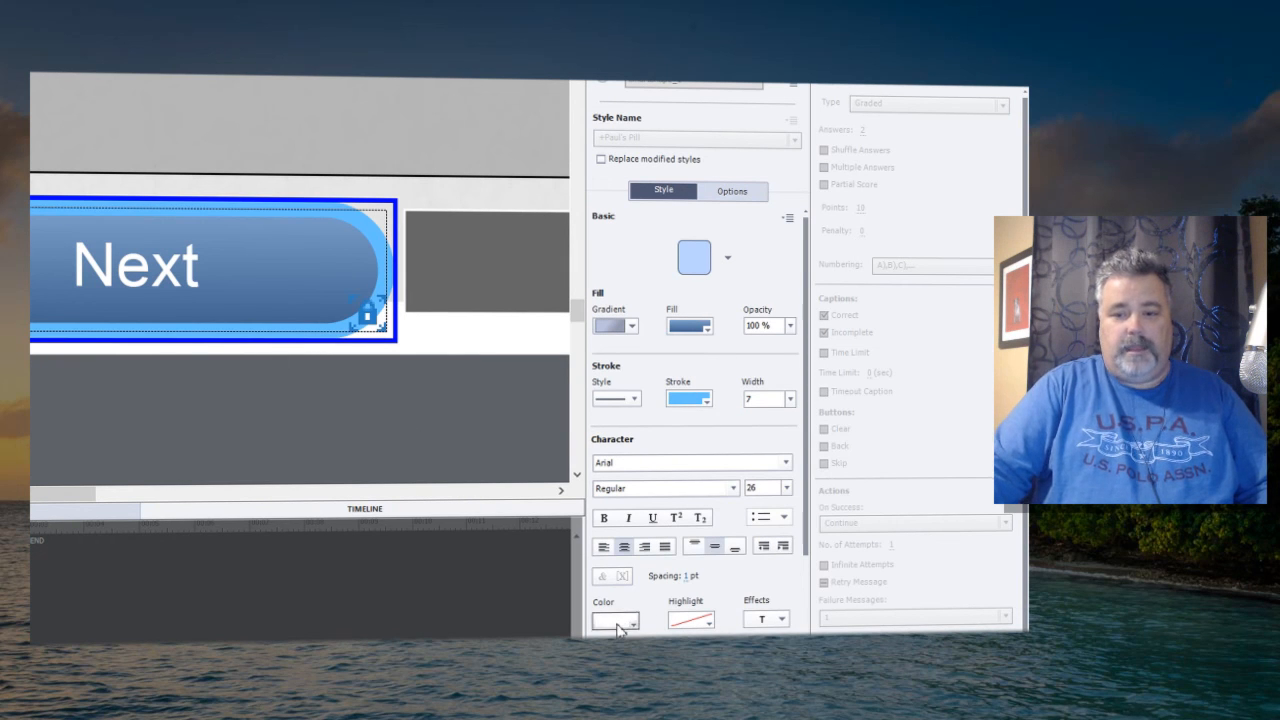
{"action": "left_click", "coordinate": [615, 620]}
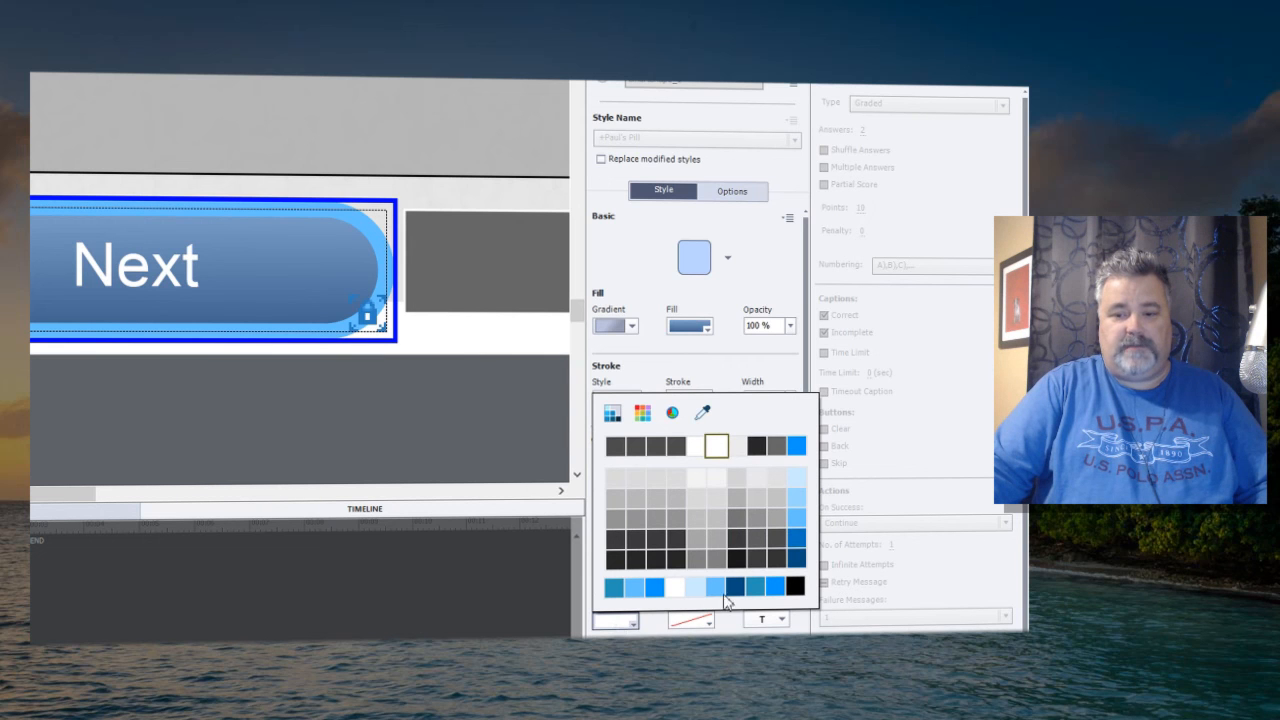
{"action": "left_click", "coordinate": [717, 585]}
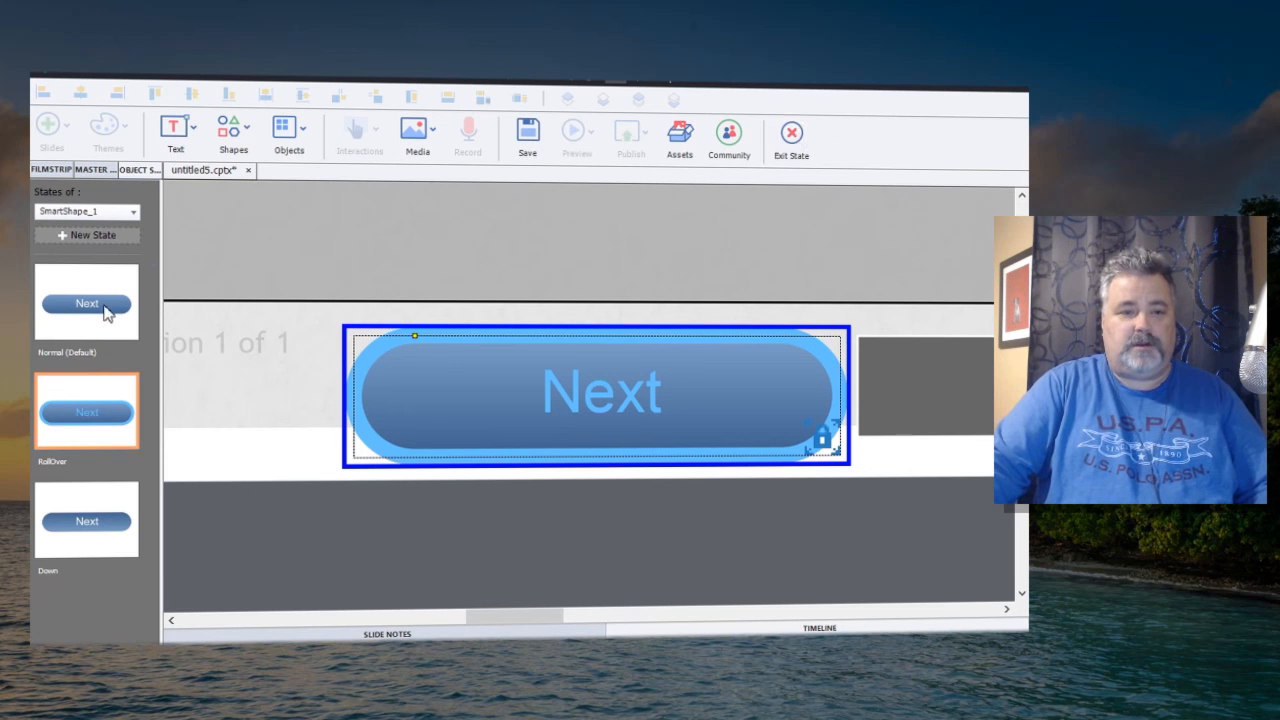
{"action": "mouse_move", "coordinate": [791, 132]}
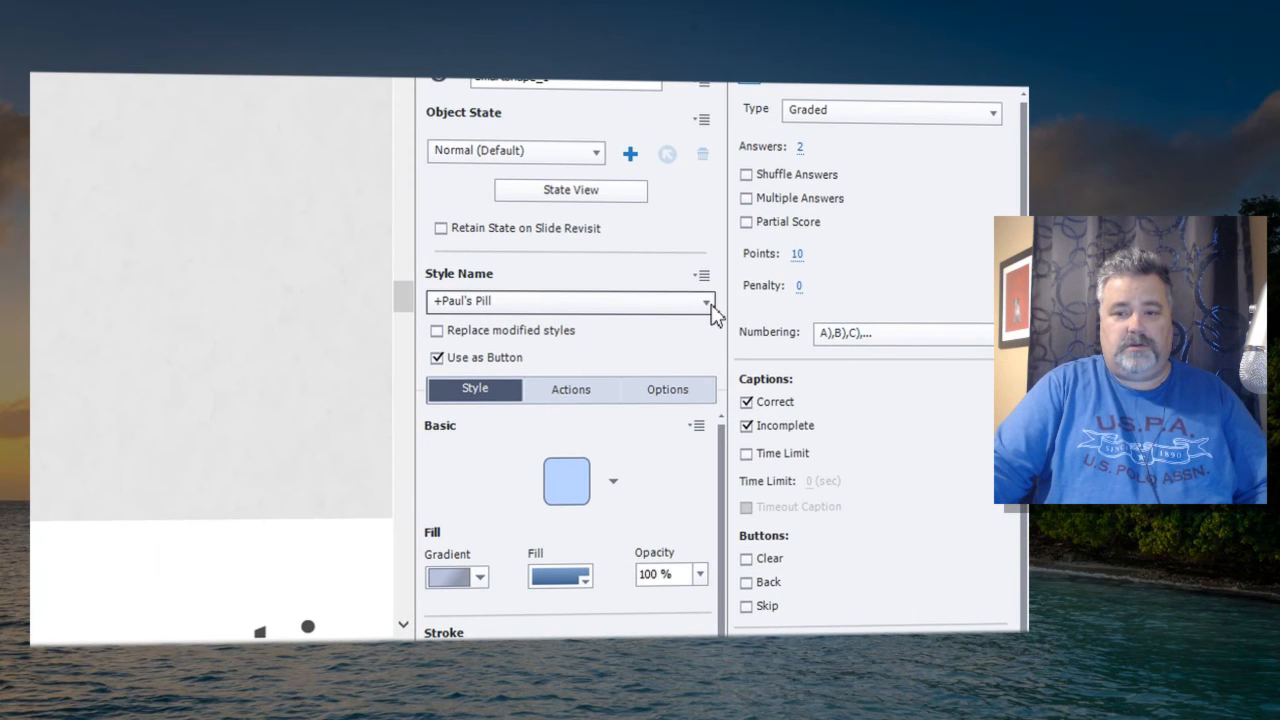
Save the RollOver edits into the existing Paul's Pill style.
{"action": "left_click", "coordinate": [701, 276]}
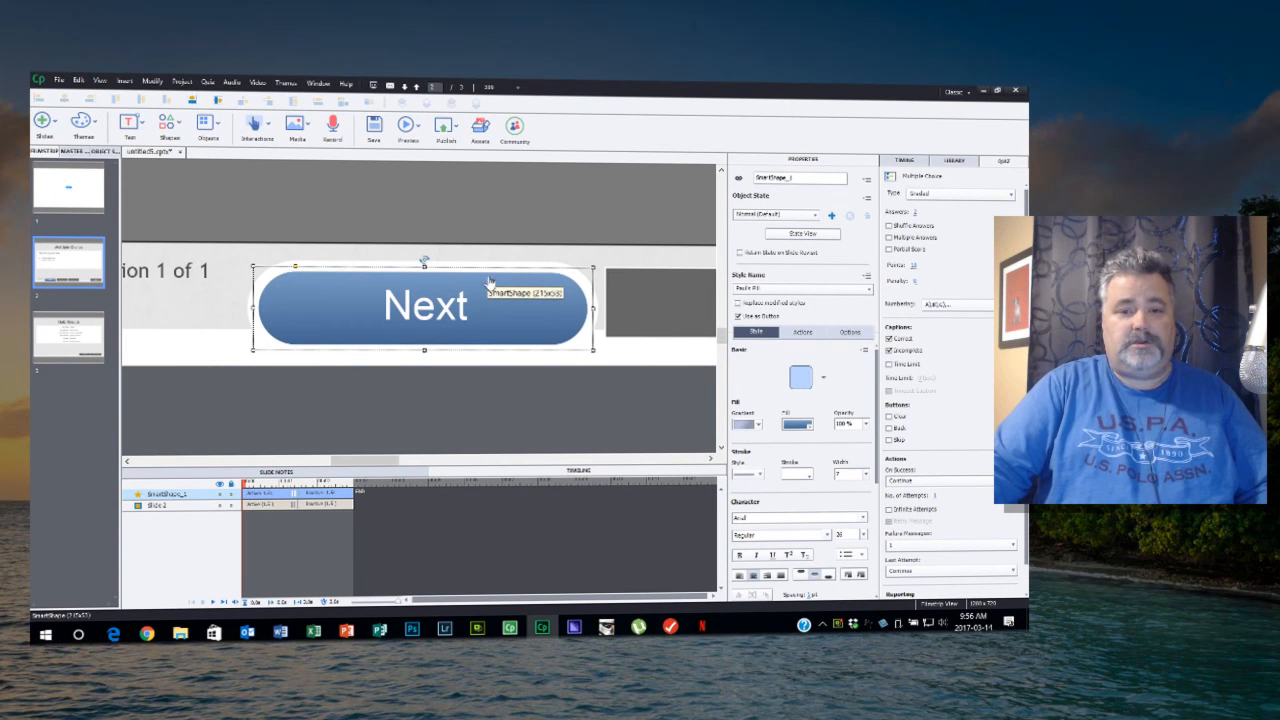
Add a rectangle shape below Next, apply the Paul's Pill style, and round it into a pill.
{"action": "left_click", "coordinate": [169, 124]}
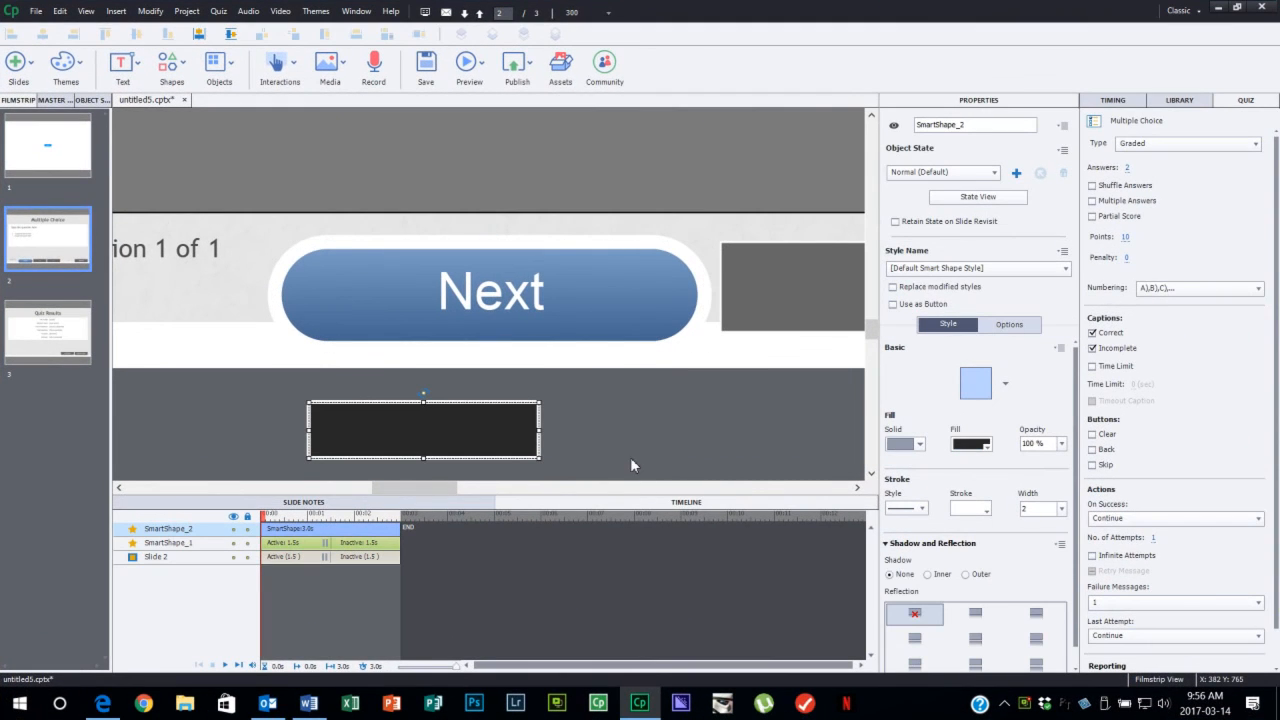
{"action": "left_click", "coordinate": [893, 304]}
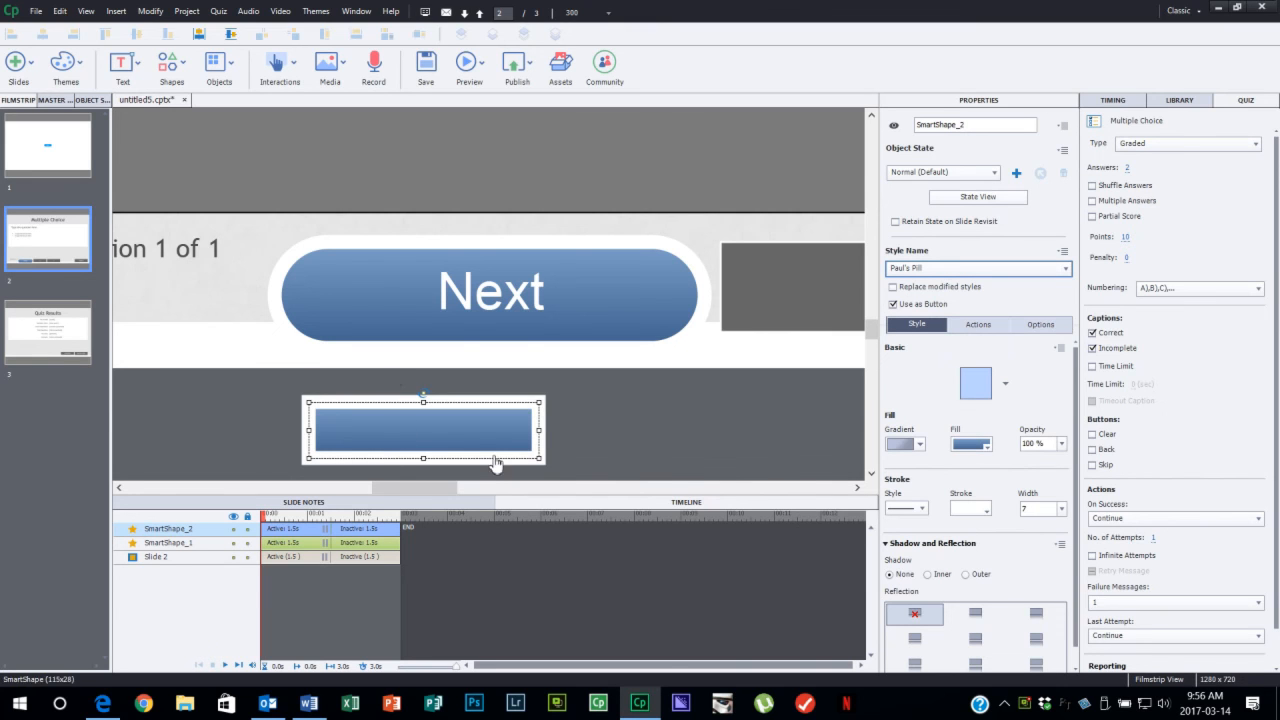
{"action": "mouse_move", "coordinate": [525, 280]}
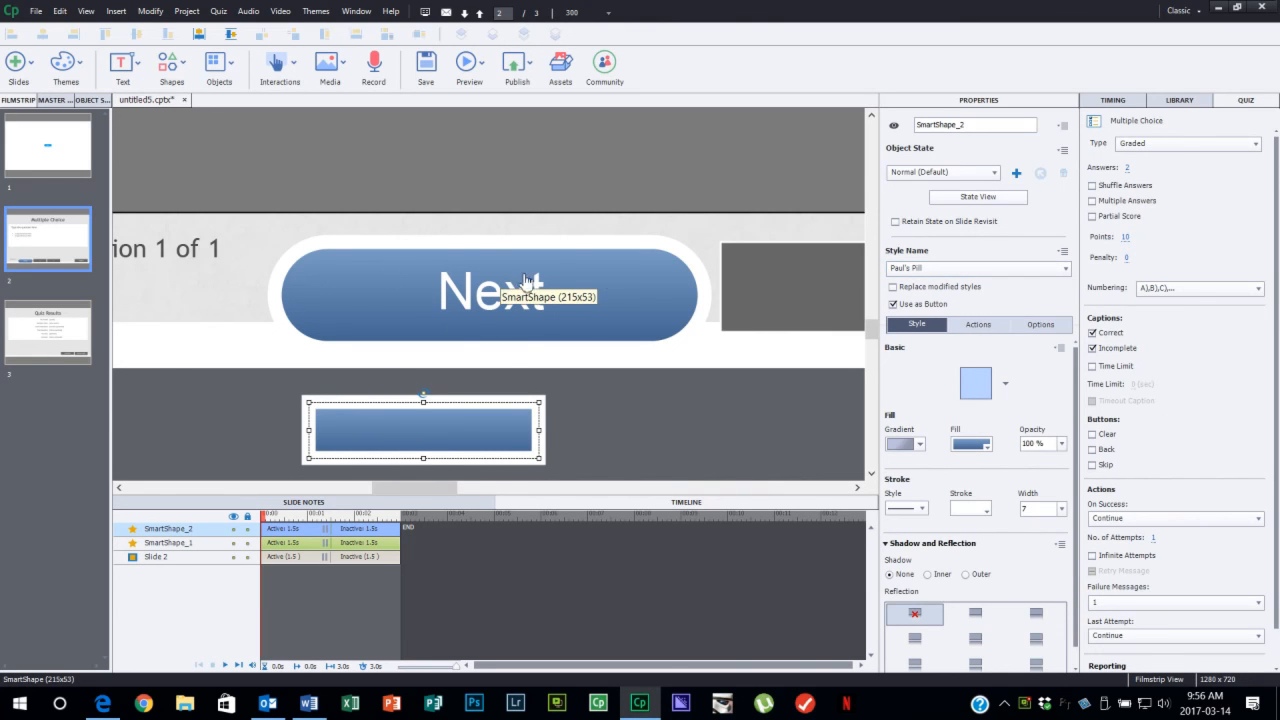
{"action": "mouse_move", "coordinate": [668, 483]}
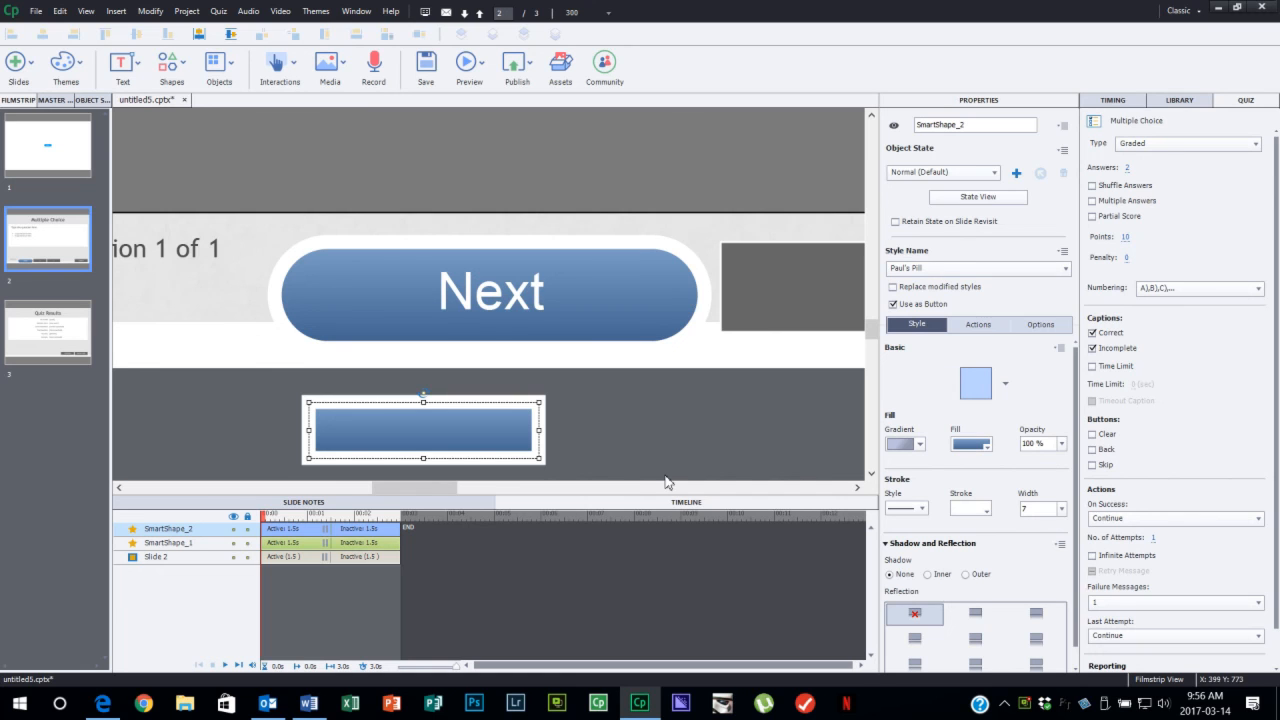
{"action": "left_click", "coordinate": [975, 383]}
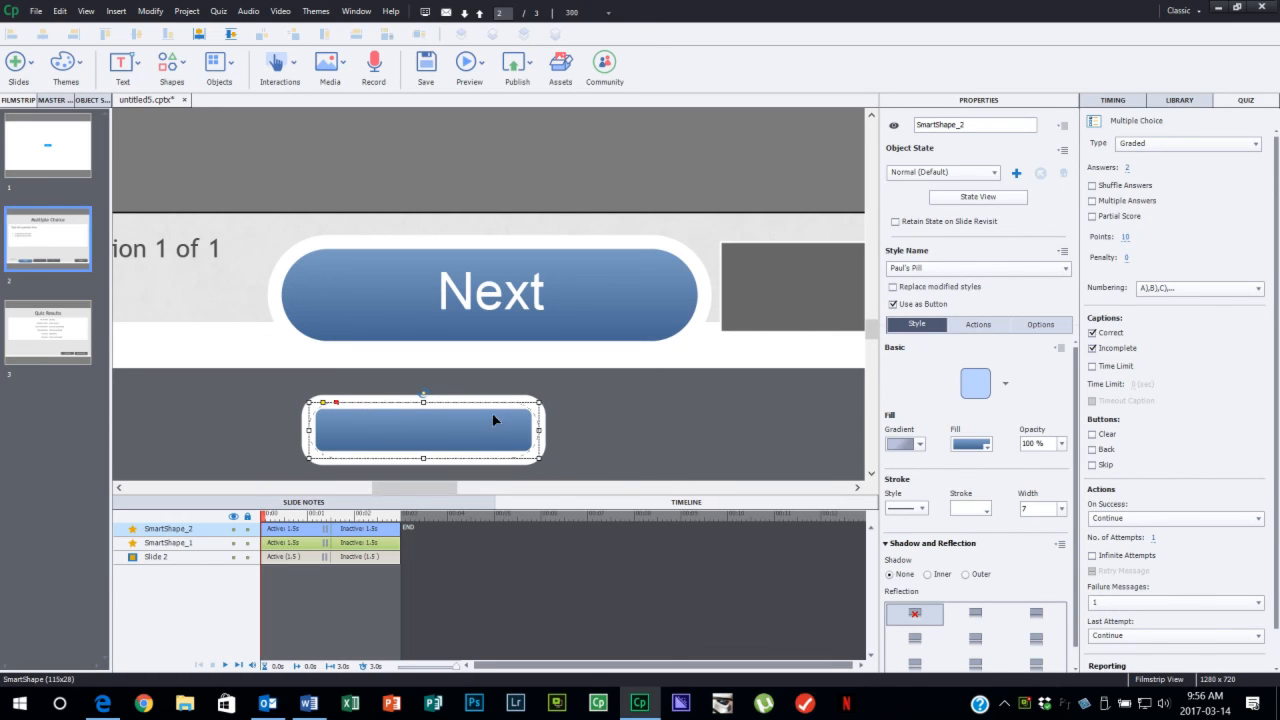
{"action": "mouse_move", "coordinate": [490, 420]}
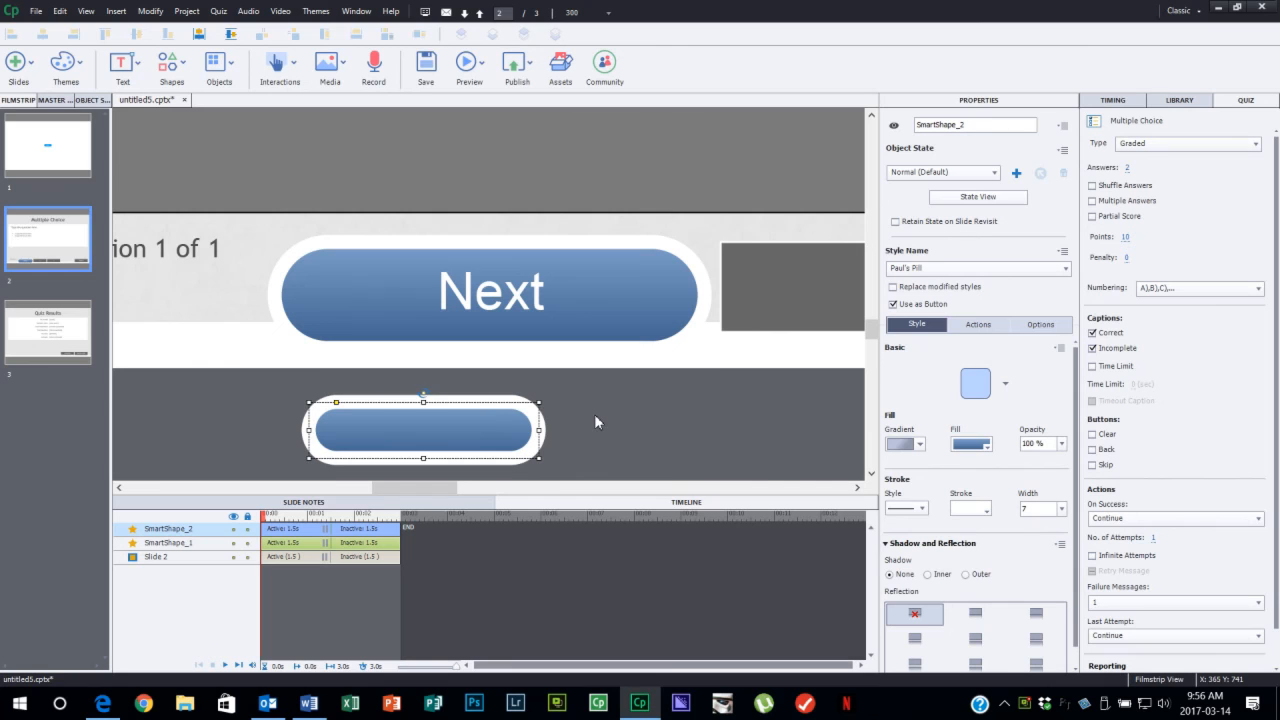
{"action": "mouse_move", "coordinate": [585, 429]}
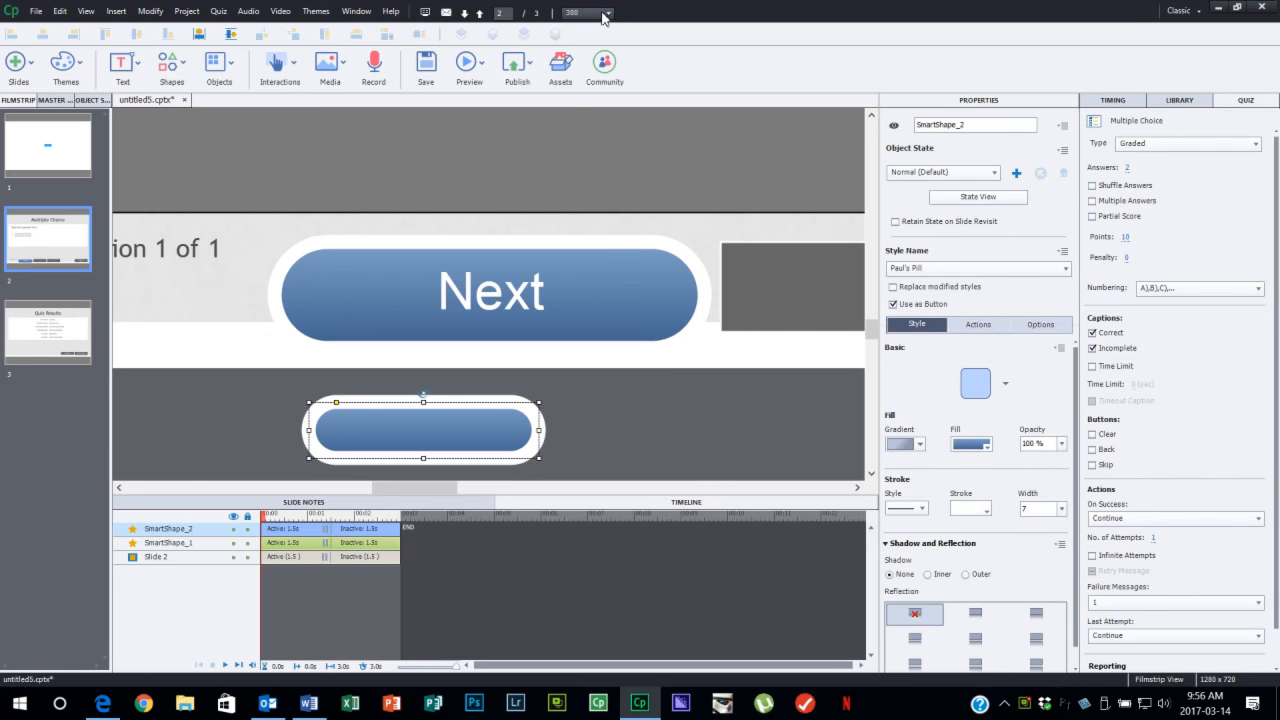
Set the zoom to Best Fit so both pill buttons are visible.
{"action": "left_click", "coordinate": [607, 12]}
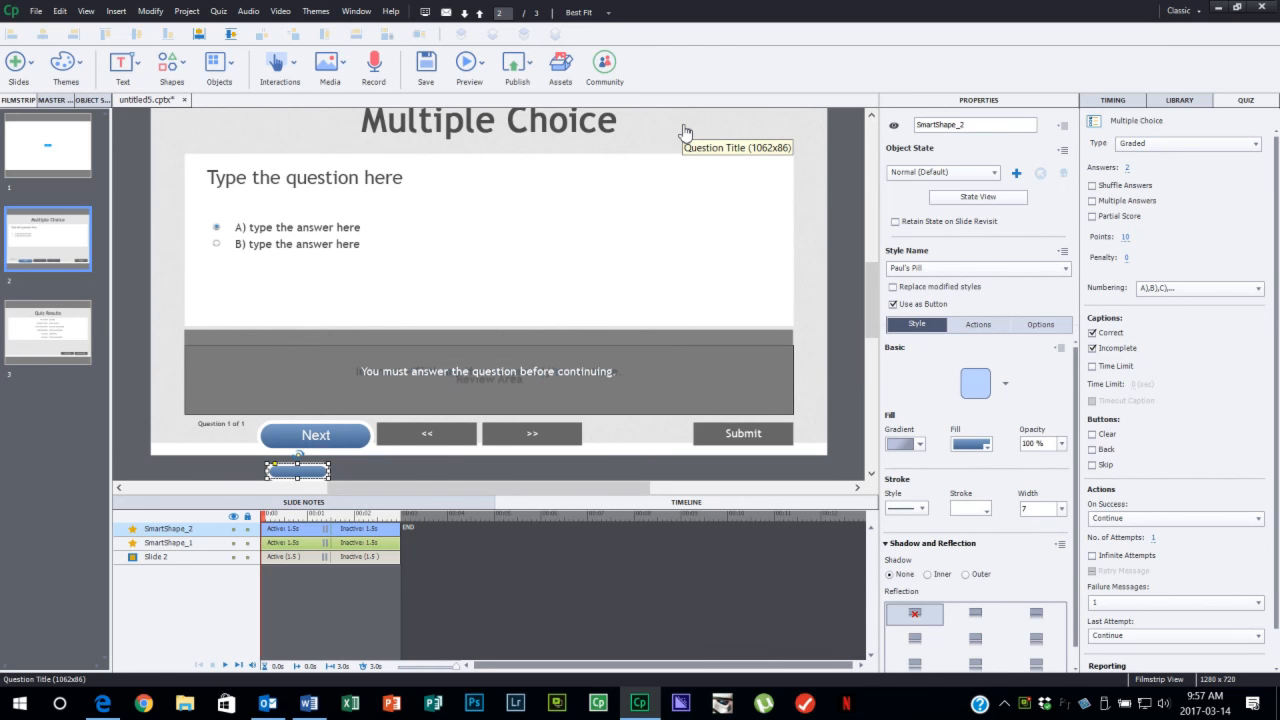
{"action": "mouse_move", "coordinate": [686, 132]}
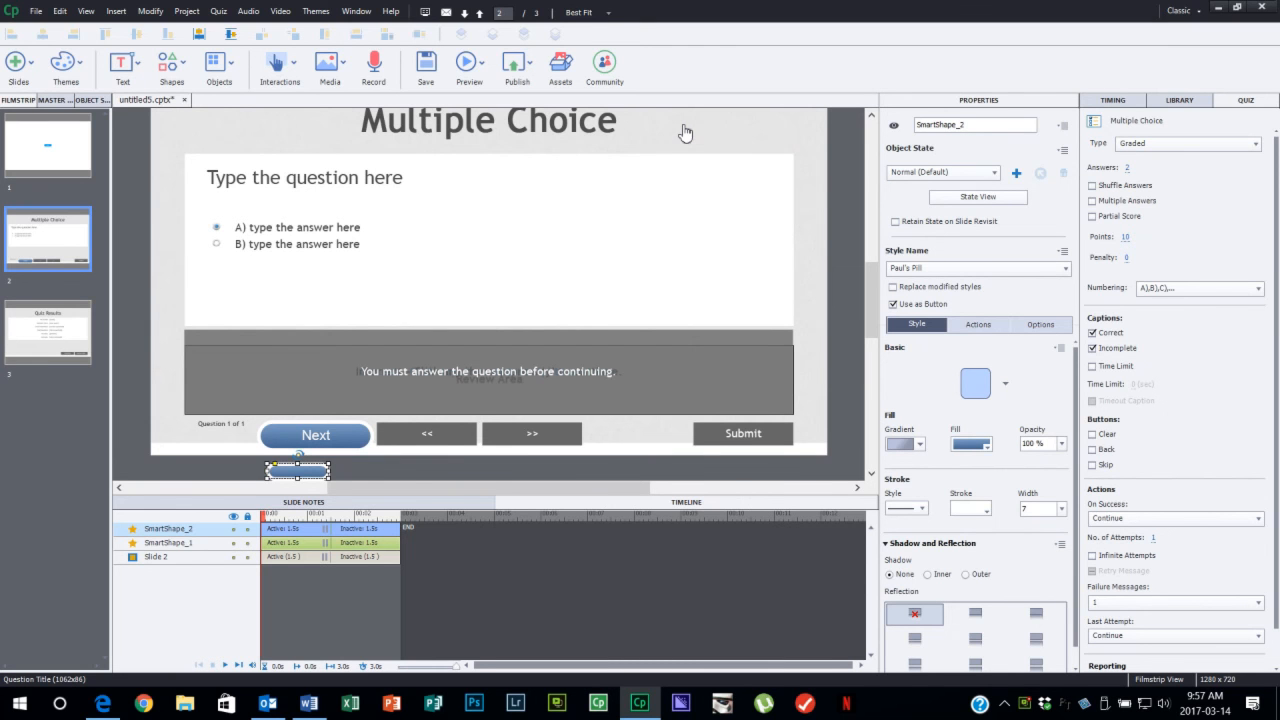